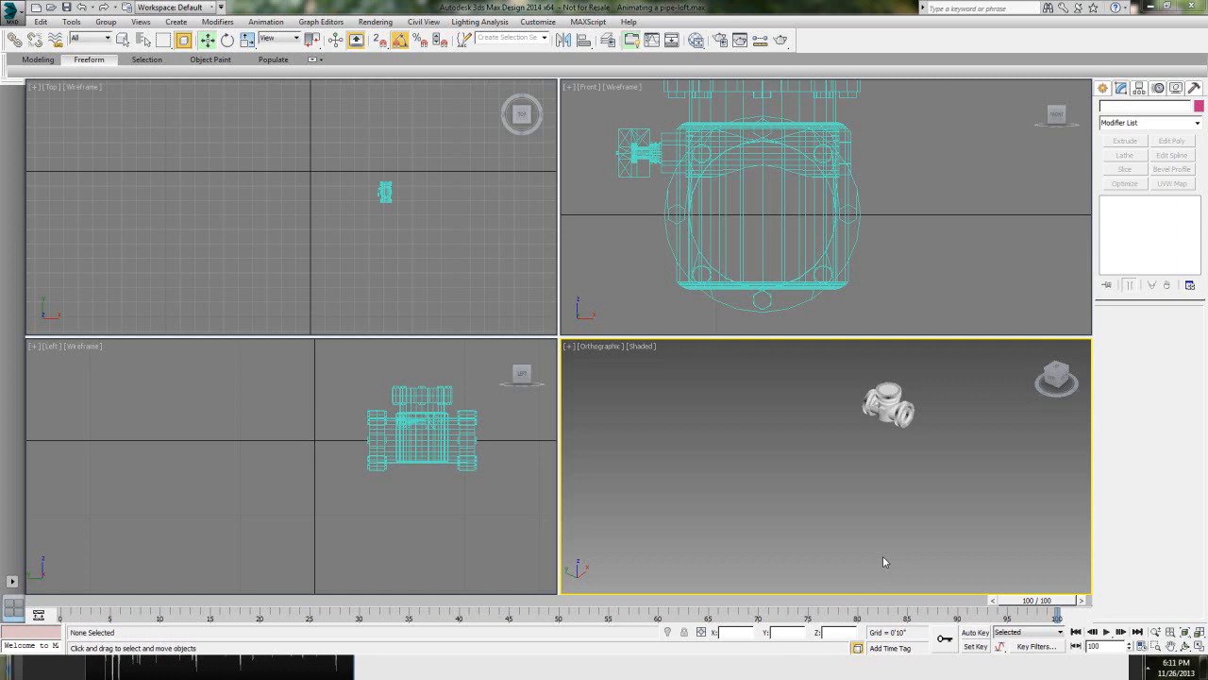
{"action": "mouse_move", "coordinate": [1102, 89]}
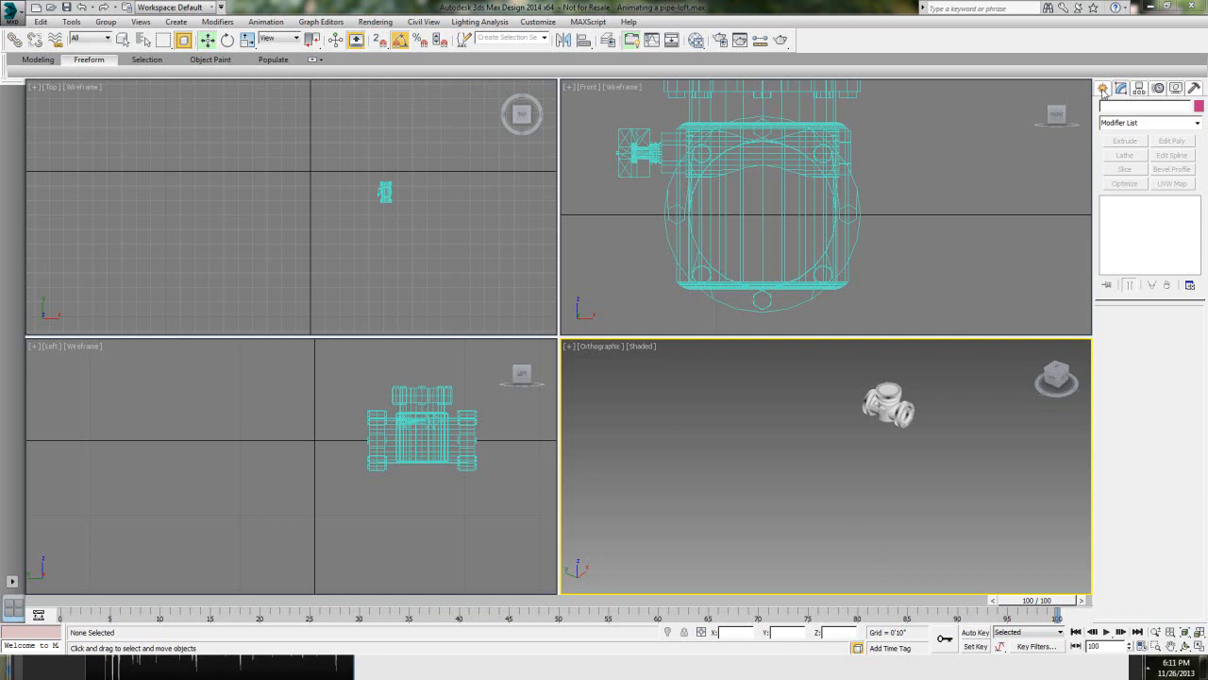
- Draw a Line spline path through the valve in the Top view and name it Pipe-Path
{"action": "left_click", "coordinate": [1103, 89]}
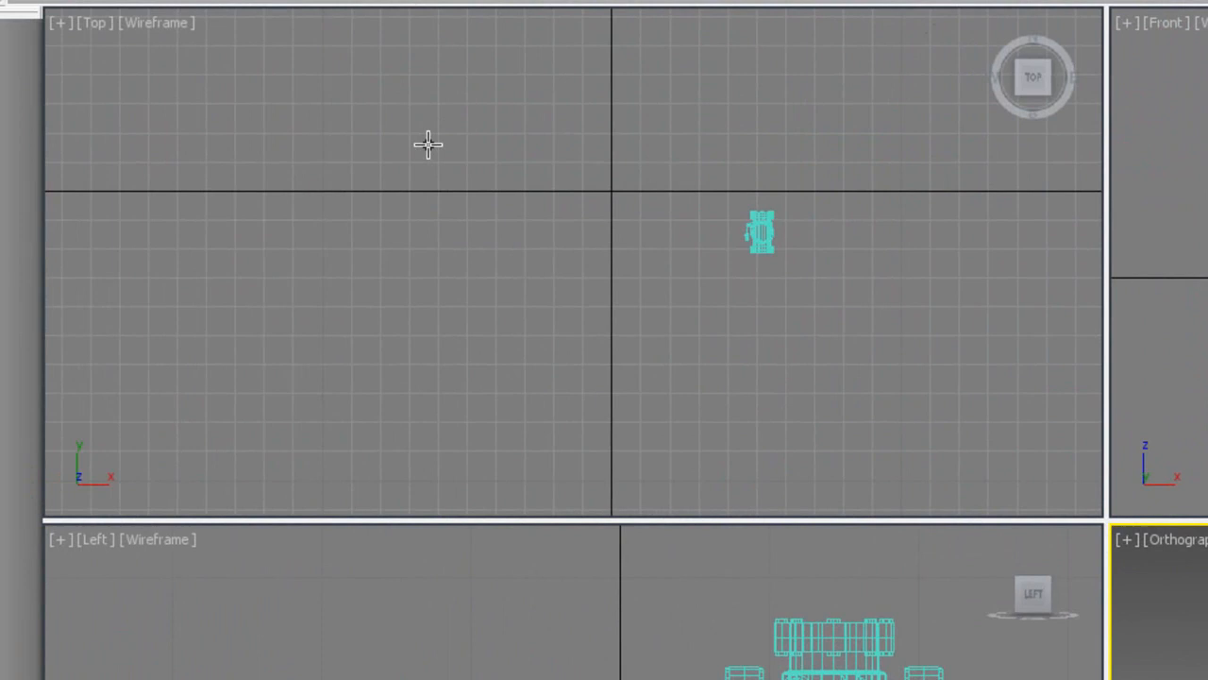
{"action": "left_click_drag", "start_coordinate": [432, 144], "coordinate": [774, 143]}
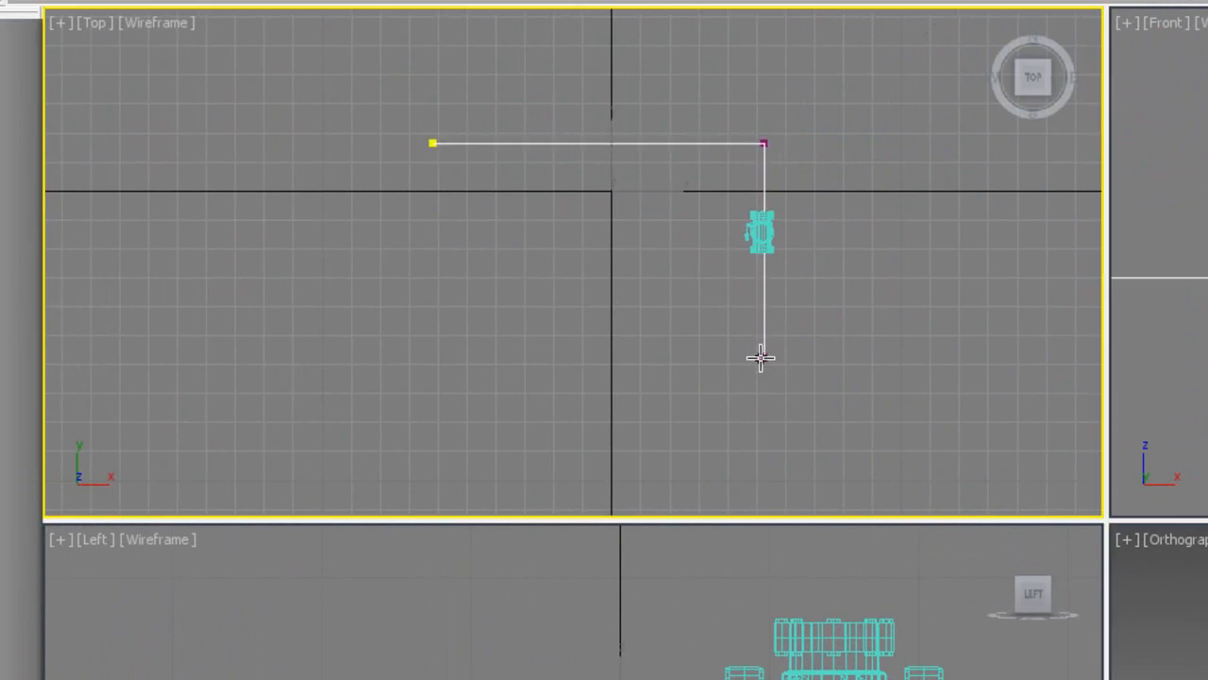
{"action": "left_click", "coordinate": [562, 438]}
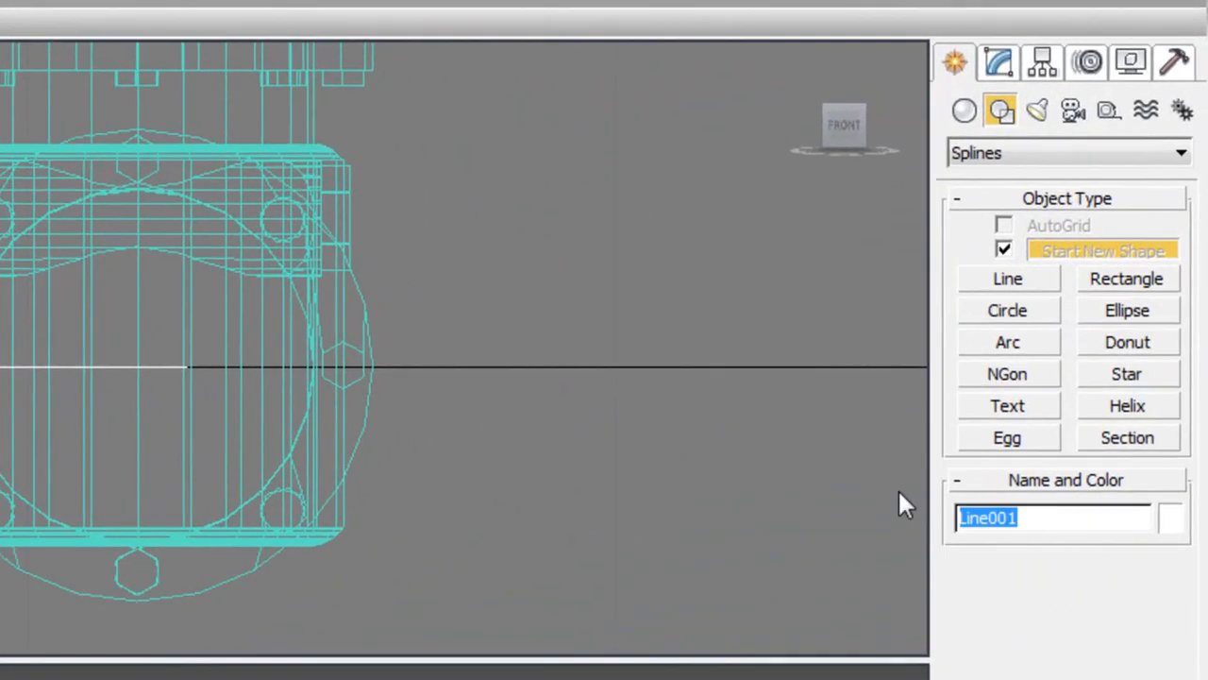
{"action": "type", "text": "Pipe-P"}
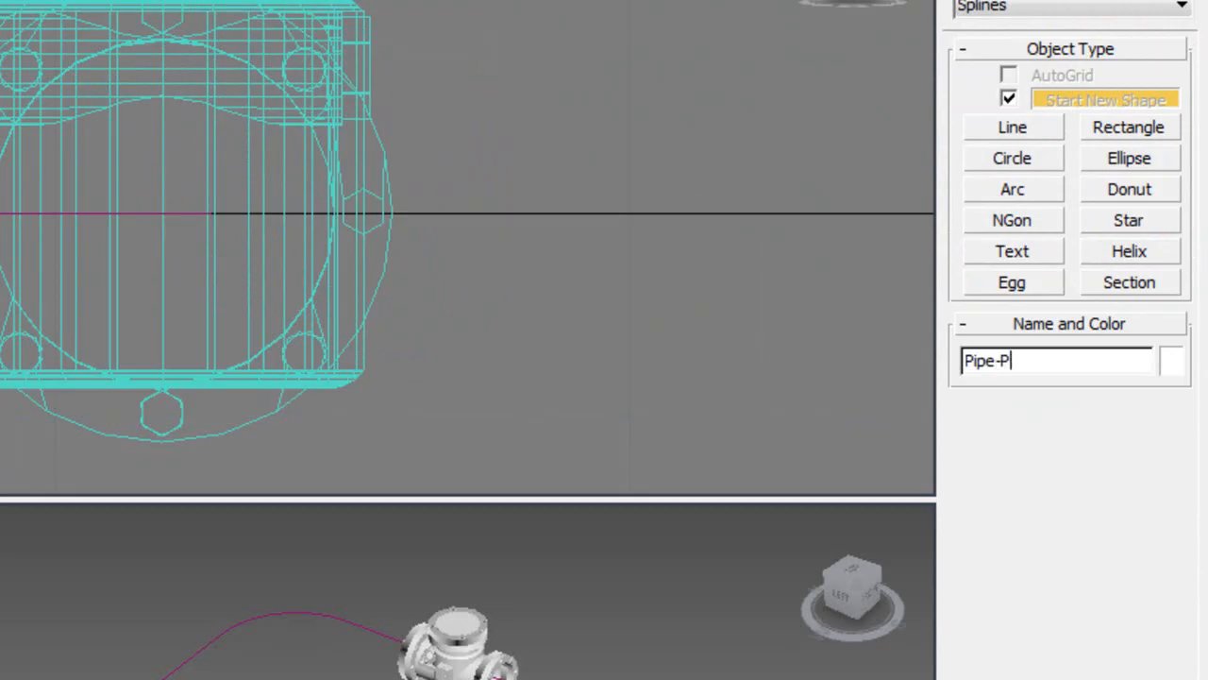
- Name the pipe's cross-section shape Pipe-Profile
{"action": "type", "text": "roif"}
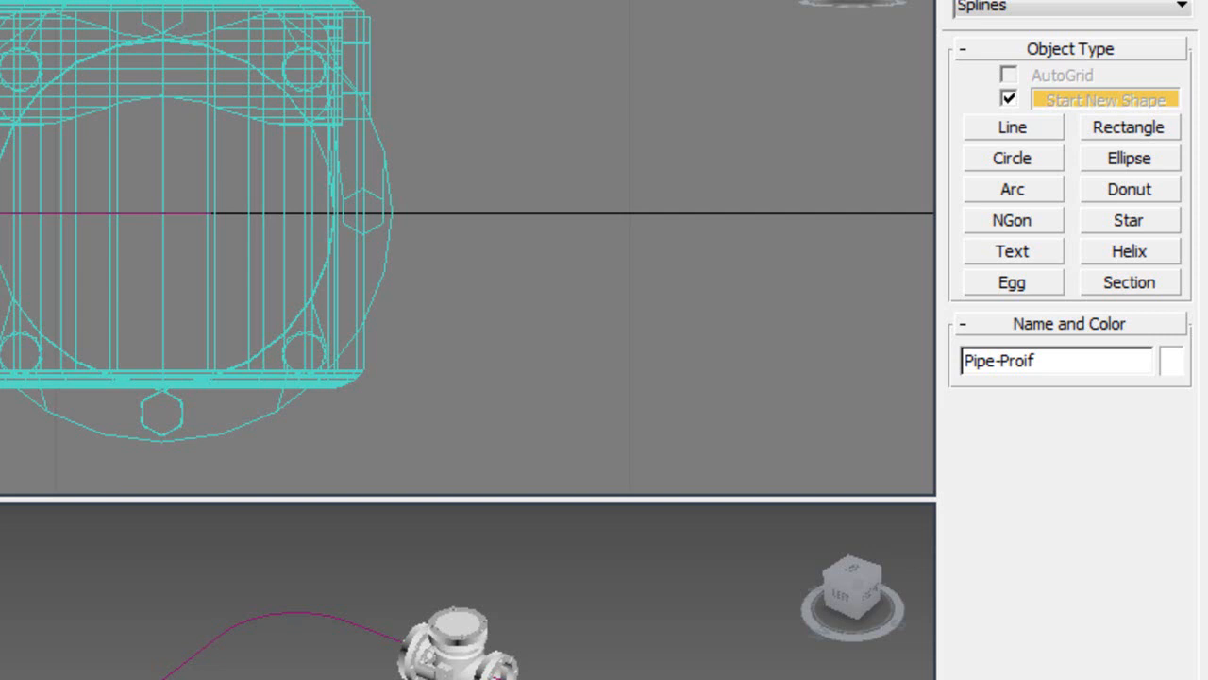
{"action": "type", "text": "Pipe-Profile"}
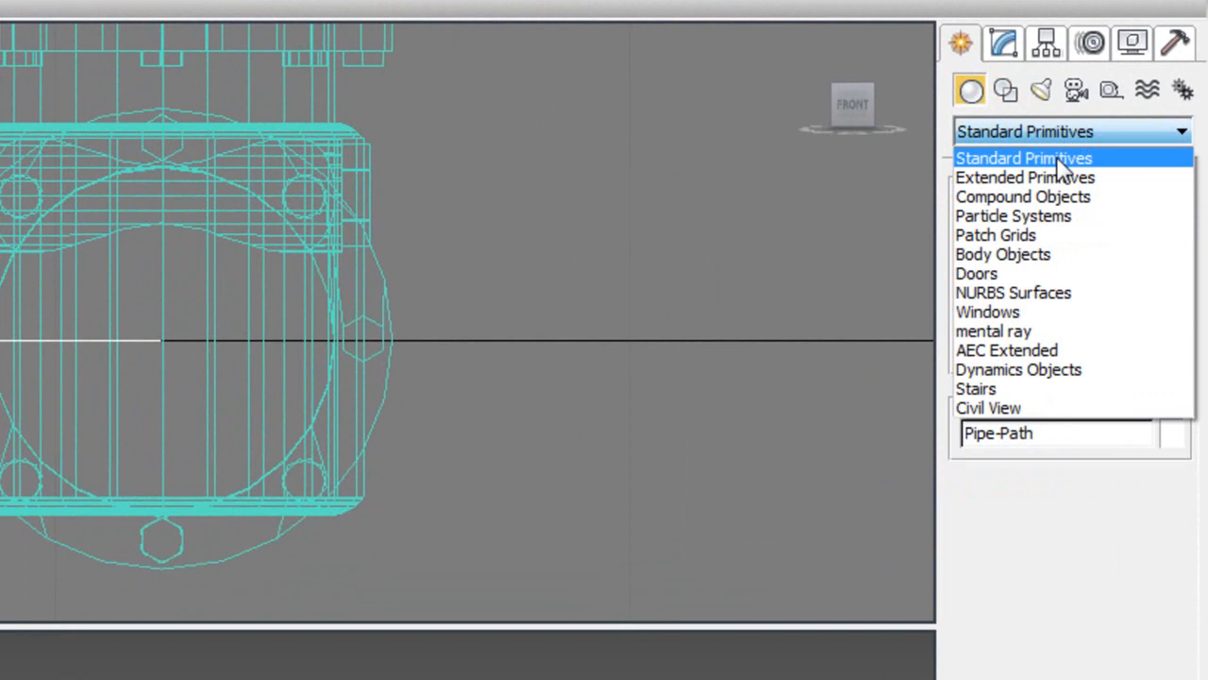
- Start a Loft compound object using Pipe-Path as the path
{"action": "left_click", "coordinate": [1024, 196]}
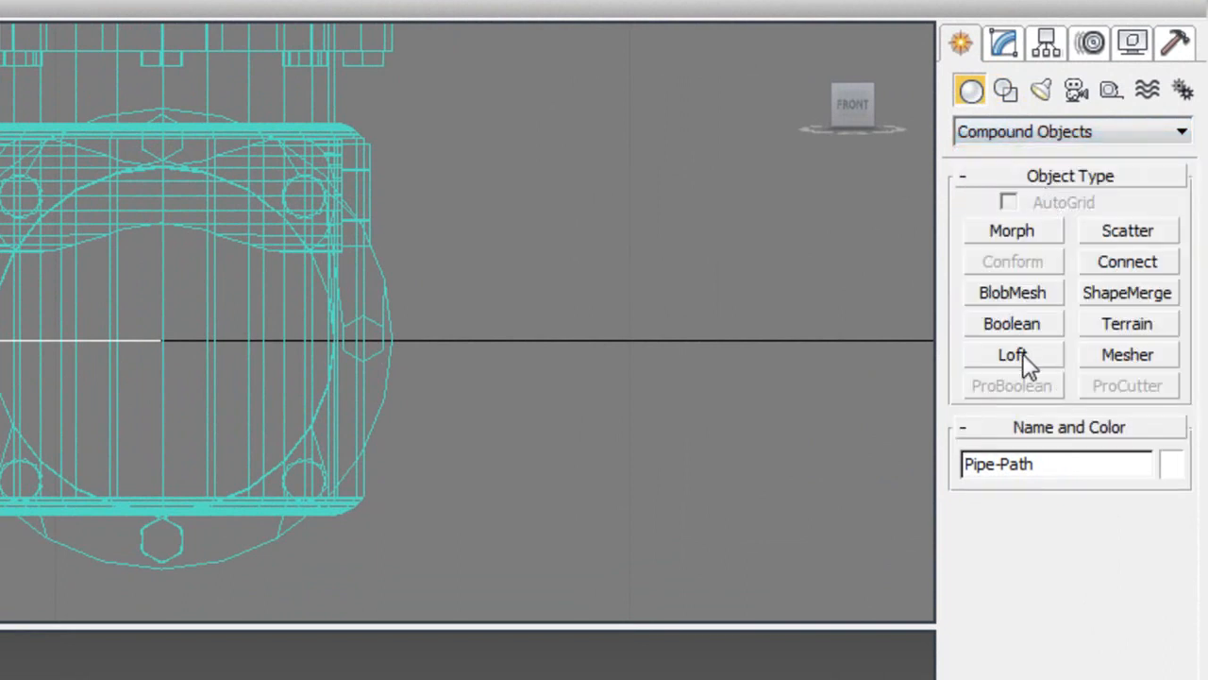
{"action": "left_click", "coordinate": [1012, 355]}
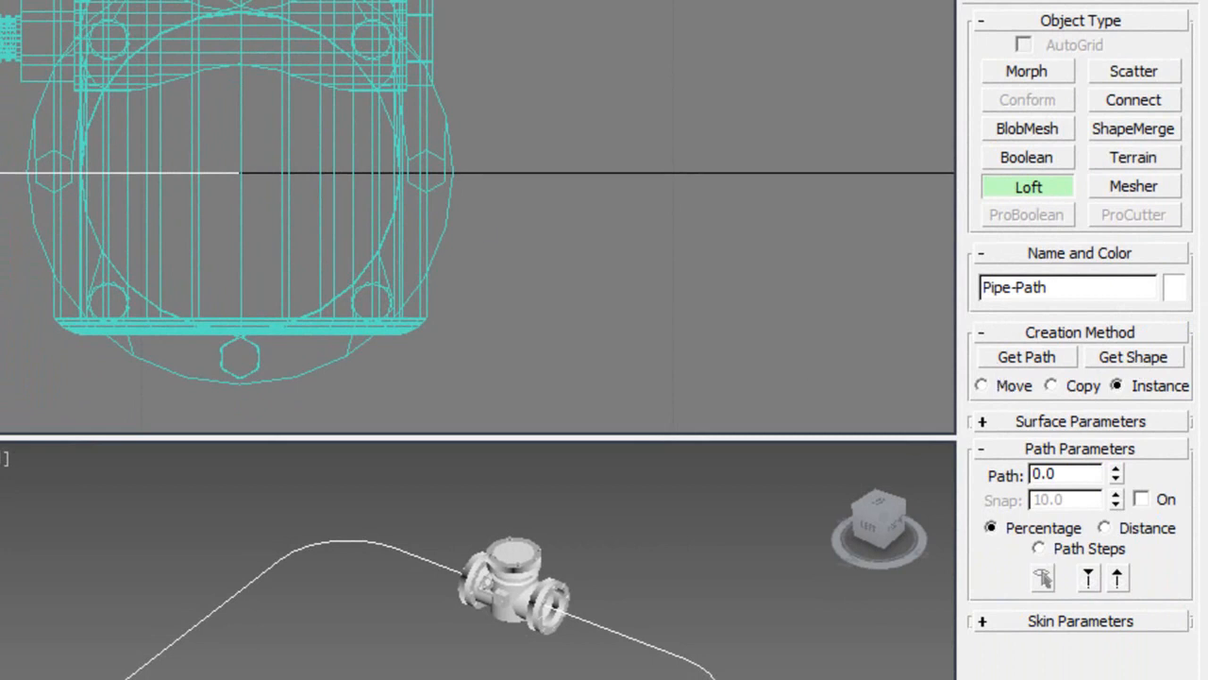
{"action": "mouse_move", "coordinate": [804, 375]}
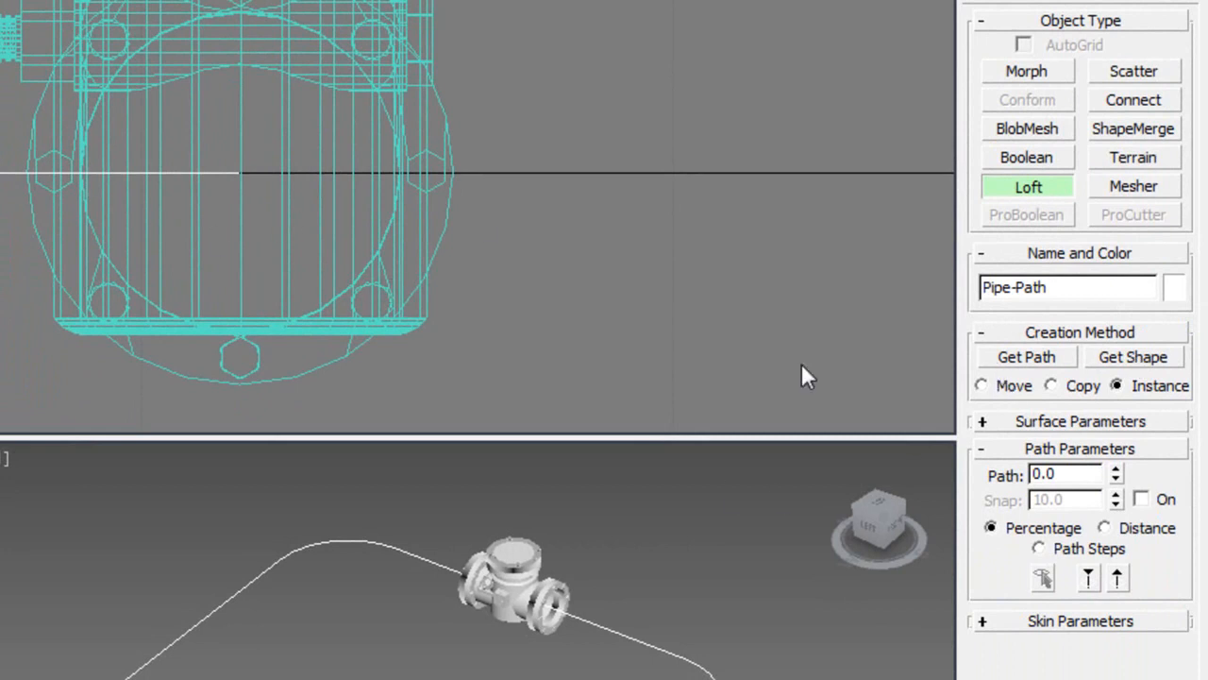
{"action": "mouse_move", "coordinate": [1142, 370]}
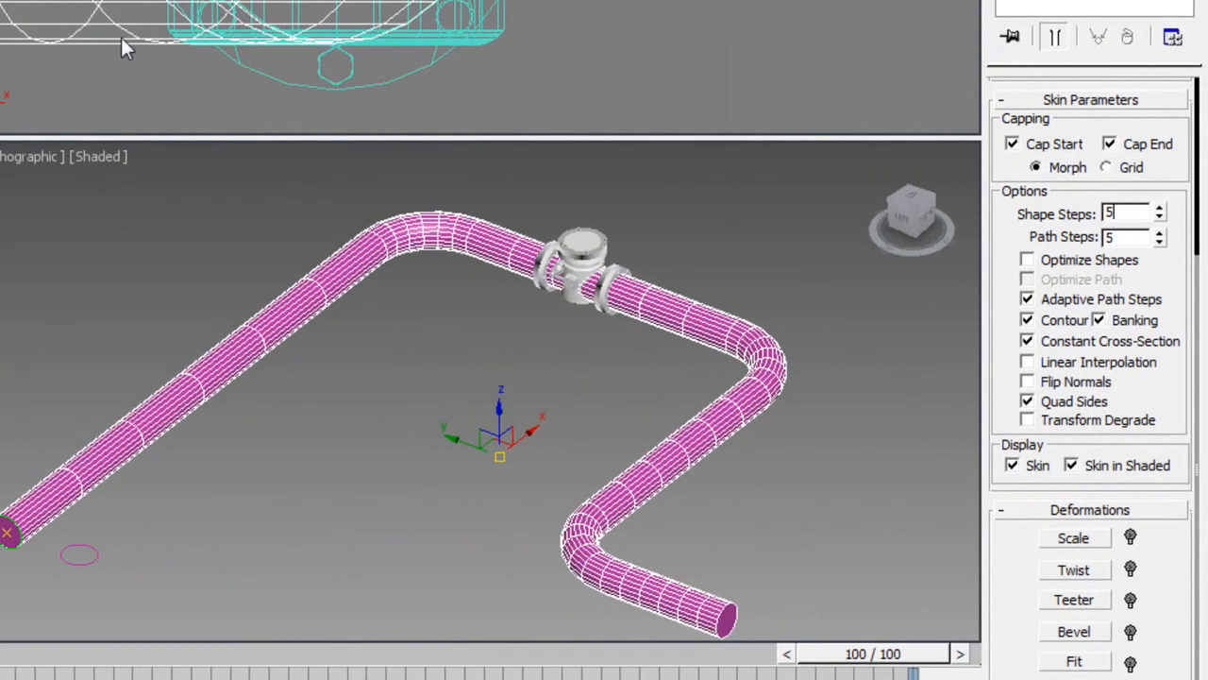
- Adjust the loft's Shape Steps and Path Steps in Skin Parameters, settling both at 5
{"action": "left_click", "coordinate": [1124, 238]}
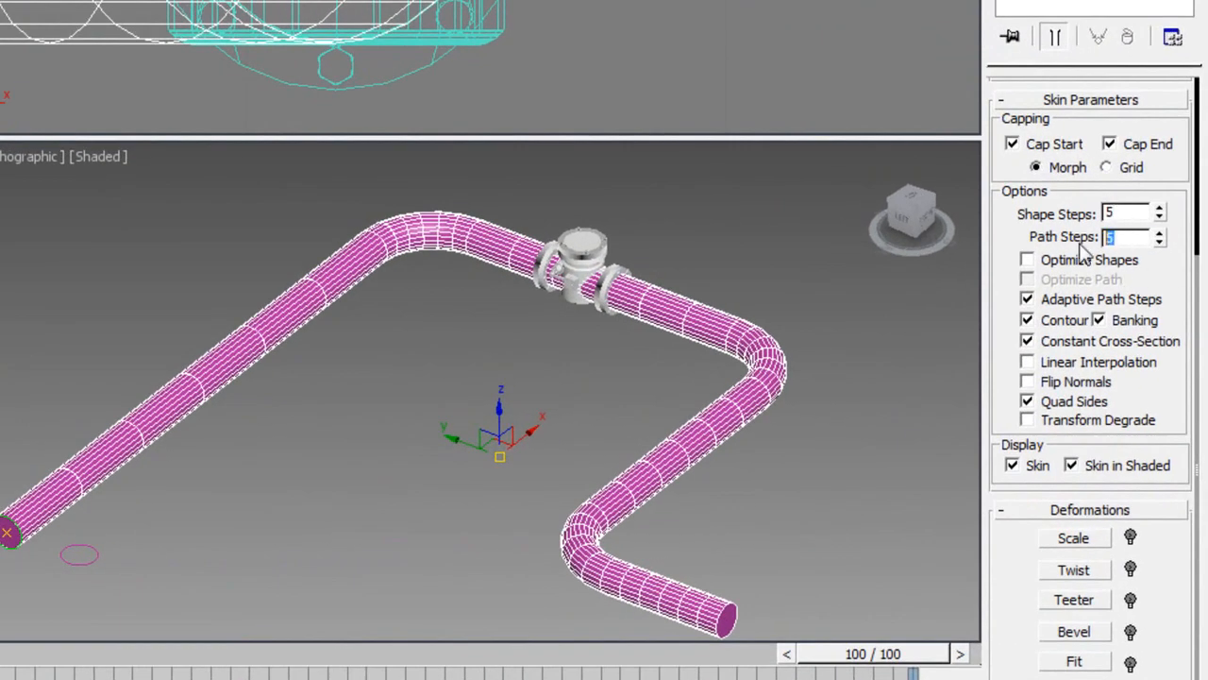
{"action": "left_click", "coordinate": [1159, 209]}
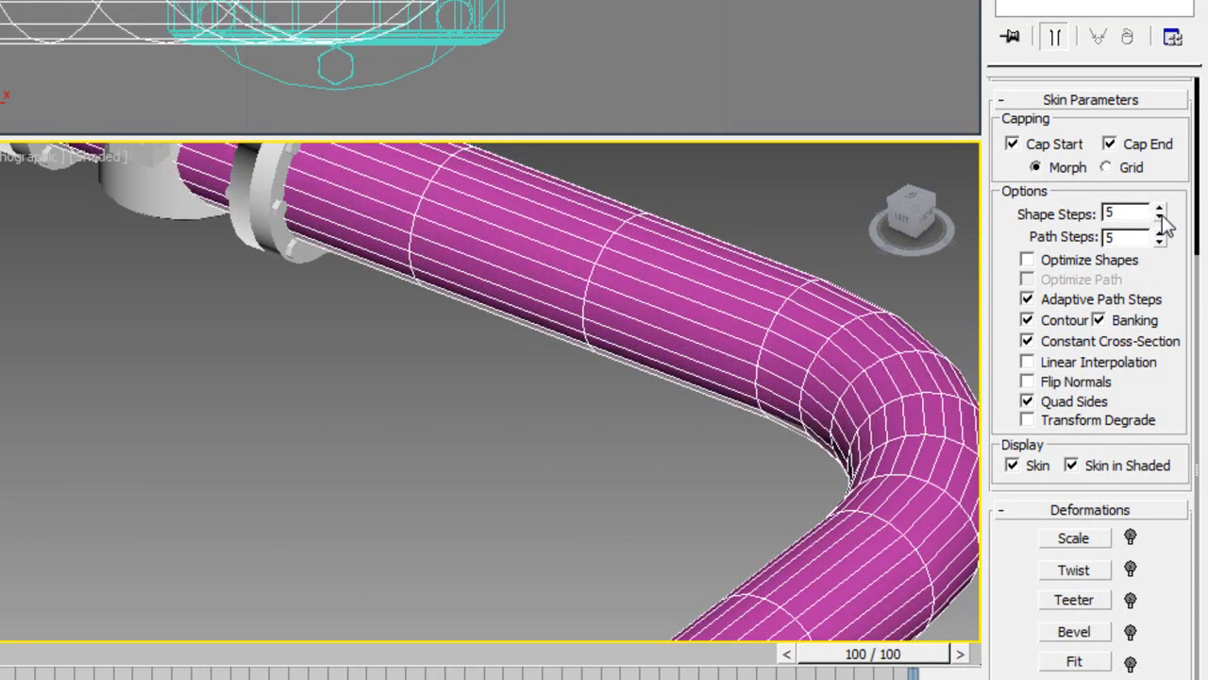
{"action": "left_click", "coordinate": [1159, 217]}
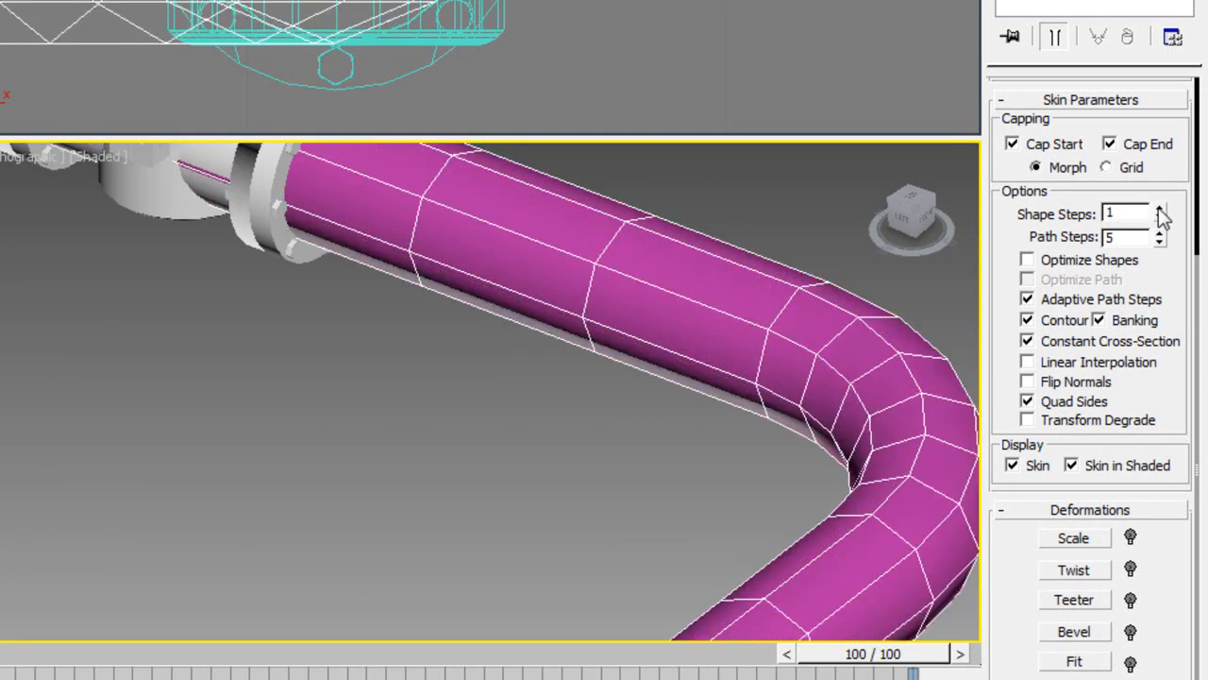
{"action": "left_click", "coordinate": [1156, 206]}
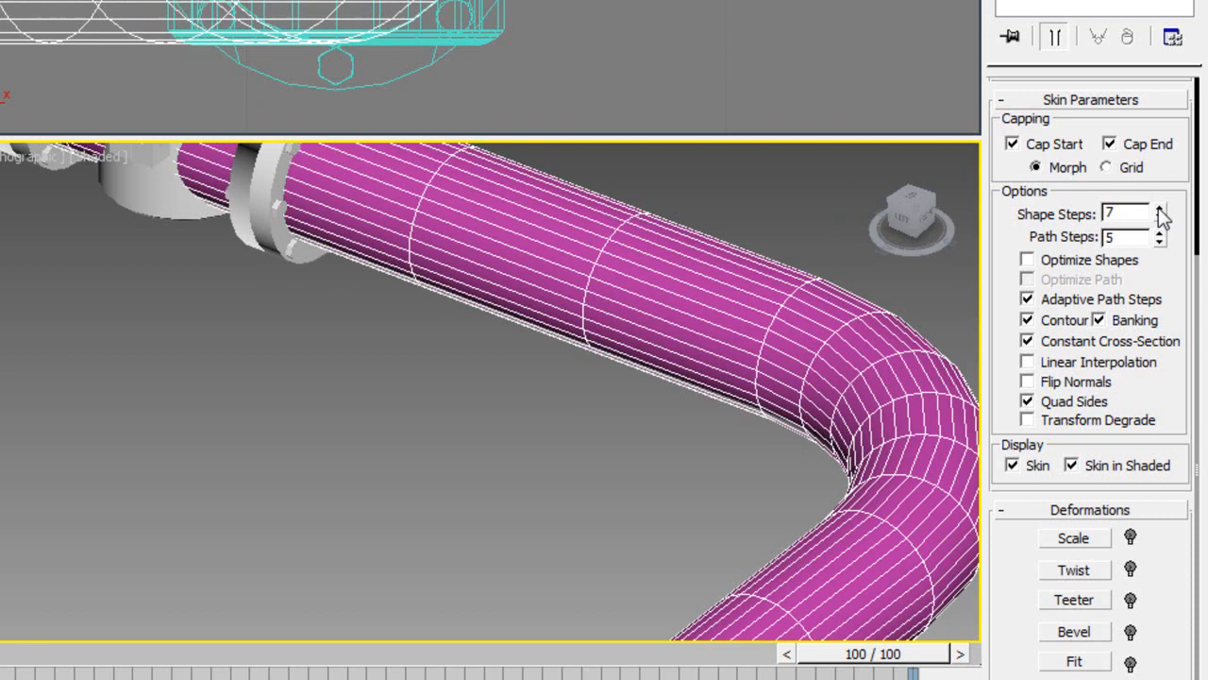
{"action": "left_click", "coordinate": [1159, 222]}
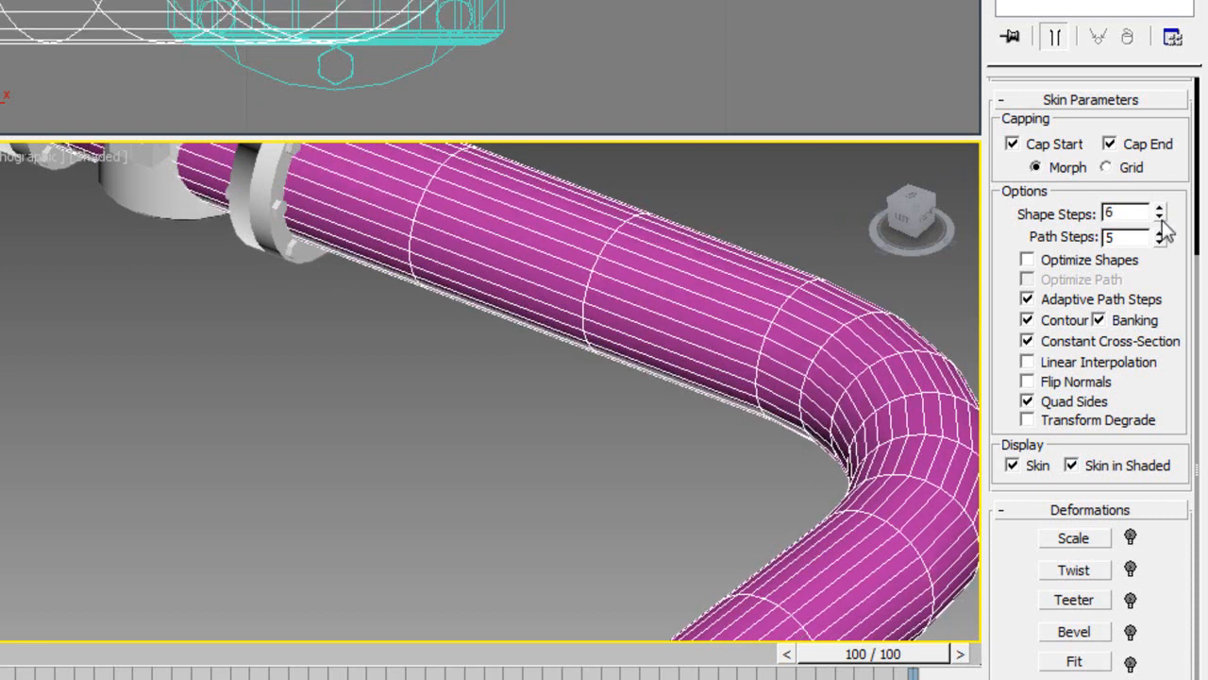
{"action": "left_click", "coordinate": [1159, 242]}
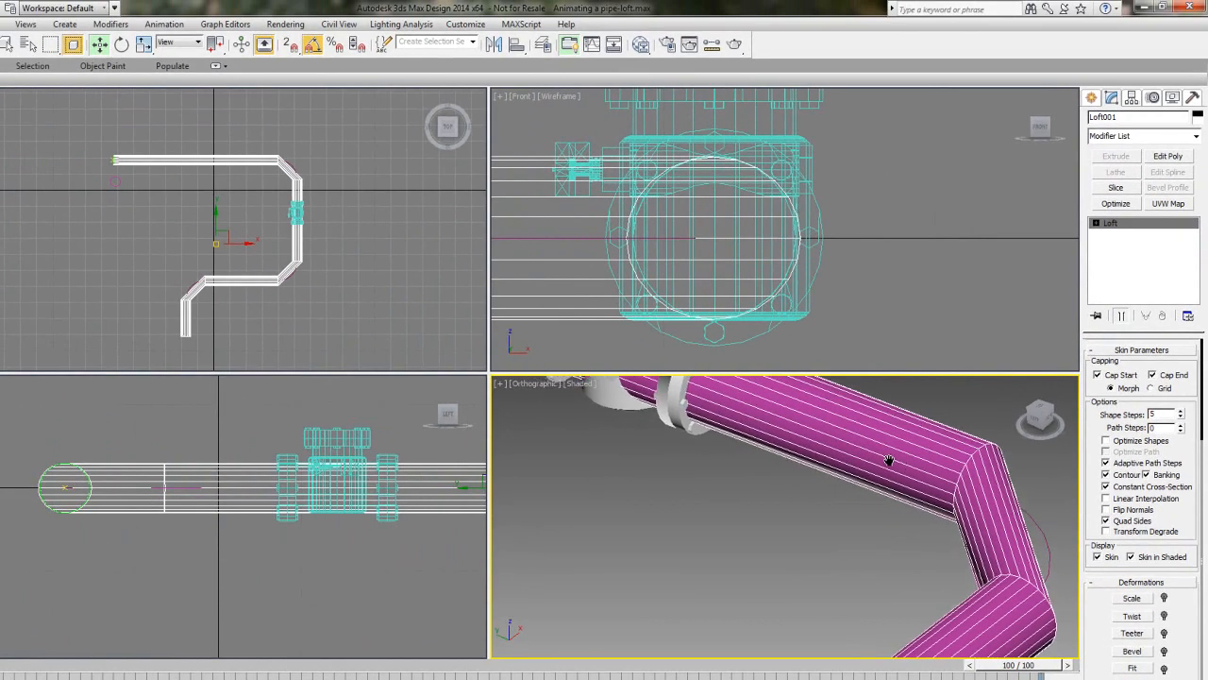
{"action": "left_click", "coordinate": [1169, 427]}
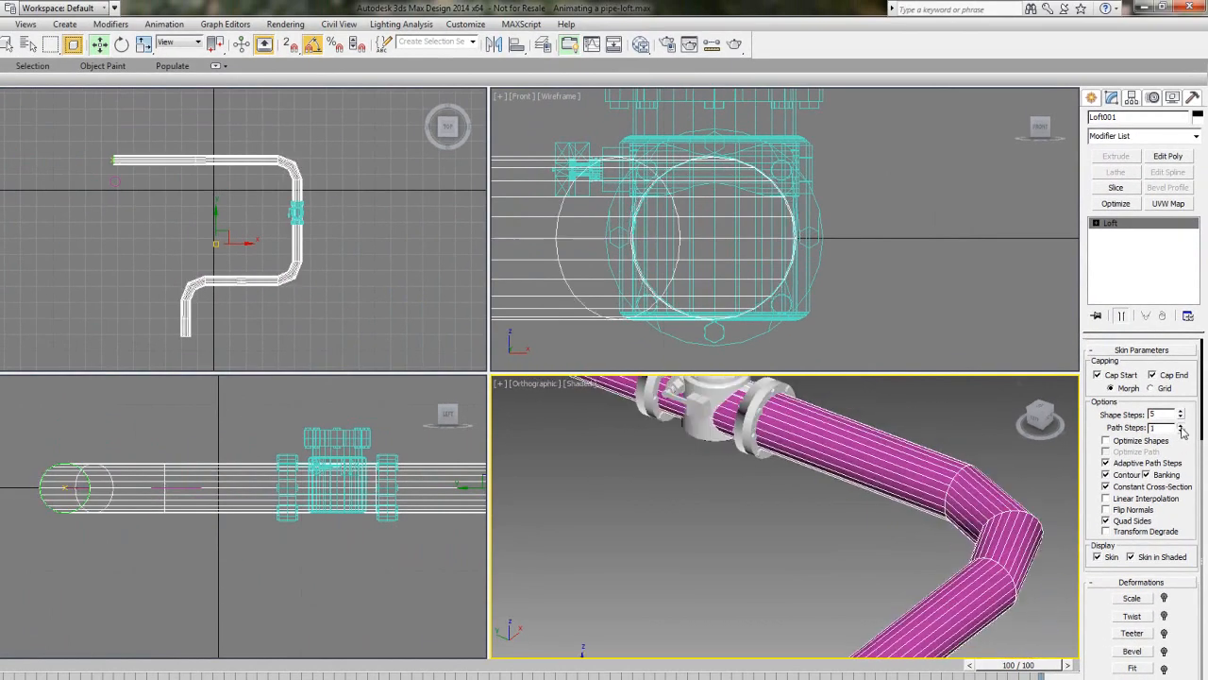
{"action": "left_click", "coordinate": [1182, 412]}
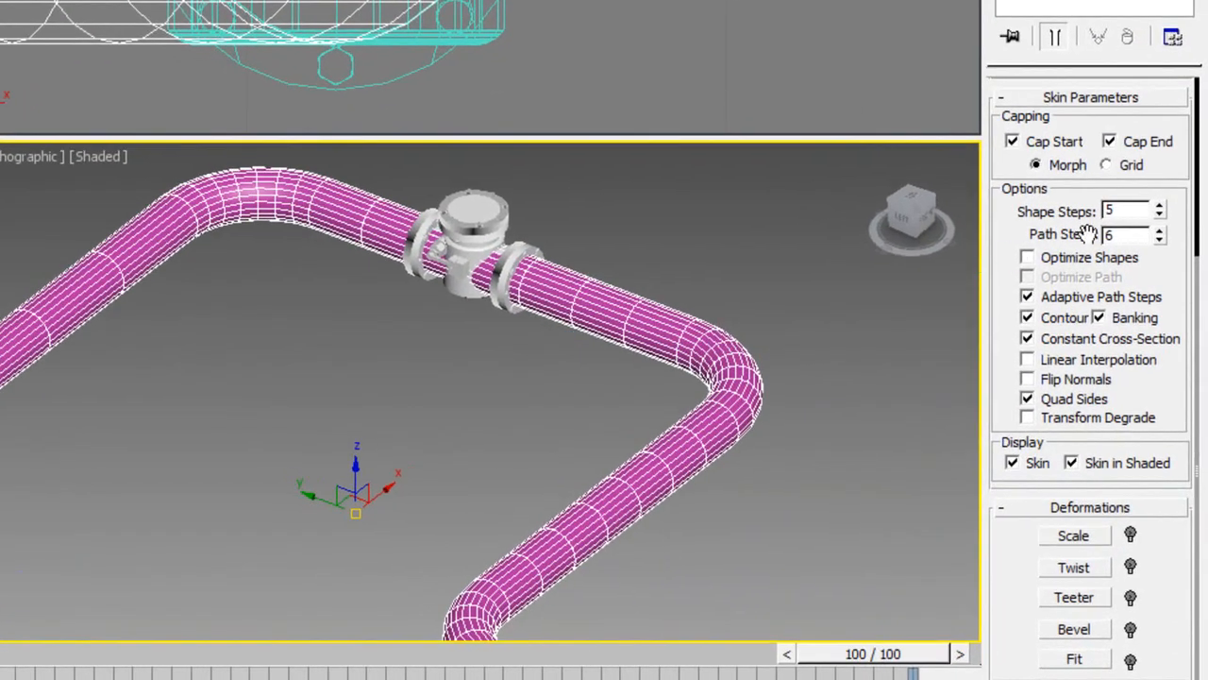
{"action": "left_click", "coordinate": [1159, 238]}
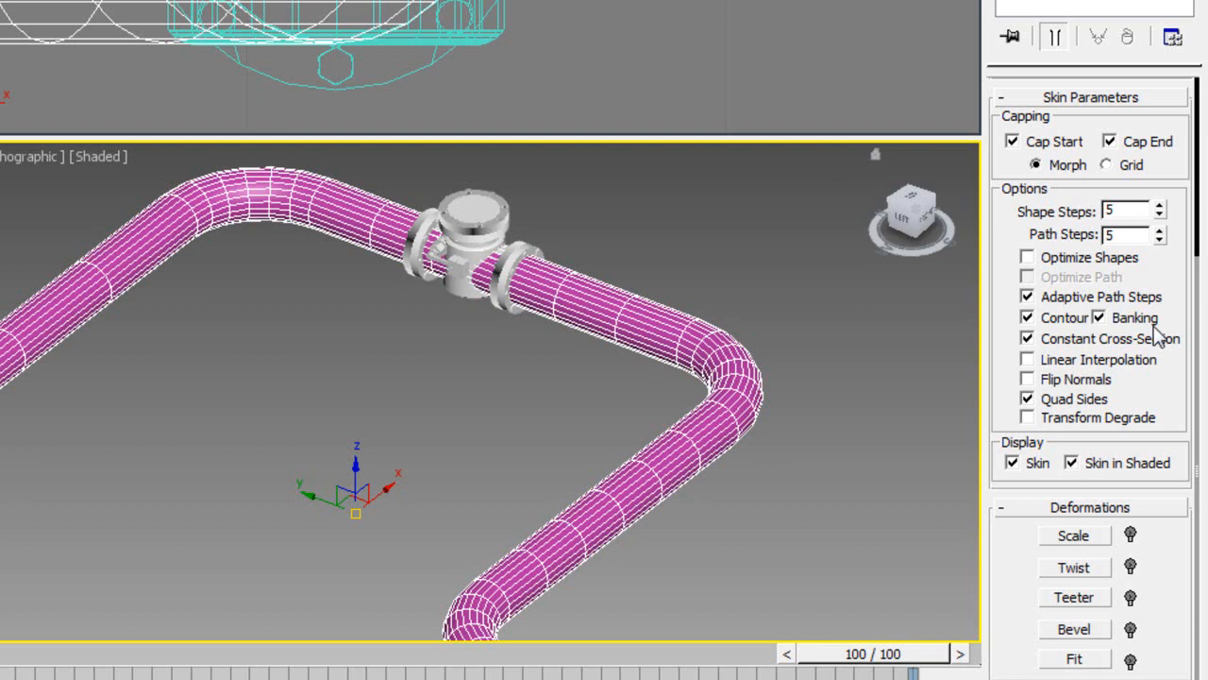
- Toggle Optimize Shapes on and off, then enable Scale deformation for the loft
{"action": "left_click", "coordinate": [1027, 257]}
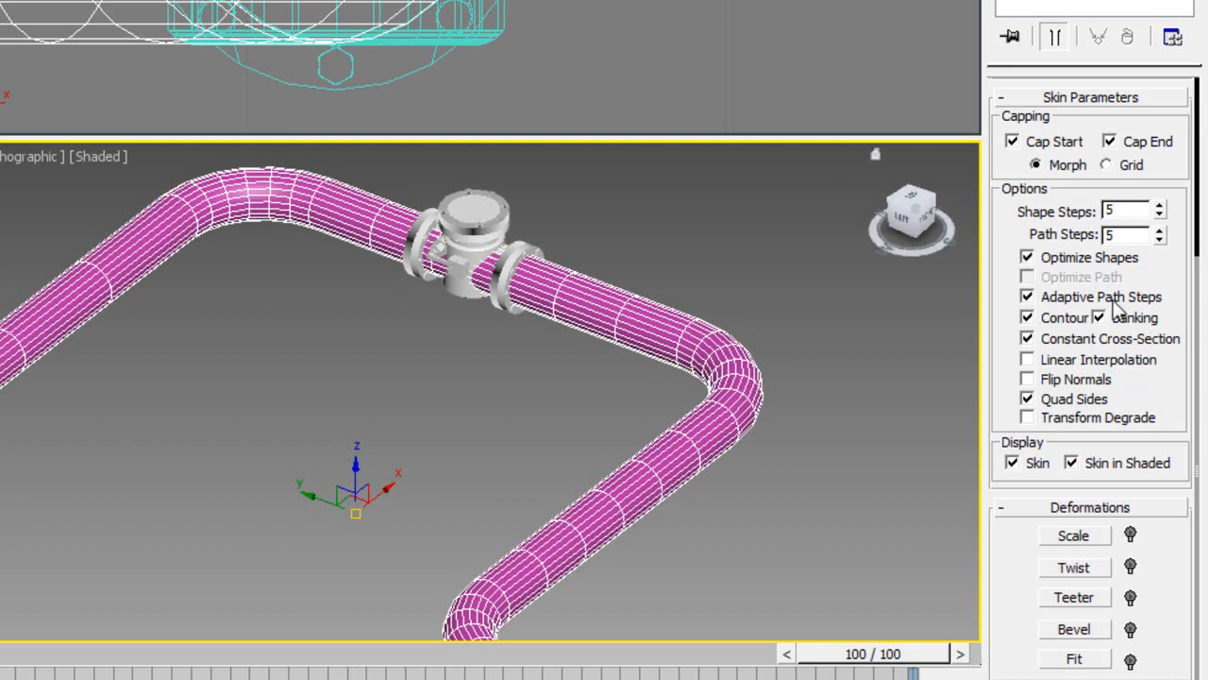
{"action": "left_click", "coordinate": [1027, 257]}
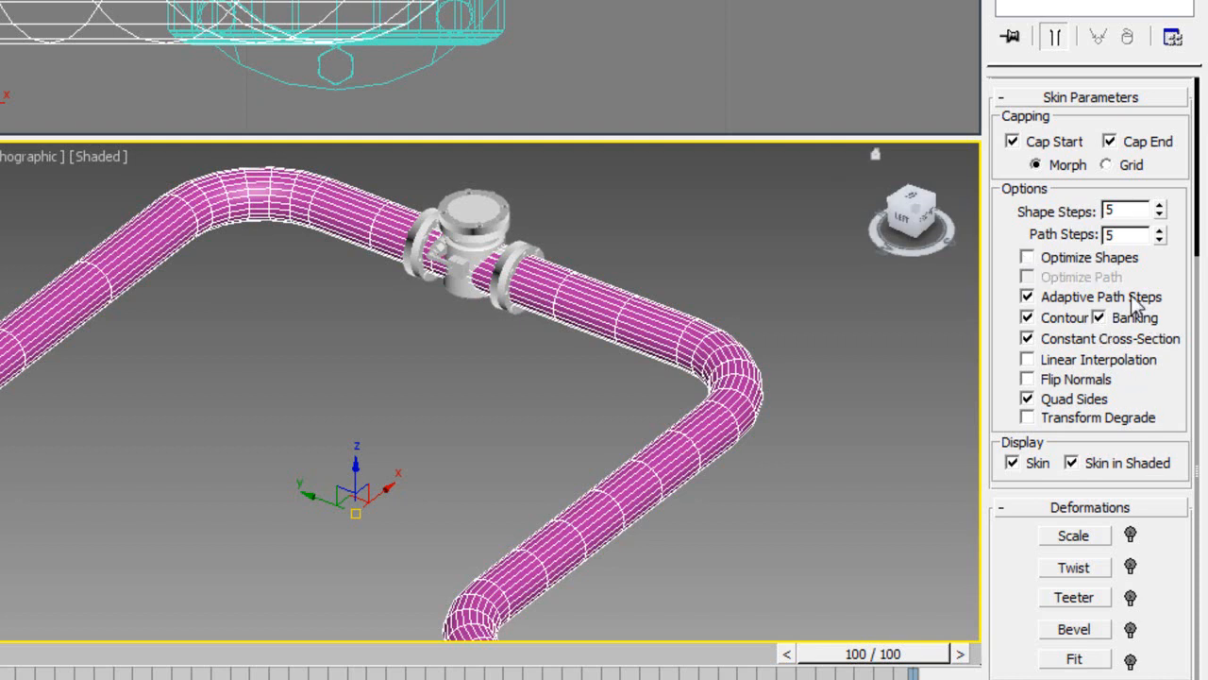
{"action": "left_click", "coordinate": [1072, 537]}
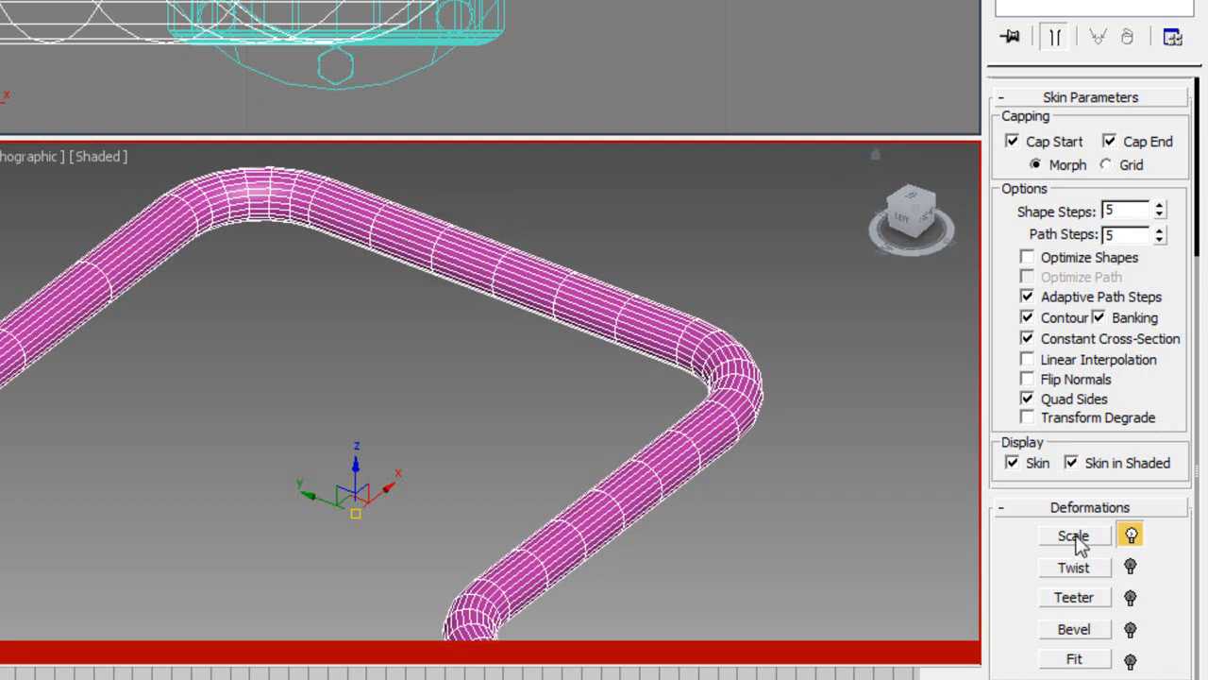
{"action": "left_click", "coordinate": [1123, 234]}
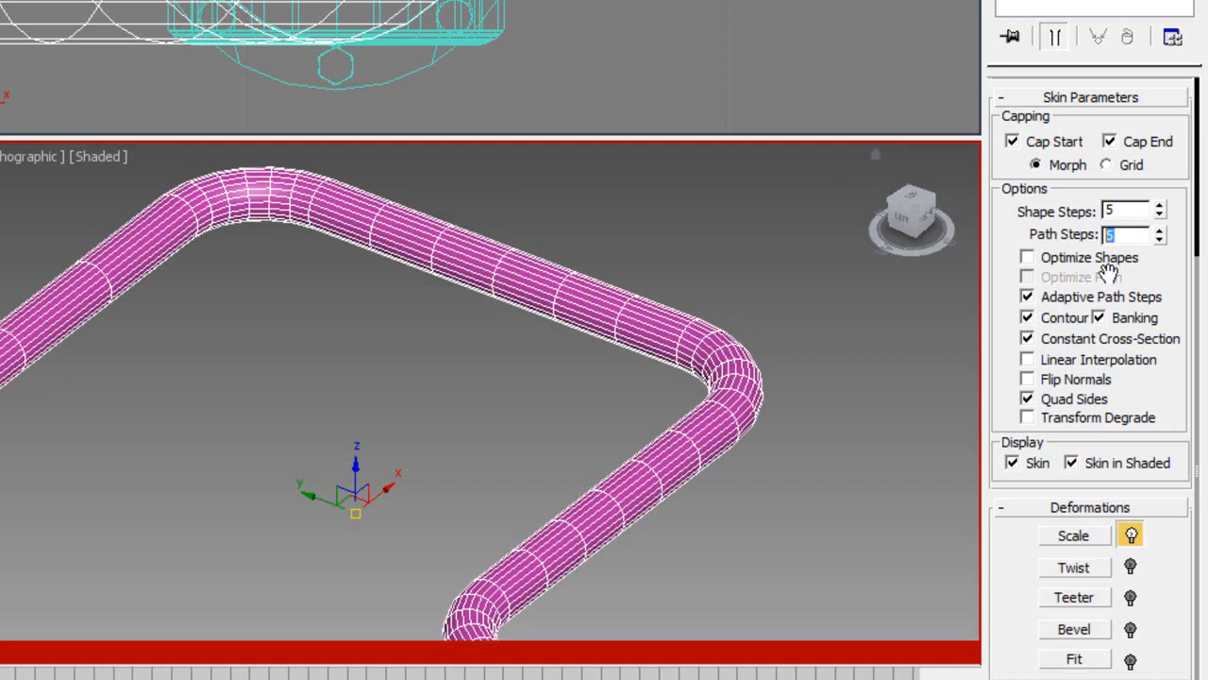
- Enter a value for the first scale control point so the pipe tapers from its start
{"action": "type", "text": "10"}
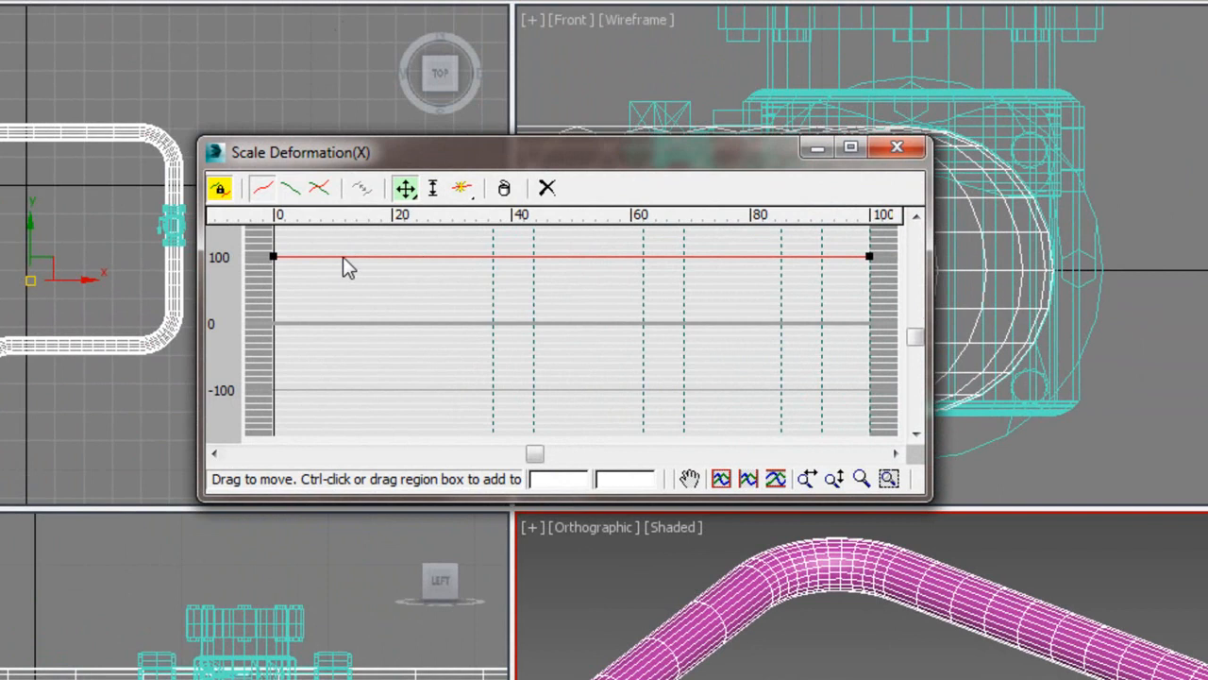
{"action": "mouse_move", "coordinate": [274, 275]}
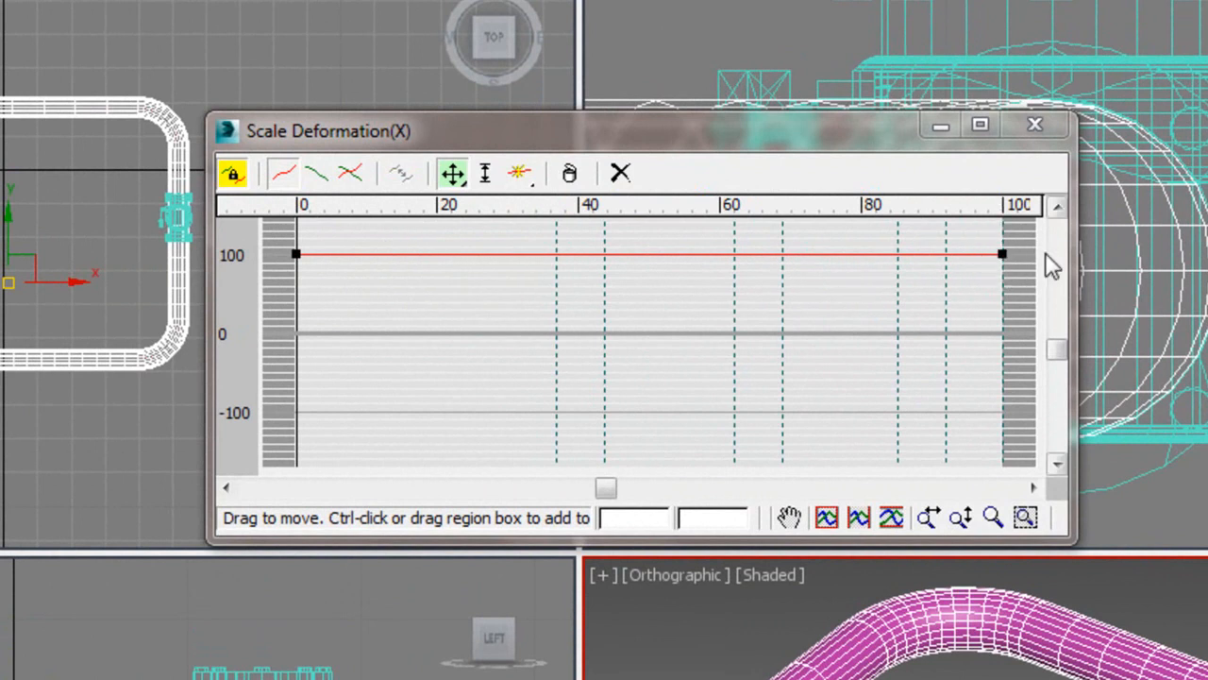
{"action": "mouse_move", "coordinate": [311, 268]}
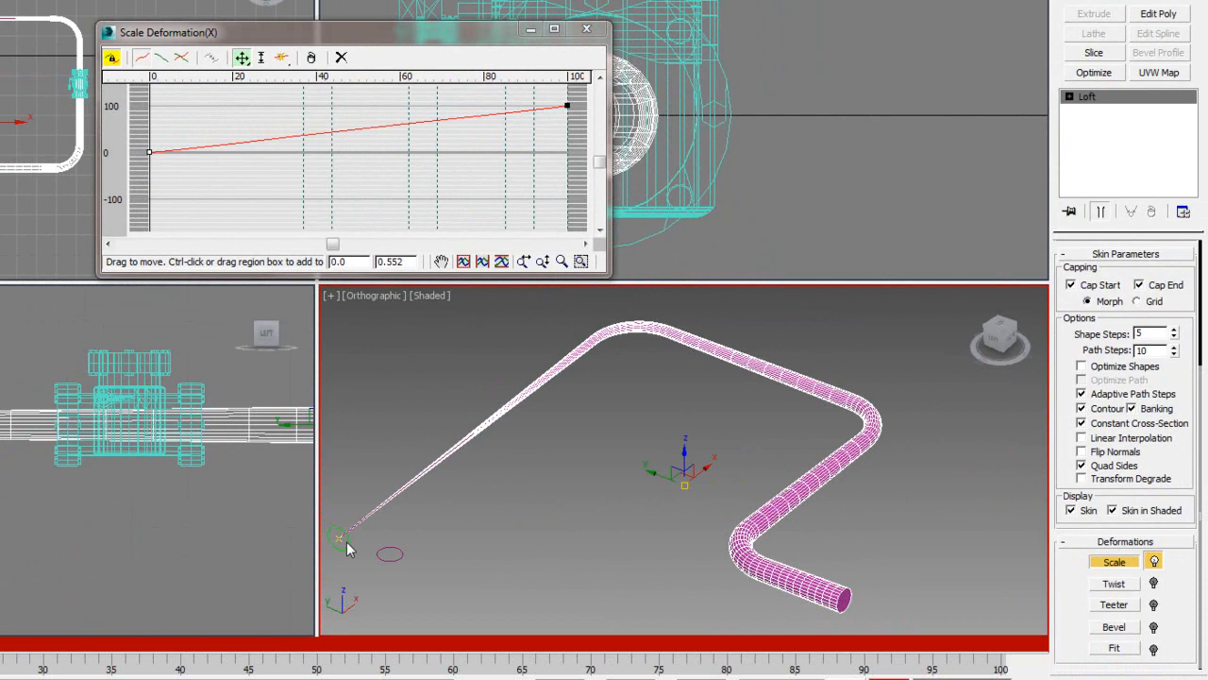
{"action": "mouse_move", "coordinate": [823, 363]}
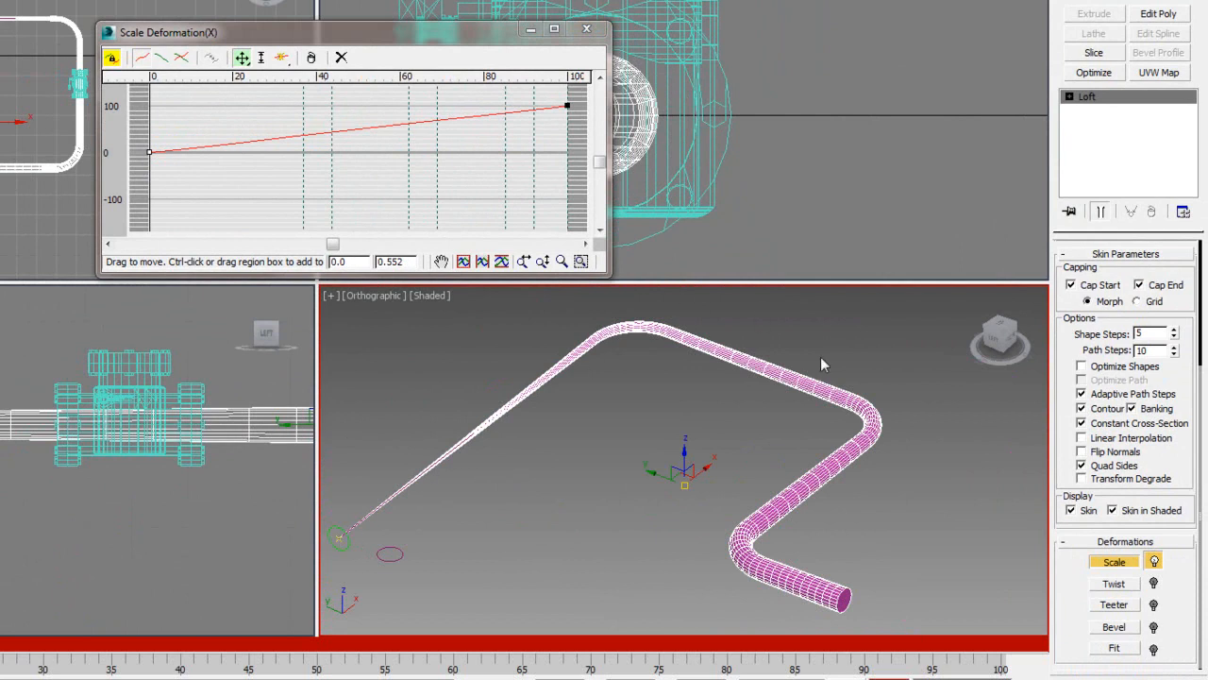
{"action": "mouse_move", "coordinate": [824, 362]}
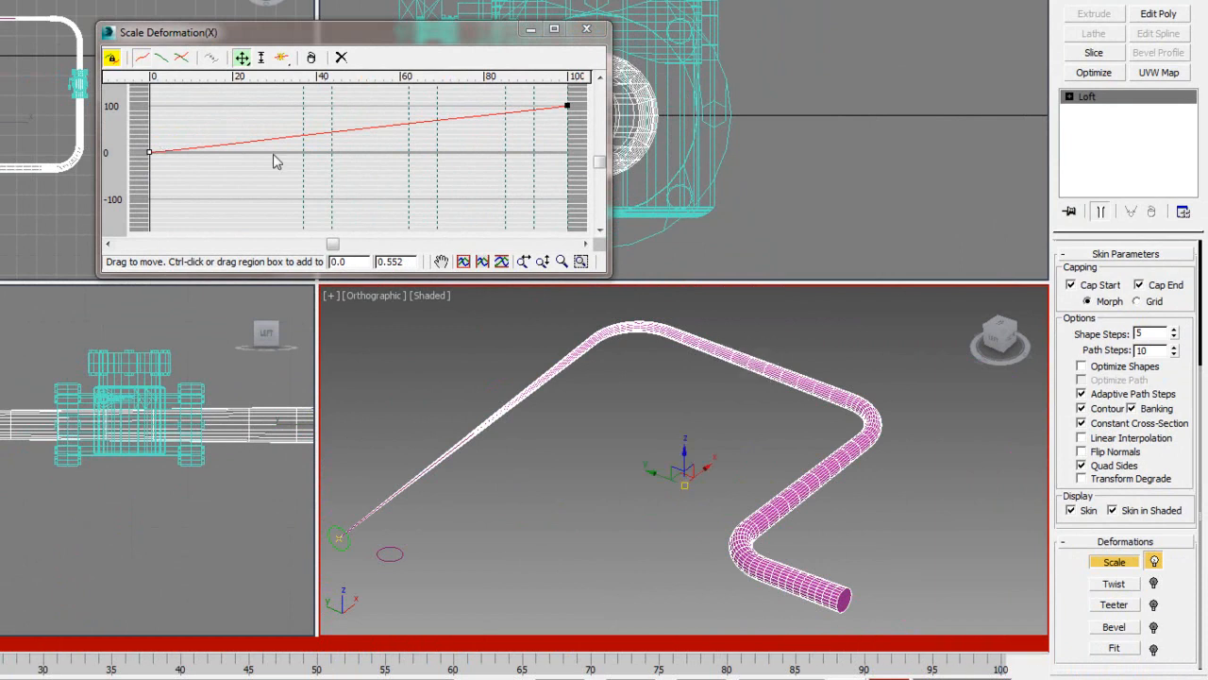
{"action": "mouse_move", "coordinate": [147, 153]}
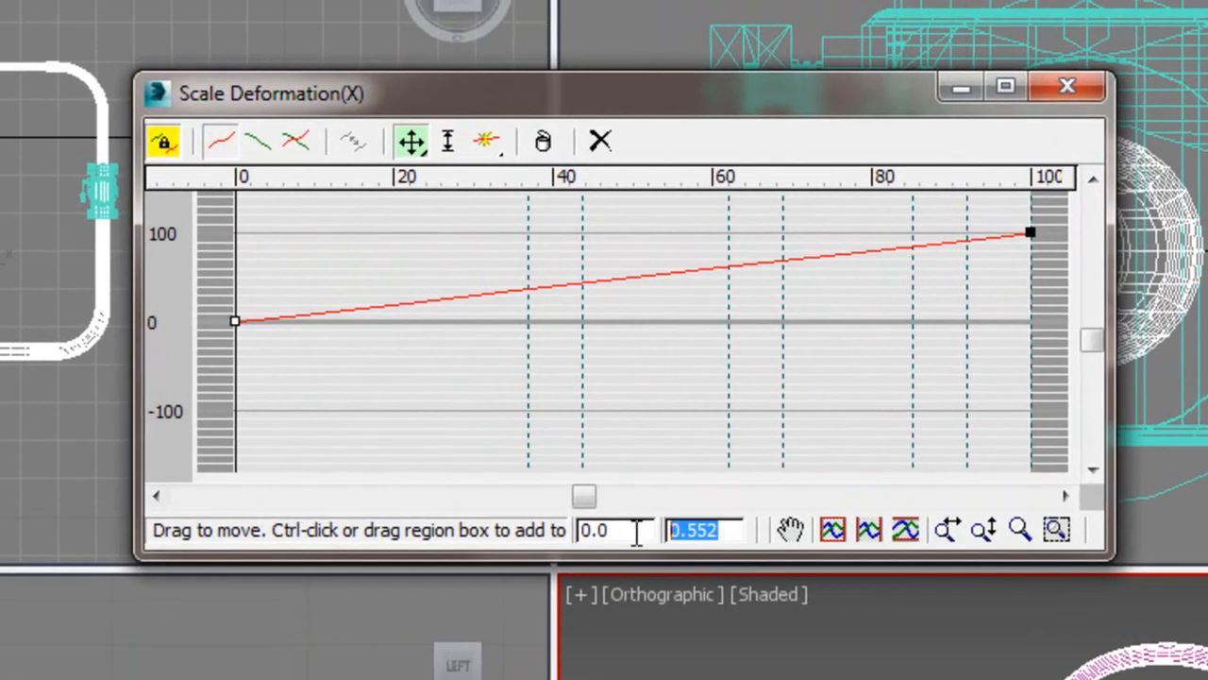
- Set the first scale point to 100 and insert corner points near 28 and 66 on the curve
{"action": "type", "text": "100.0"}
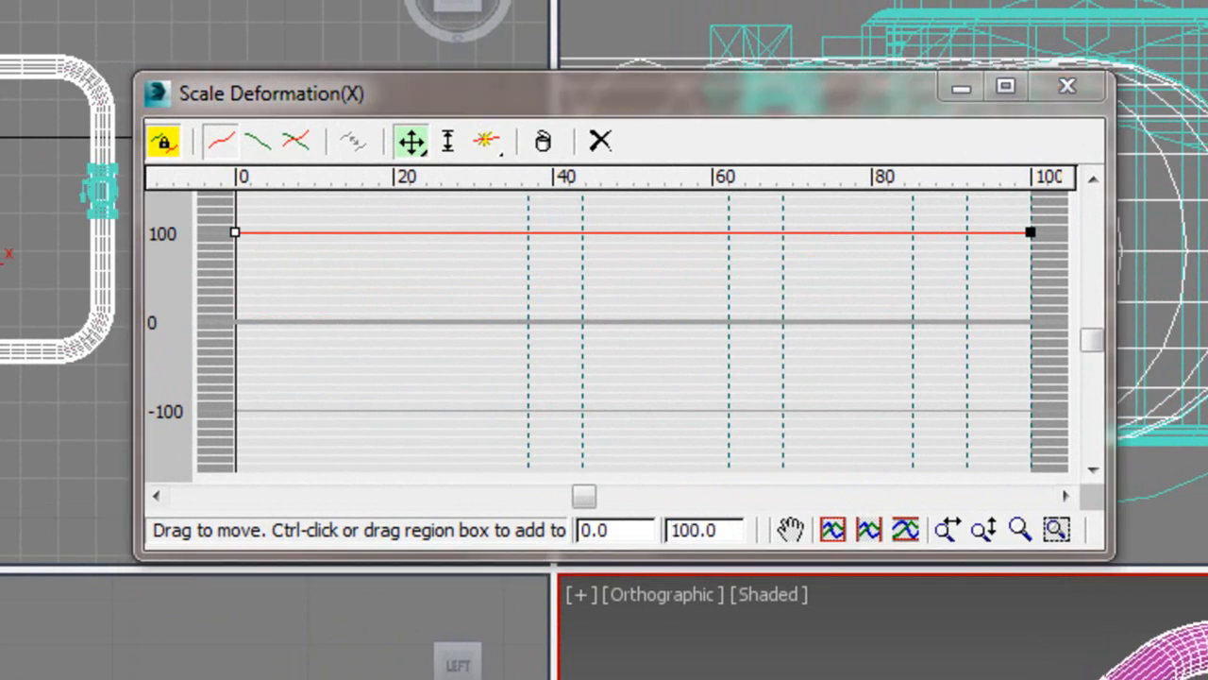
{"action": "left_click", "coordinate": [487, 140]}
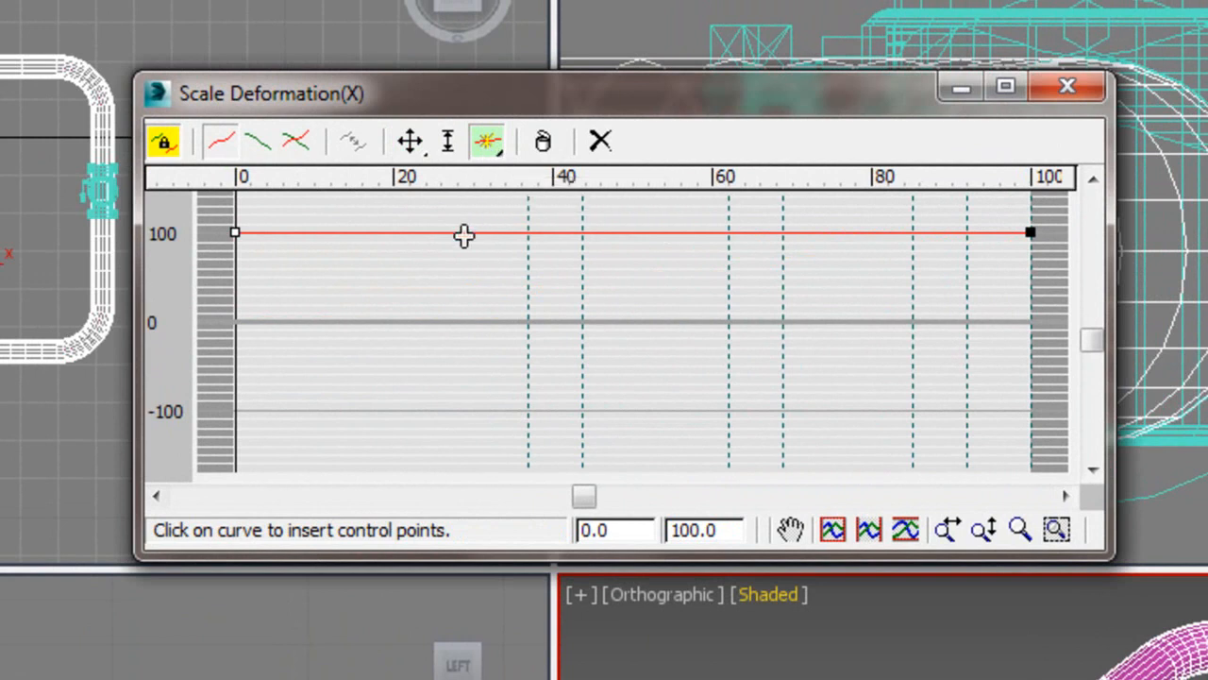
{"action": "left_click", "coordinate": [453, 232]}
{"action": "type", "text": "66.66"}
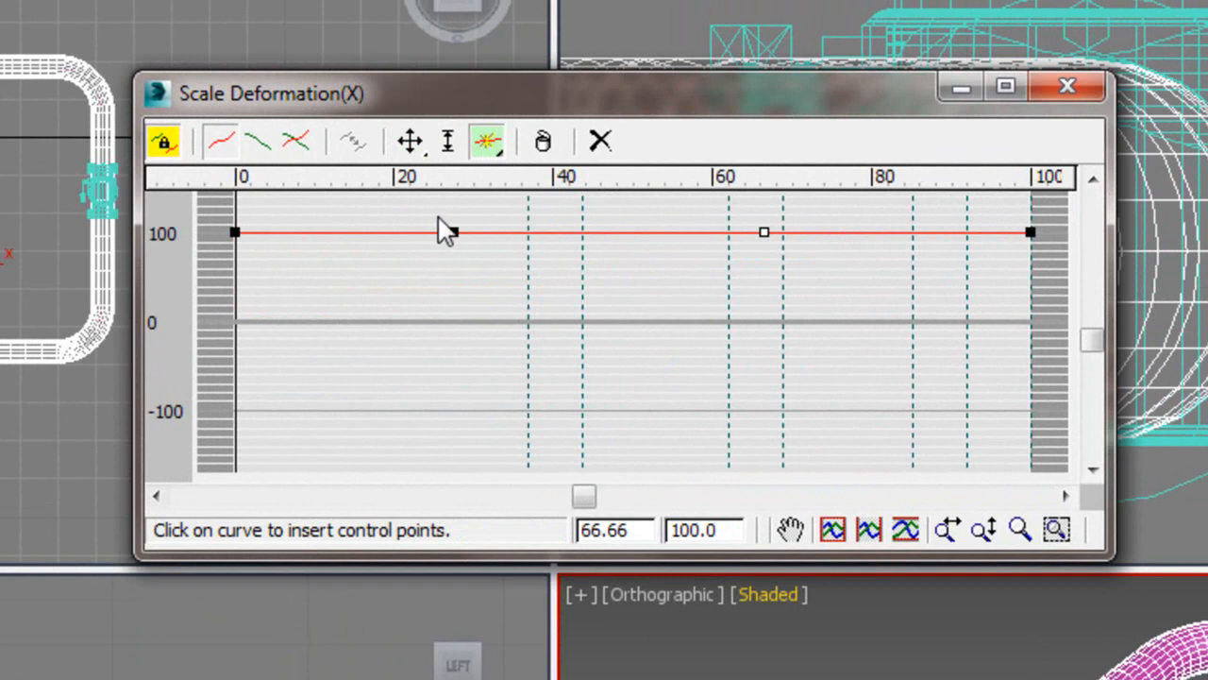
{"action": "left_click", "coordinate": [453, 232]}
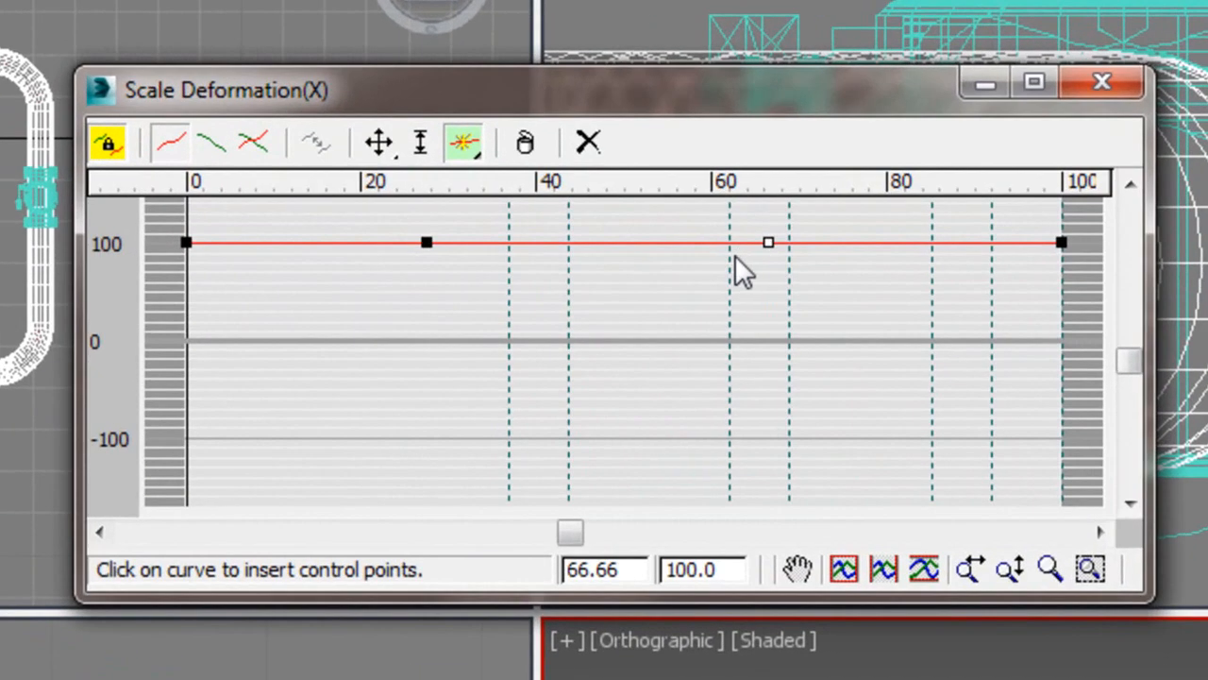
{"action": "mouse_move", "coordinate": [425, 179]}
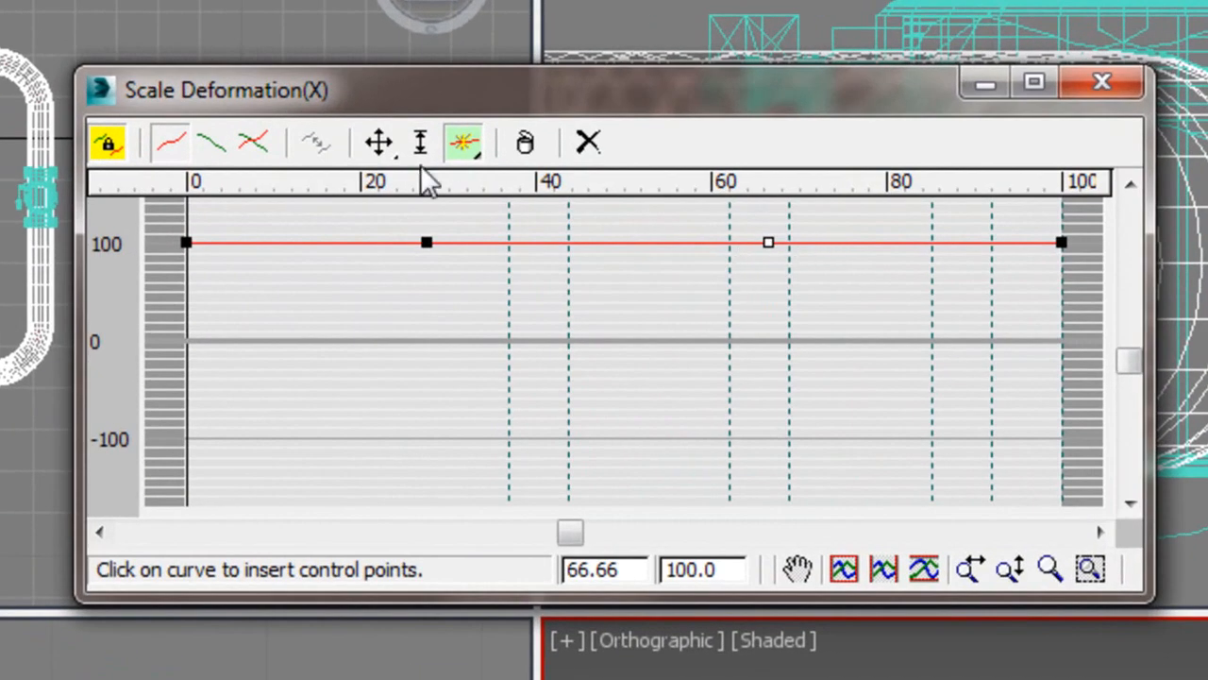
{"action": "left_click", "coordinate": [381, 141]}
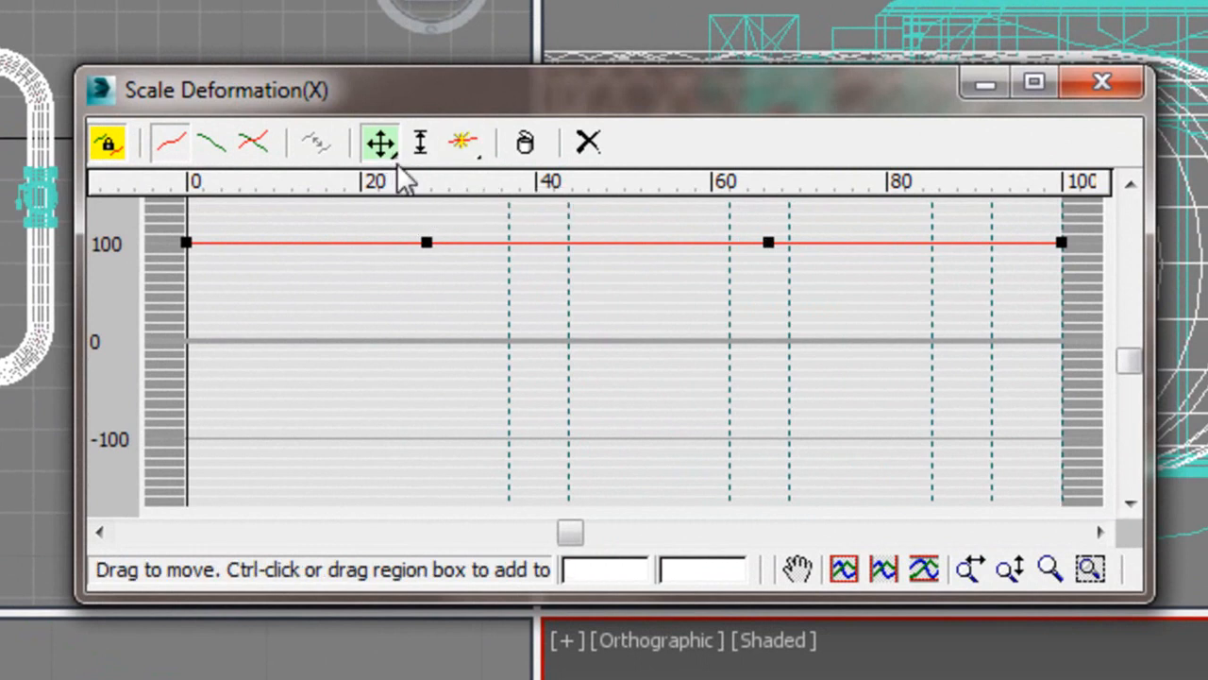
{"action": "mouse_move", "coordinate": [404, 161]}
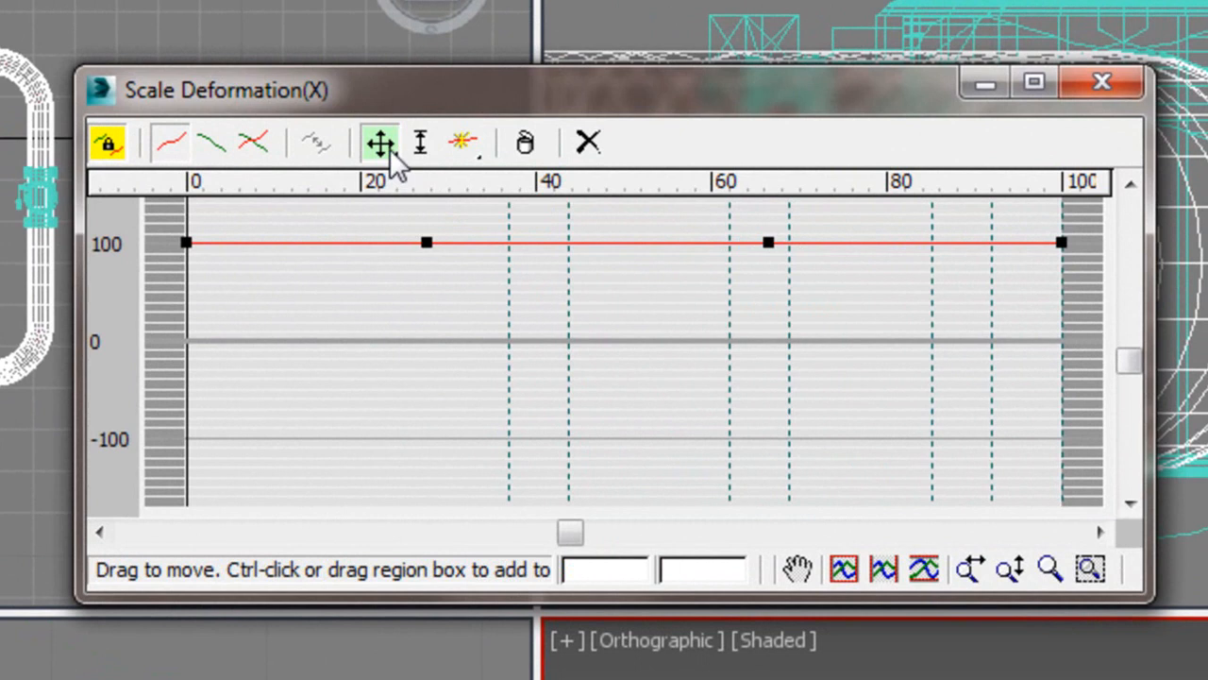
{"action": "mouse_move", "coordinate": [519, 95]}
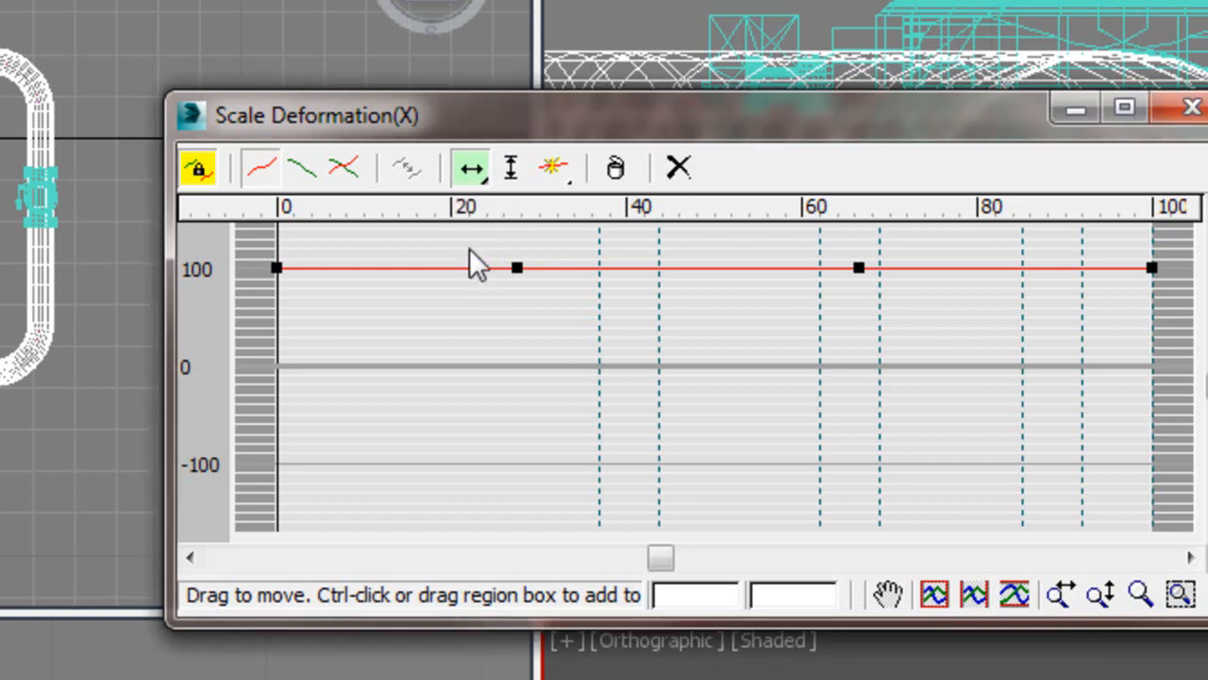
{"action": "mouse_move", "coordinate": [540, 216]}
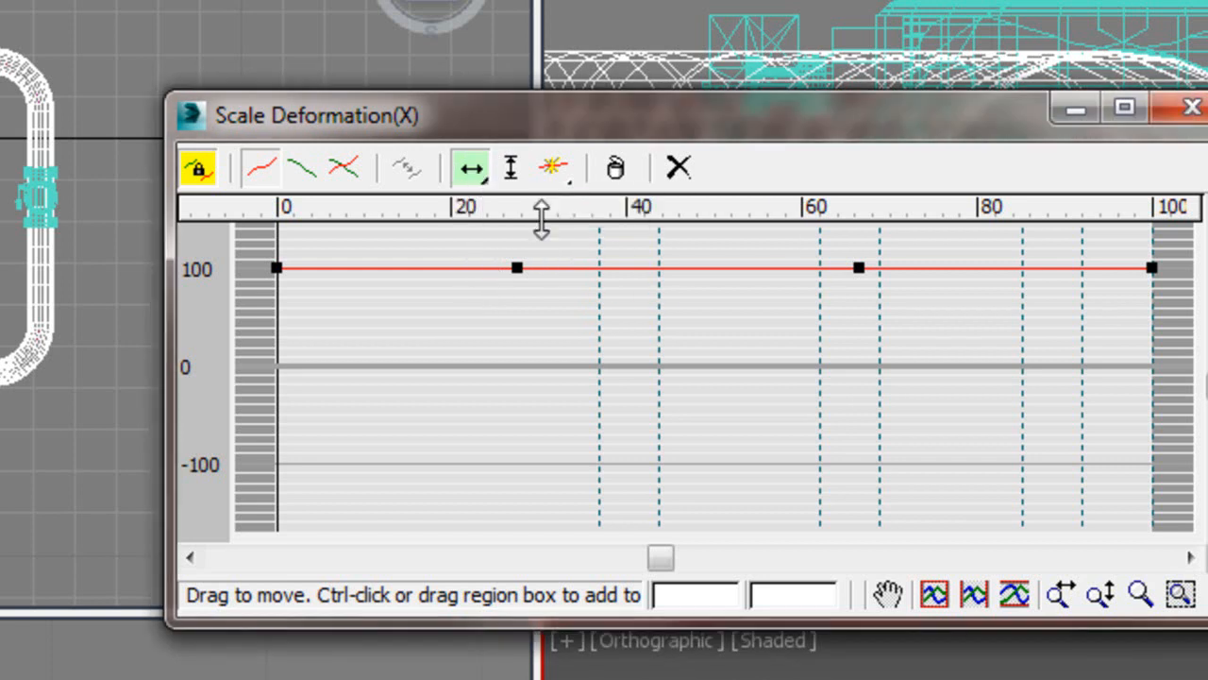
{"action": "mouse_move", "coordinate": [528, 302]}
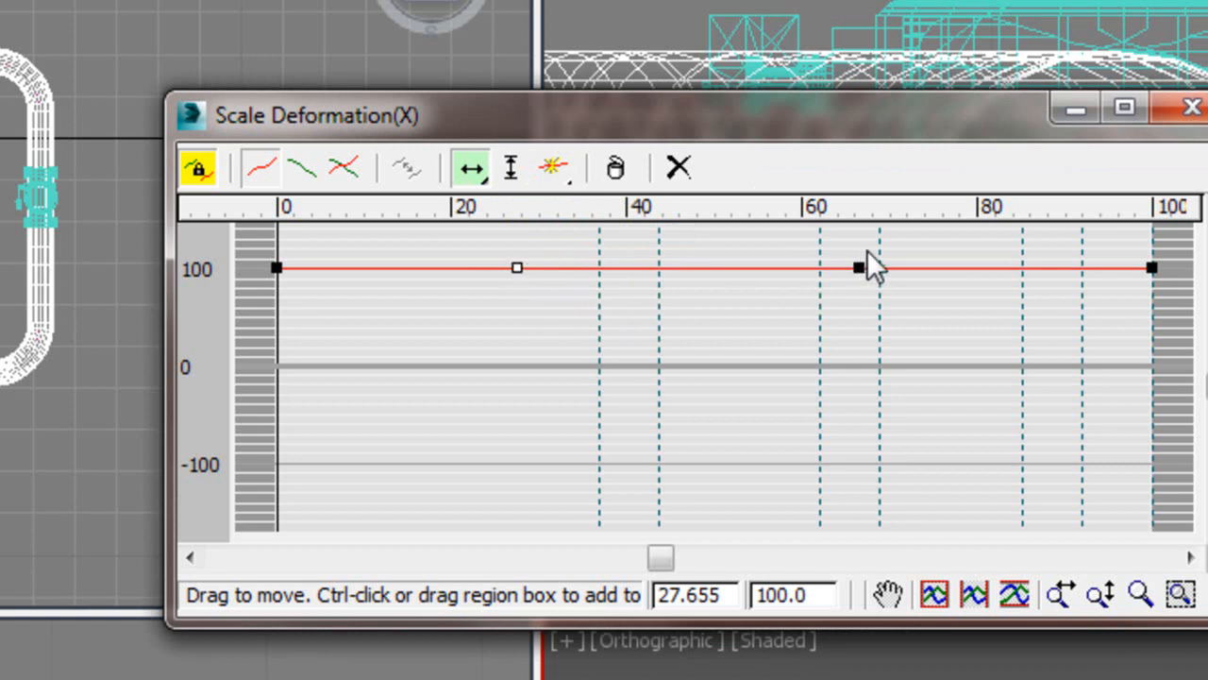
{"action": "mouse_move", "coordinate": [1067, 250]}
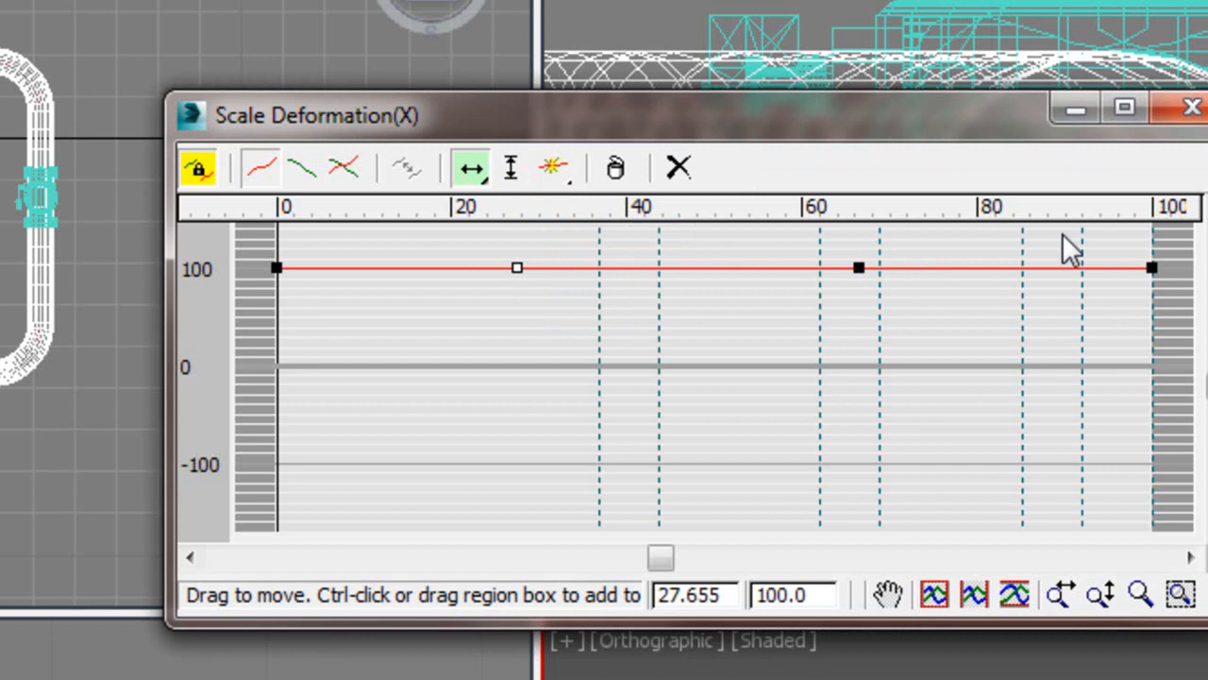
{"action": "mouse_move", "coordinate": [287, 311]}
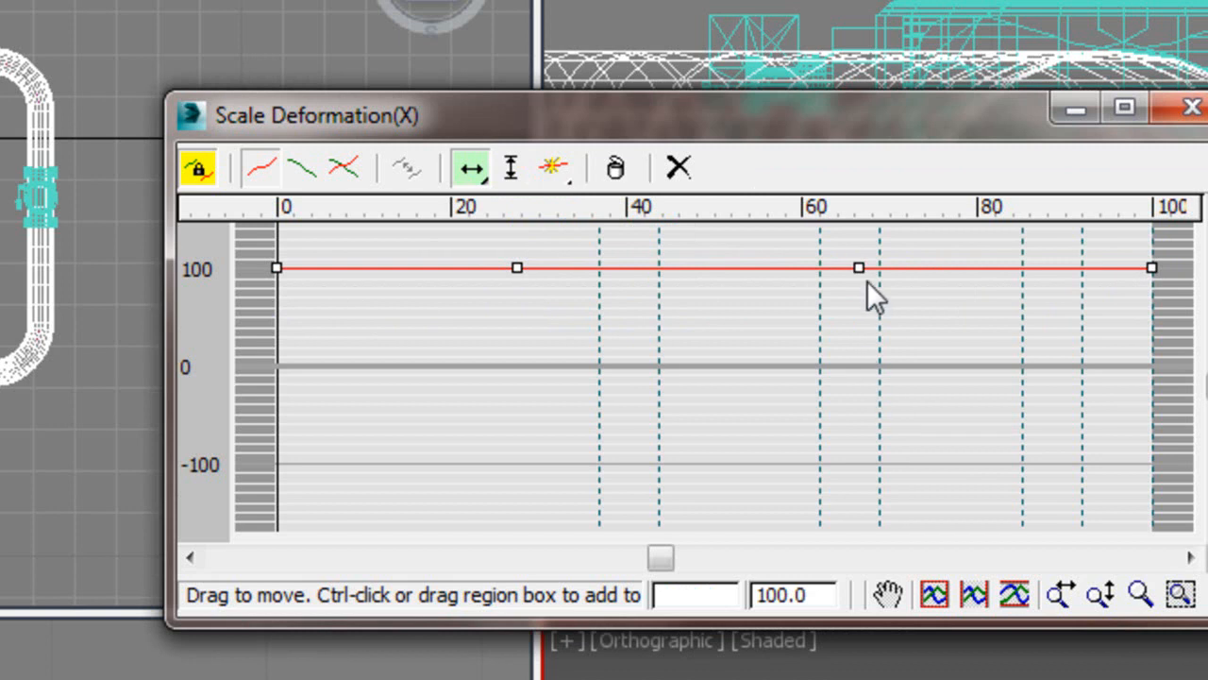
{"action": "mouse_move", "coordinate": [594, 279]}
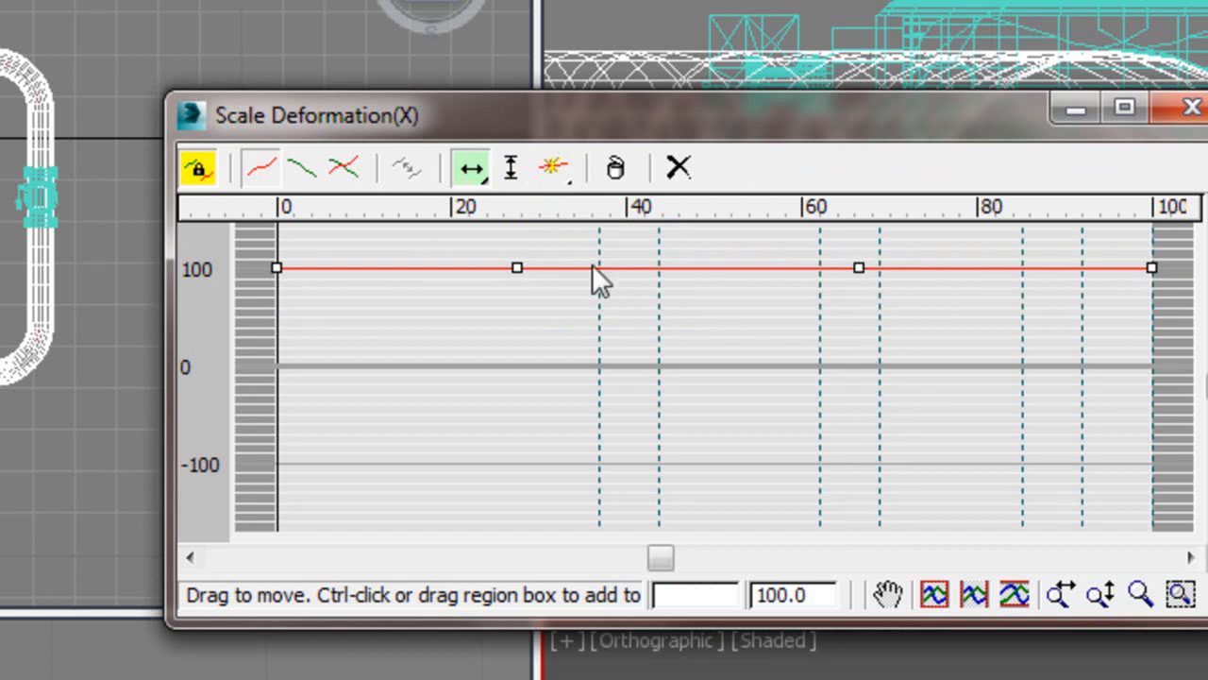
{"action": "mouse_move", "coordinate": [638, 206]}
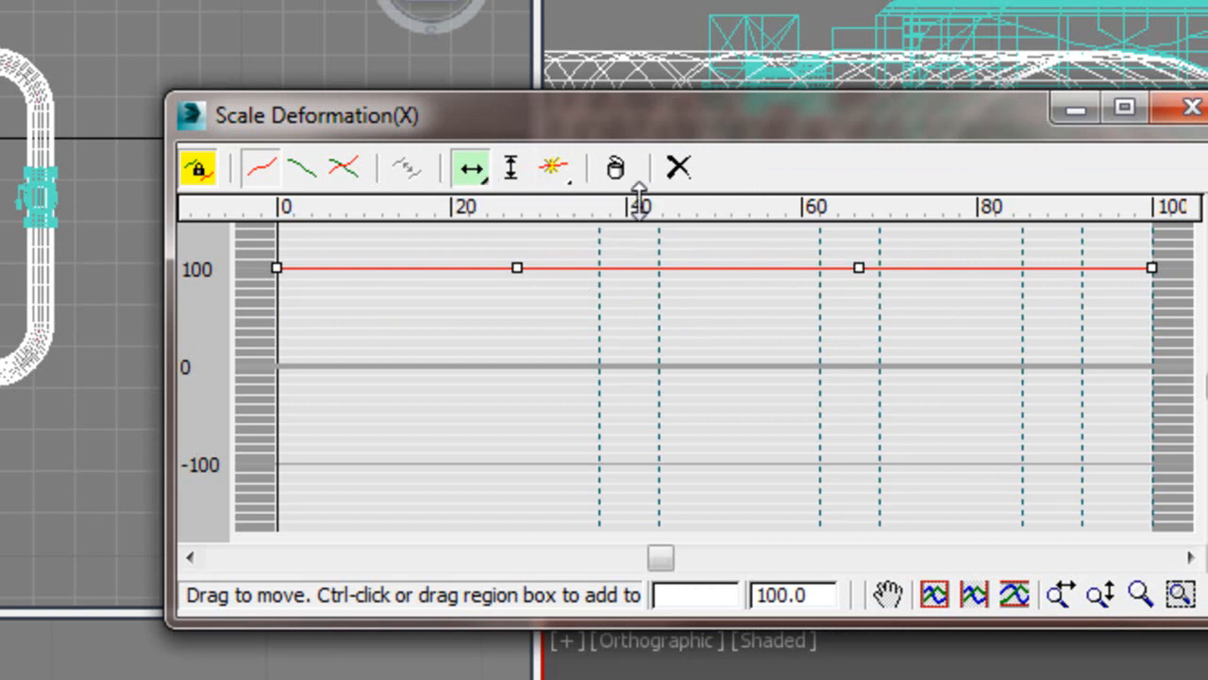
{"action": "mouse_move", "coordinate": [494, 311]}
{"action": "type", "text": "0"}
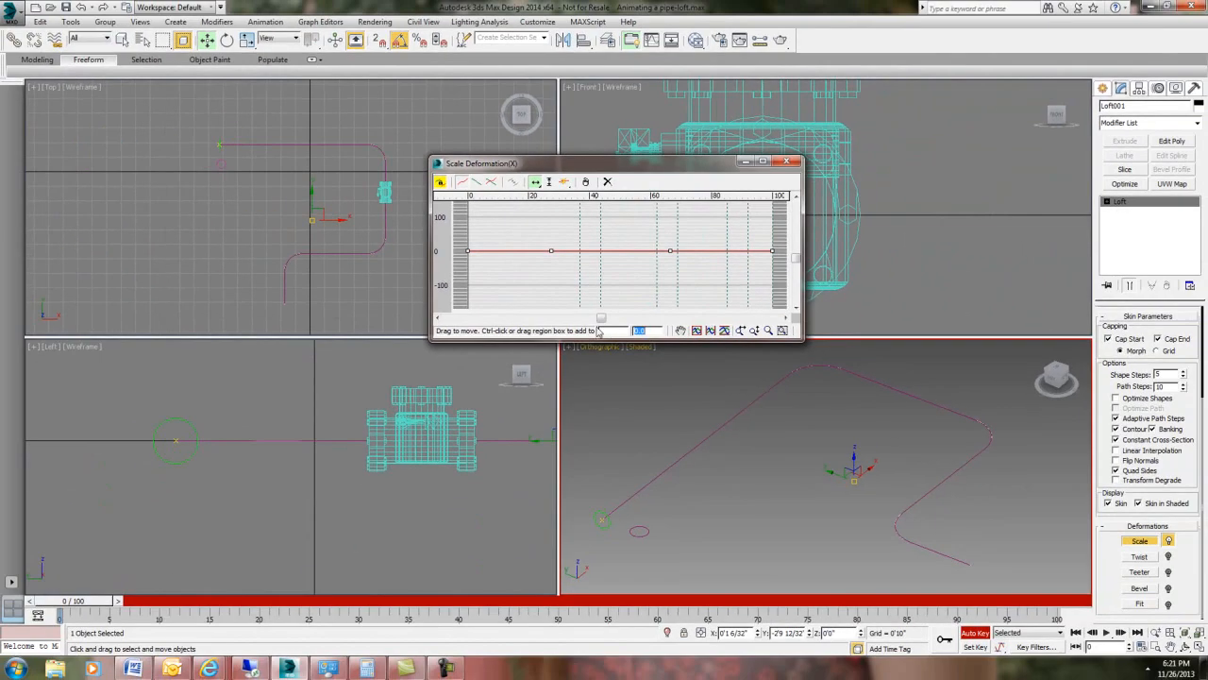
{"action": "mouse_move", "coordinate": [612, 236]}
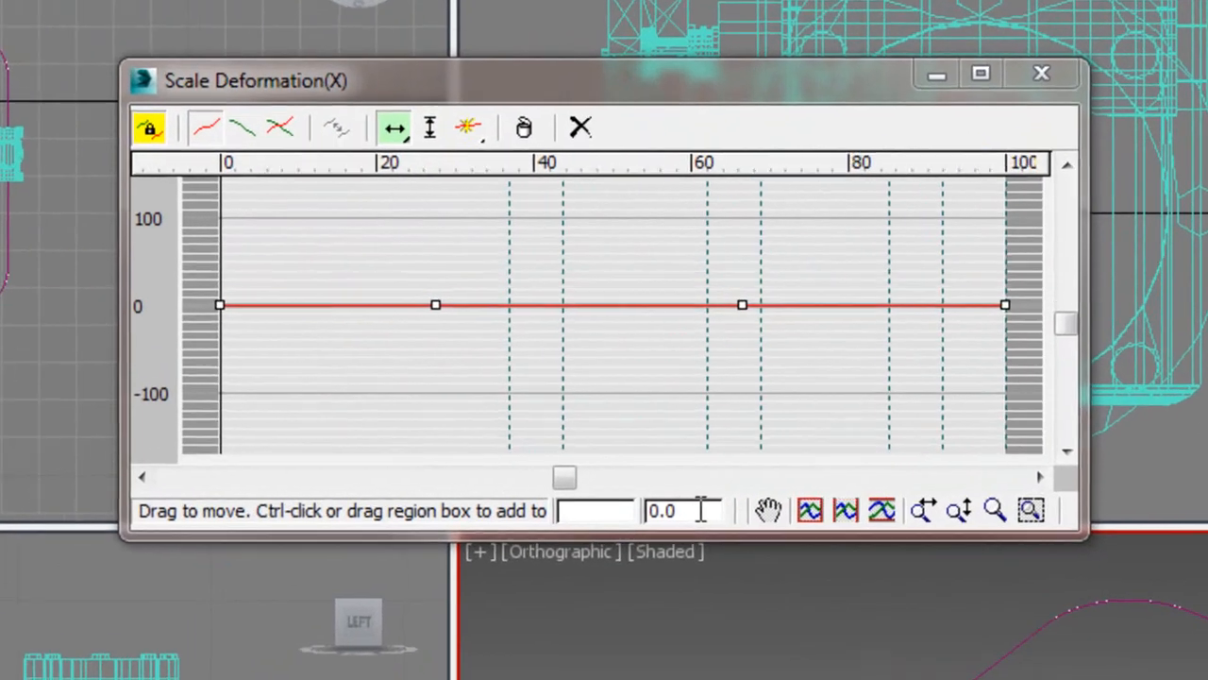
- Set the selected scale control points' value so the pipe has no thickness
{"action": "type", "text": "100"}
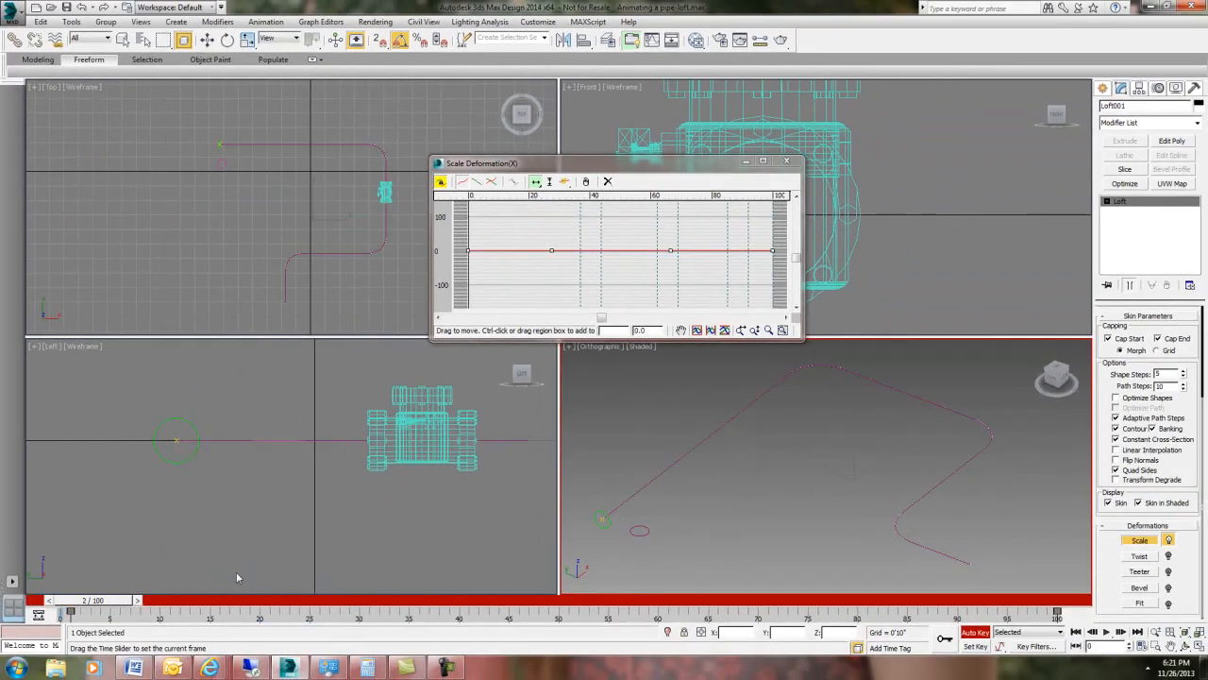
- At a later frame with Auto Key on, raise the first two scale points to 100
{"action": "left_click_drag", "start_coordinate": [104, 600], "coordinate": [1057, 600]}
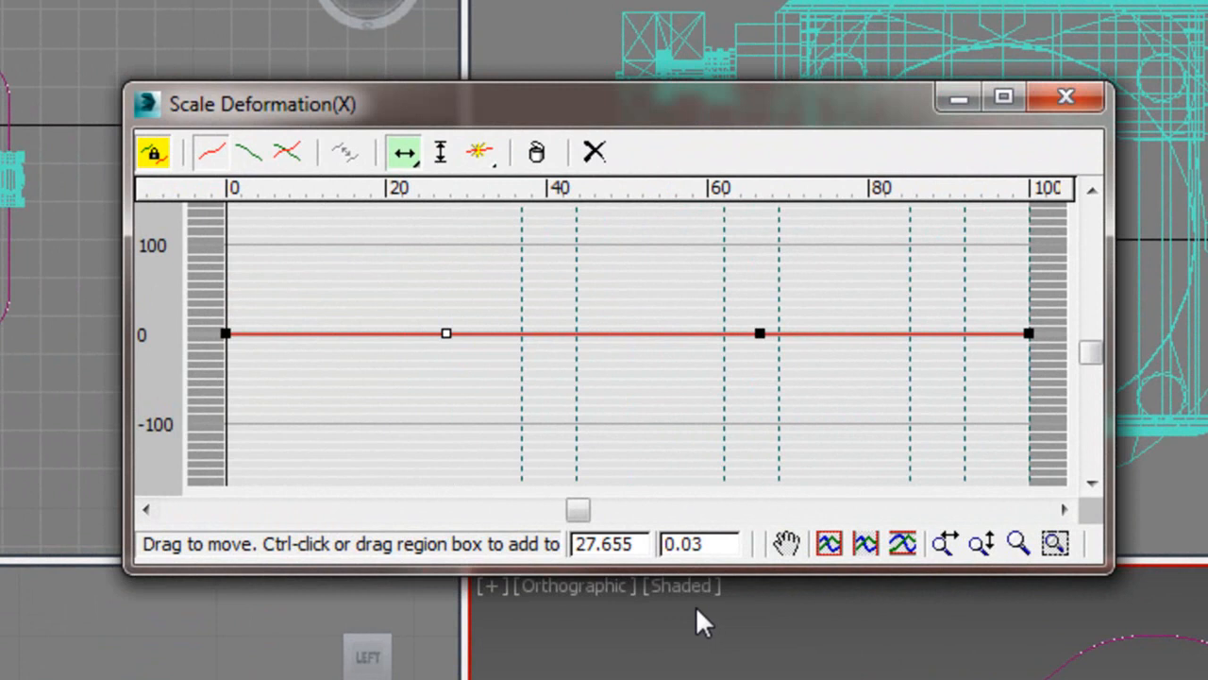
{"action": "mouse_move", "coordinate": [789, 623]}
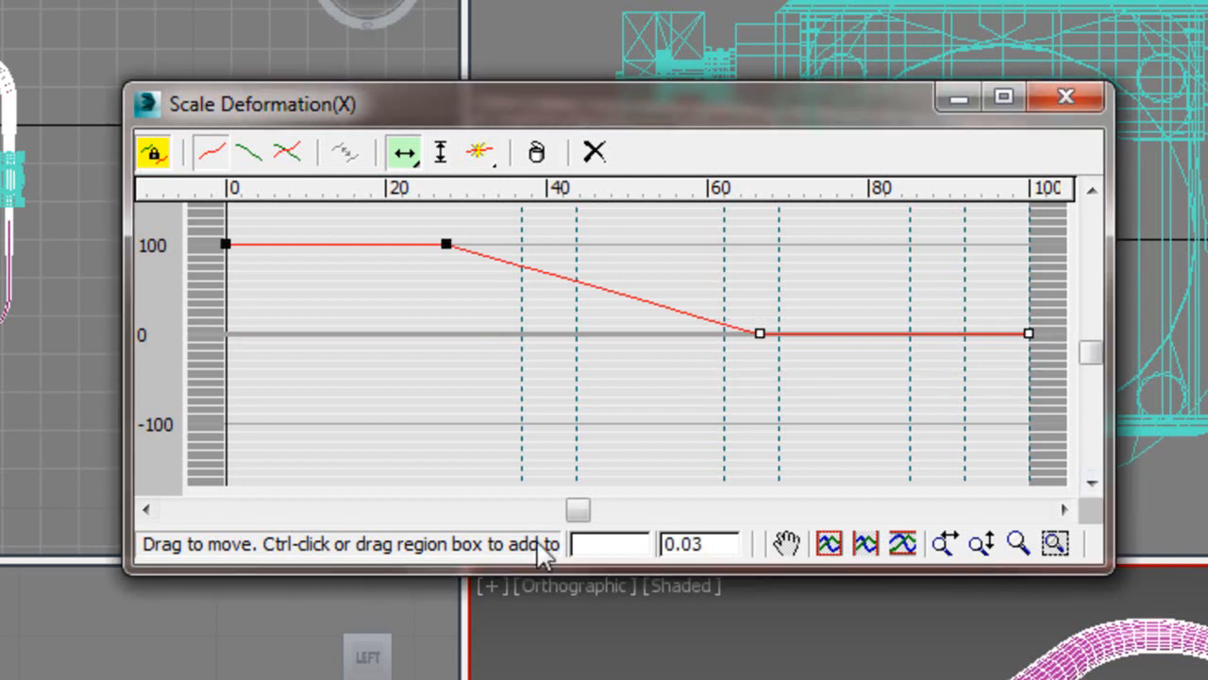
{"action": "left_click", "coordinate": [694, 543]}
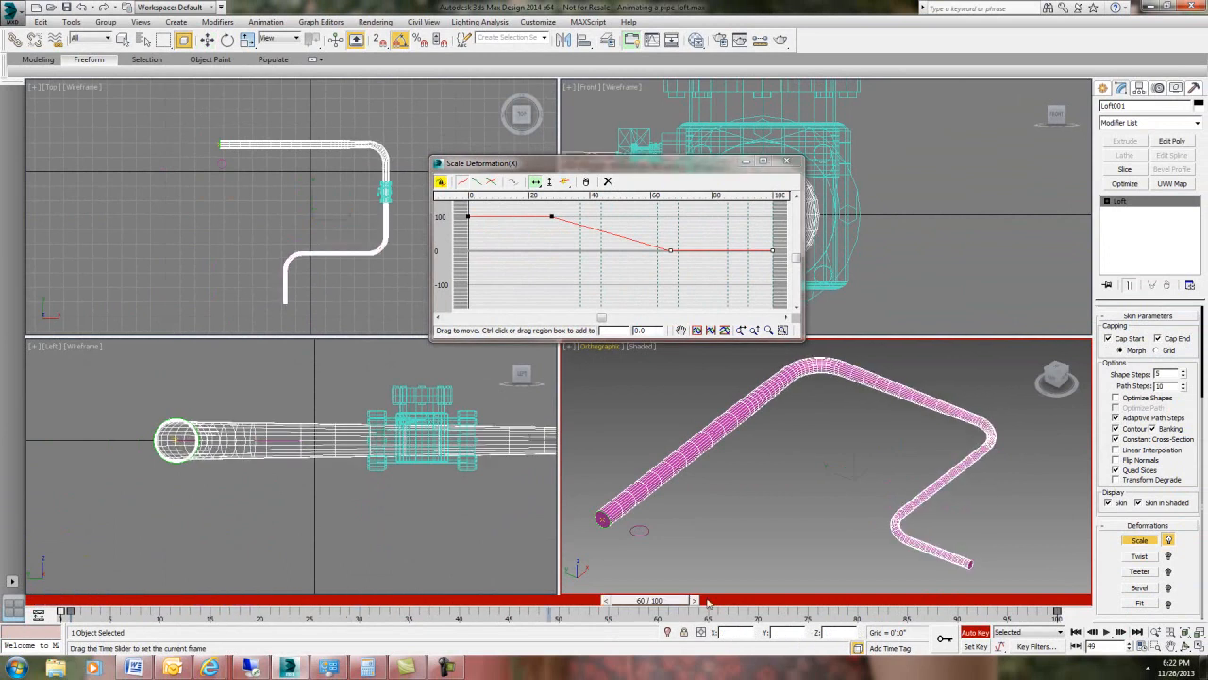
- At the final frame set the remaining scale points to 100, then scrub back to check the growth
{"action": "left_click_drag", "start_coordinate": [708, 600], "coordinate": [1057, 600]}
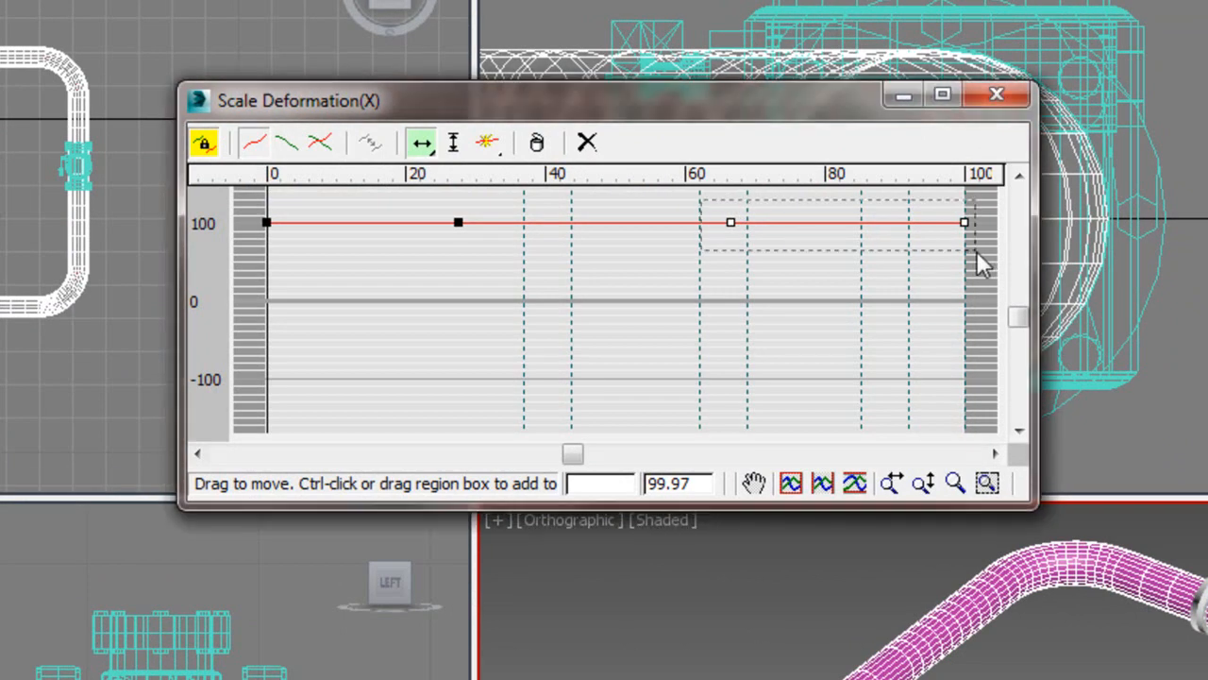
{"action": "left_click", "coordinate": [678, 483]}
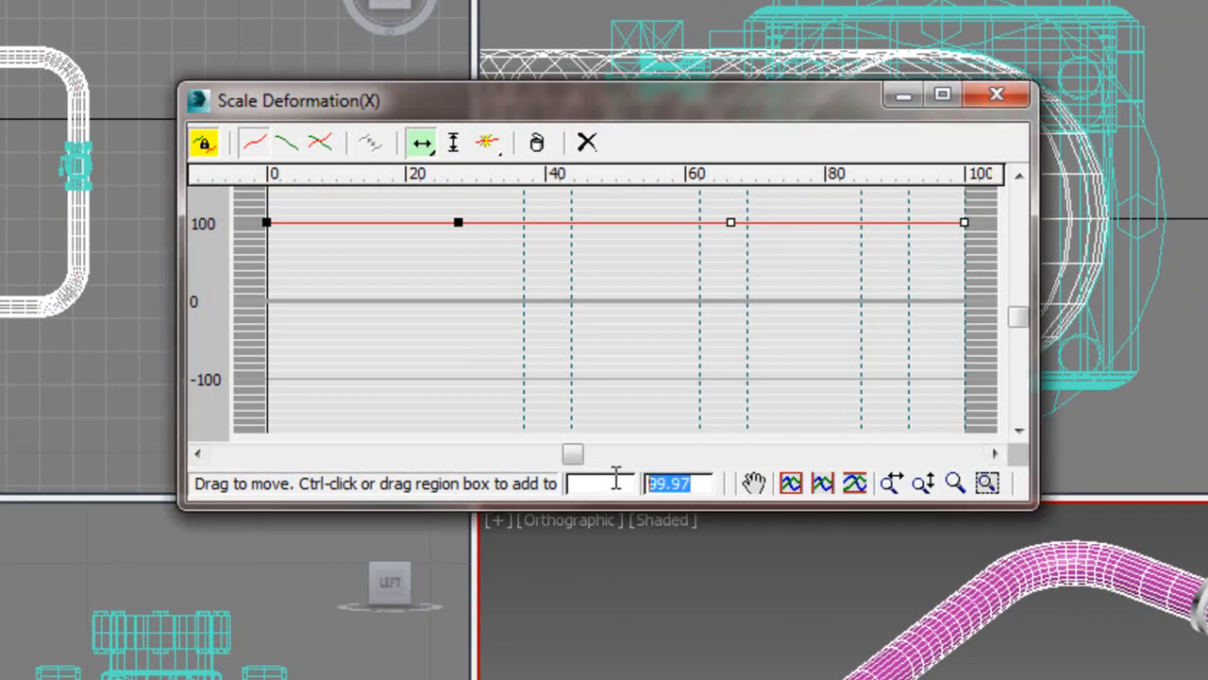
{"action": "left_click_drag", "start_coordinate": [729, 223], "coordinate": [729, 301]}
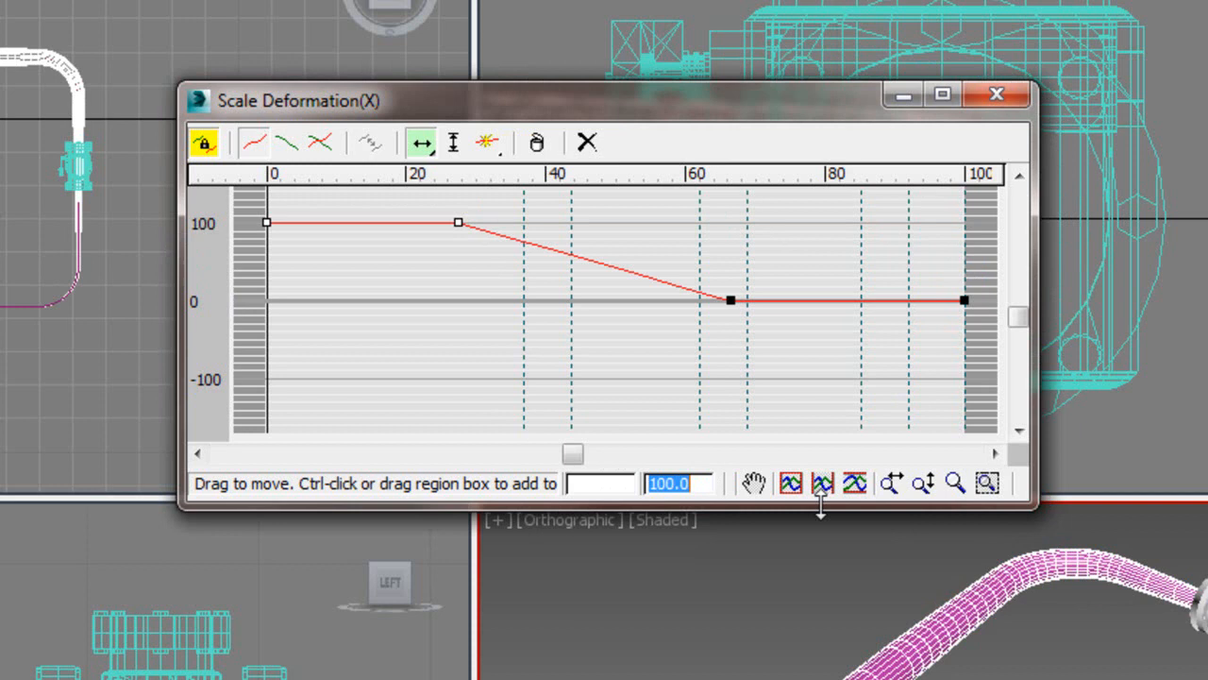
{"action": "mouse_move", "coordinate": [761, 387]}
{"action": "type", "text": "0"}
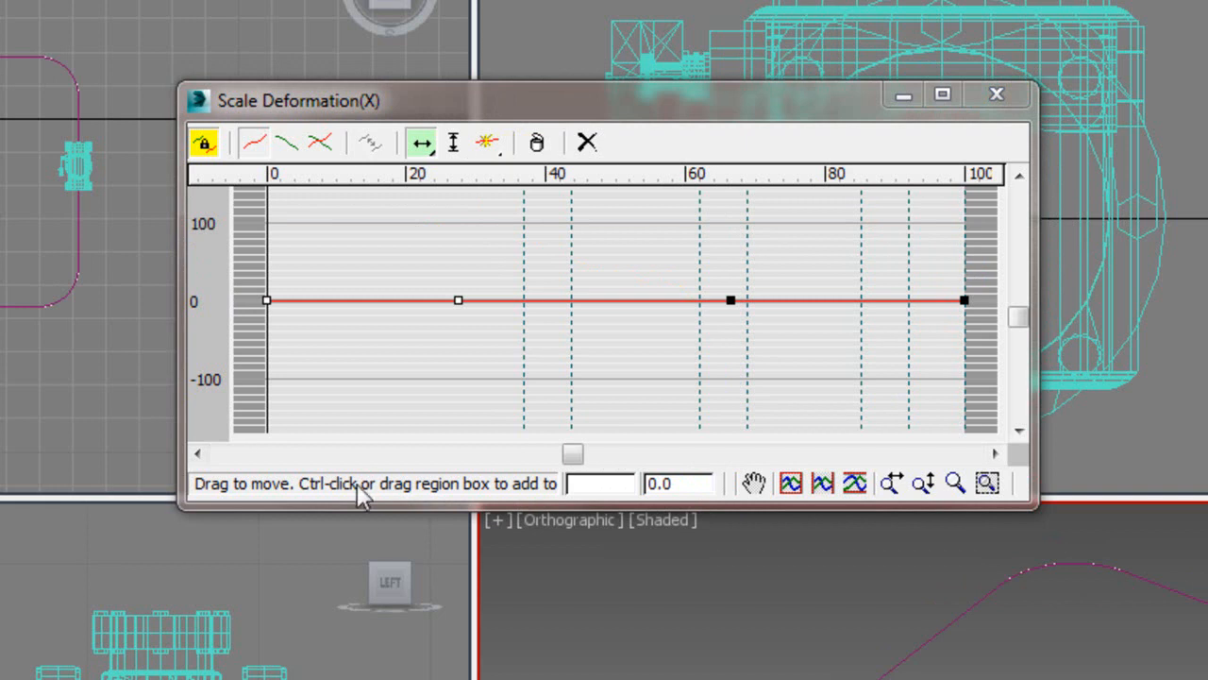
{"action": "mouse_move", "coordinate": [444, 274]}
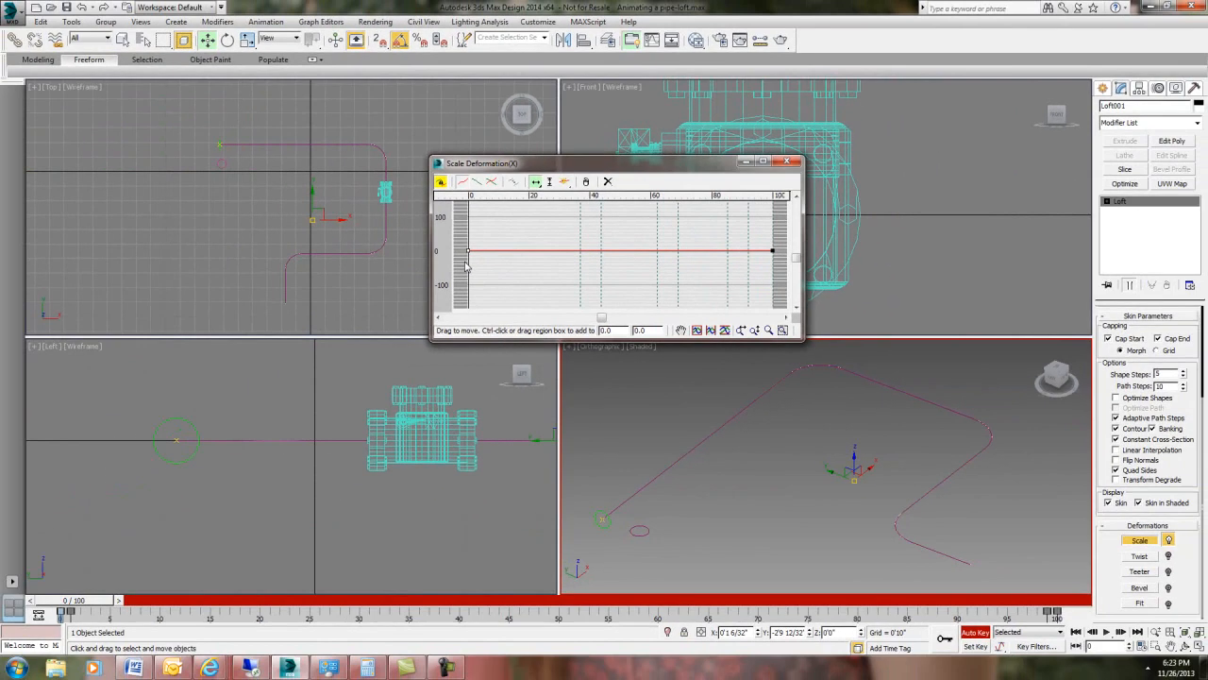
{"action": "mouse_move", "coordinate": [753, 265]}
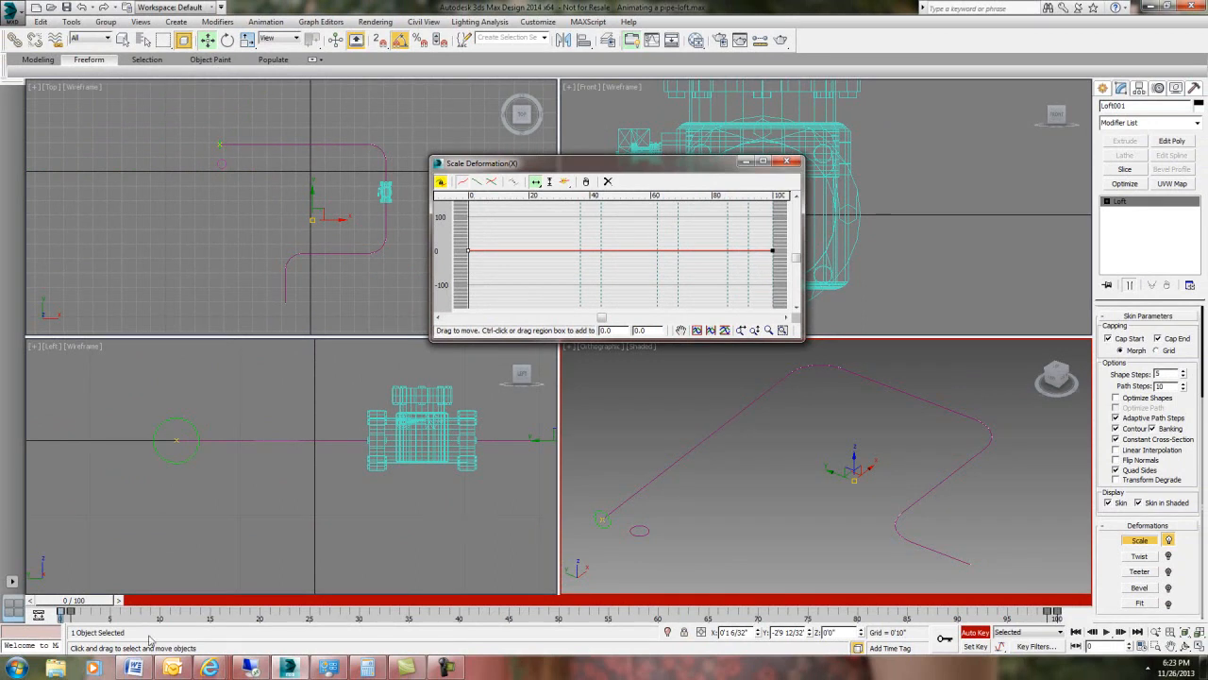
- Move the scale curve's control points back up to a flat 100 along the whole path
{"action": "left_click_drag", "start_coordinate": [38, 600], "coordinate": [1048, 600]}
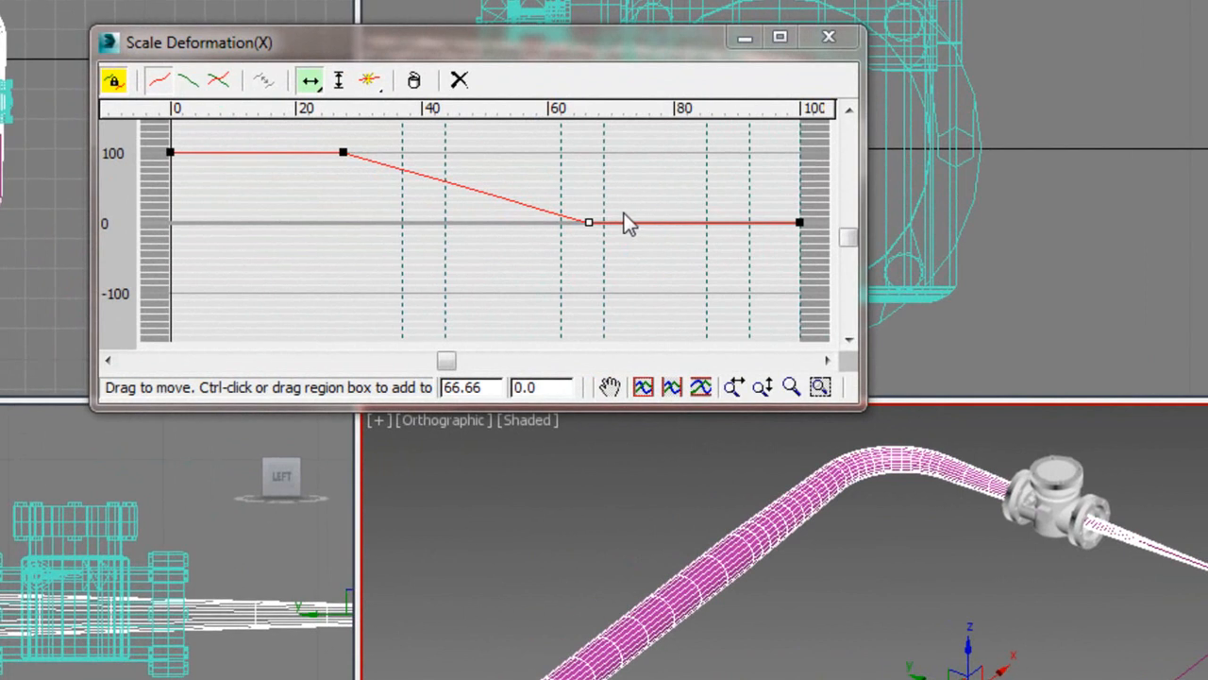
{"action": "left_click", "coordinate": [586, 223]}
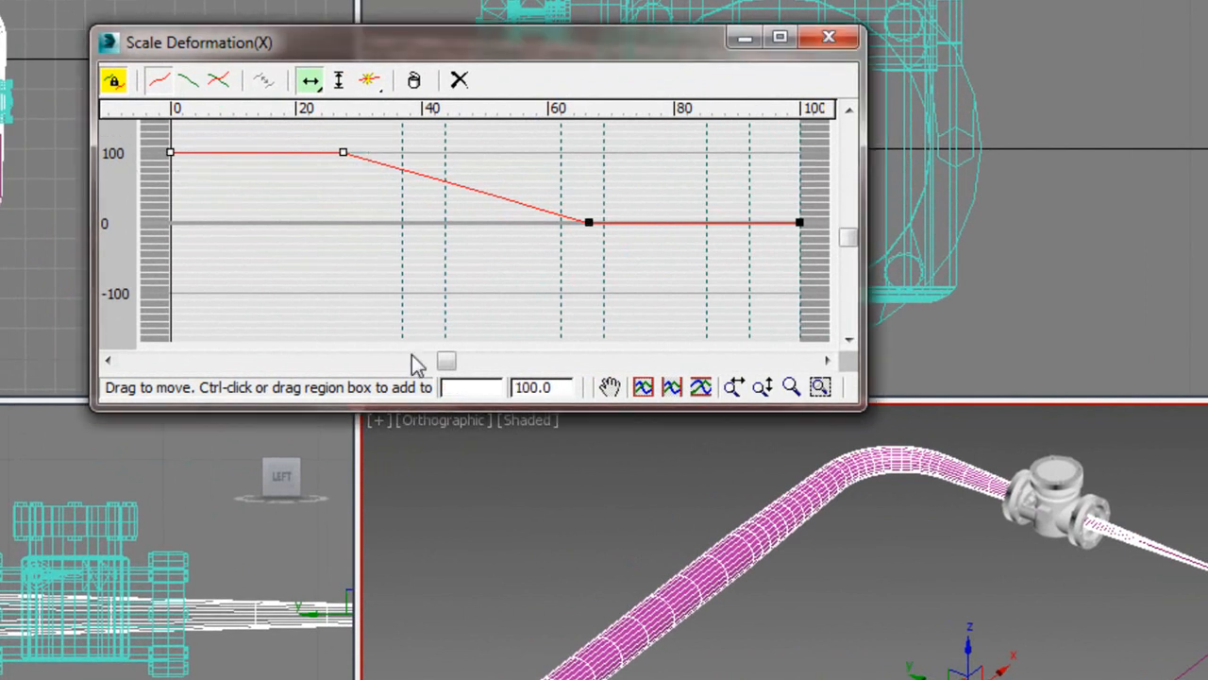
{"action": "left_click", "coordinate": [585, 223]}
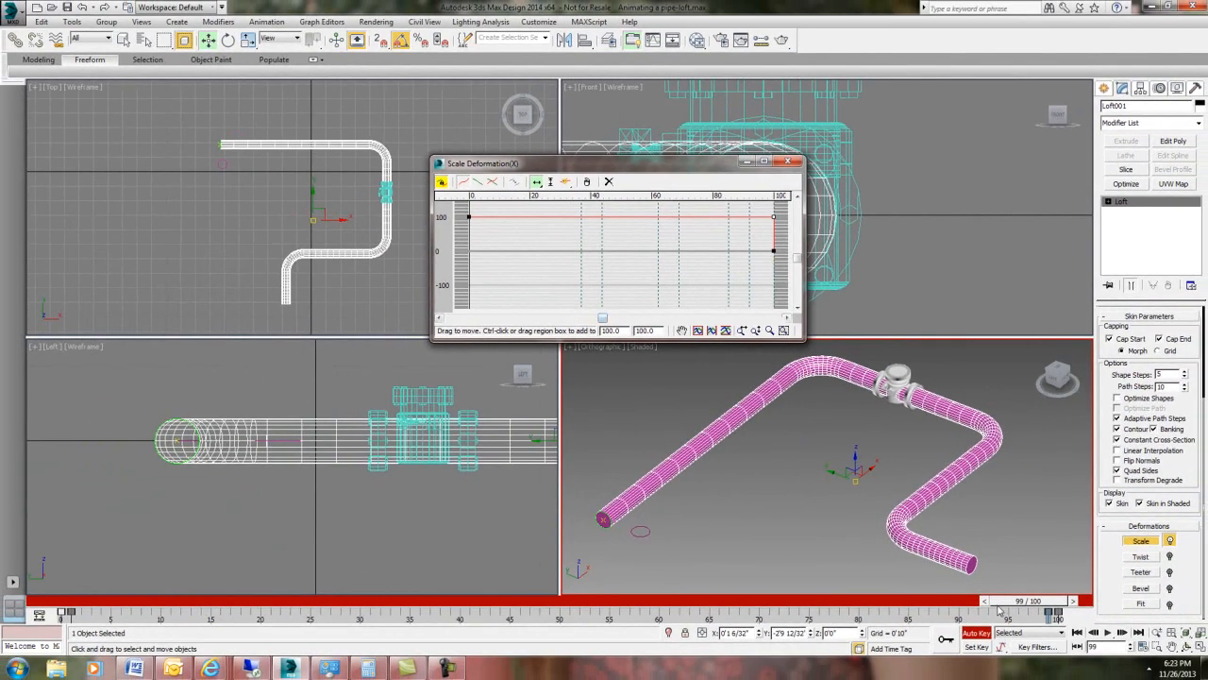
{"action": "left_click_drag", "start_coordinate": [1039, 600], "coordinate": [922, 601]}
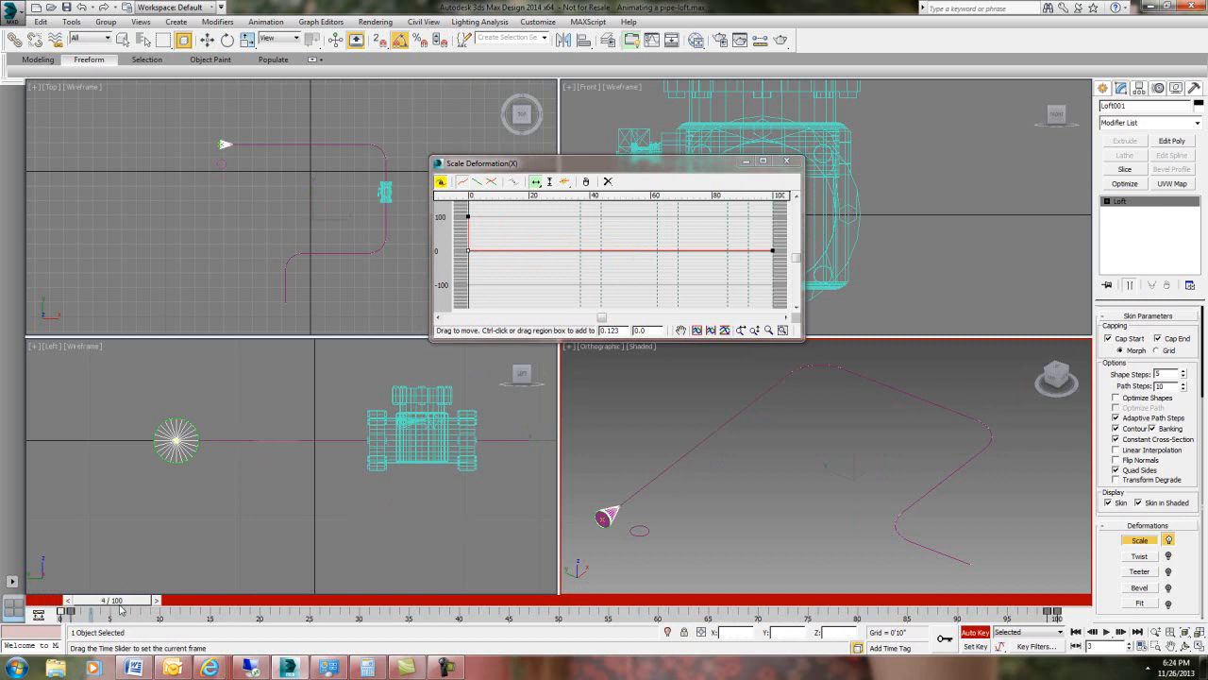
{"action": "left_click_drag", "start_coordinate": [111, 614], "coordinate": [357, 613]}
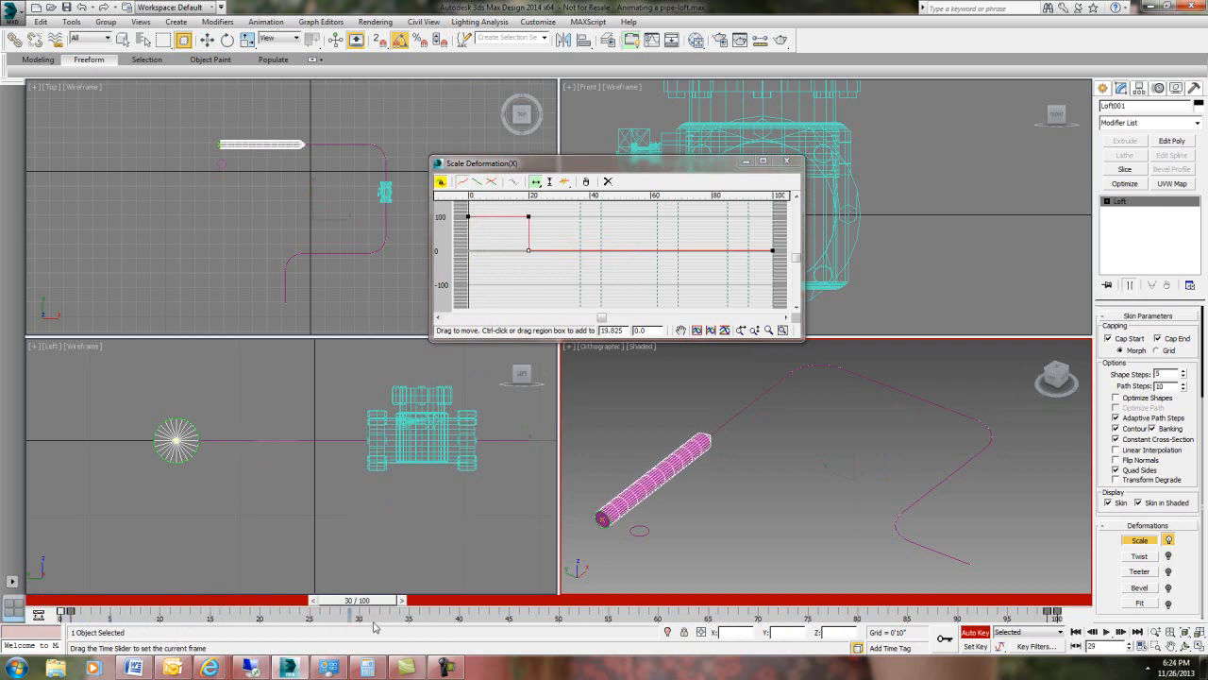
{"action": "left_click_drag", "start_coordinate": [362, 614], "coordinate": [539, 613]}
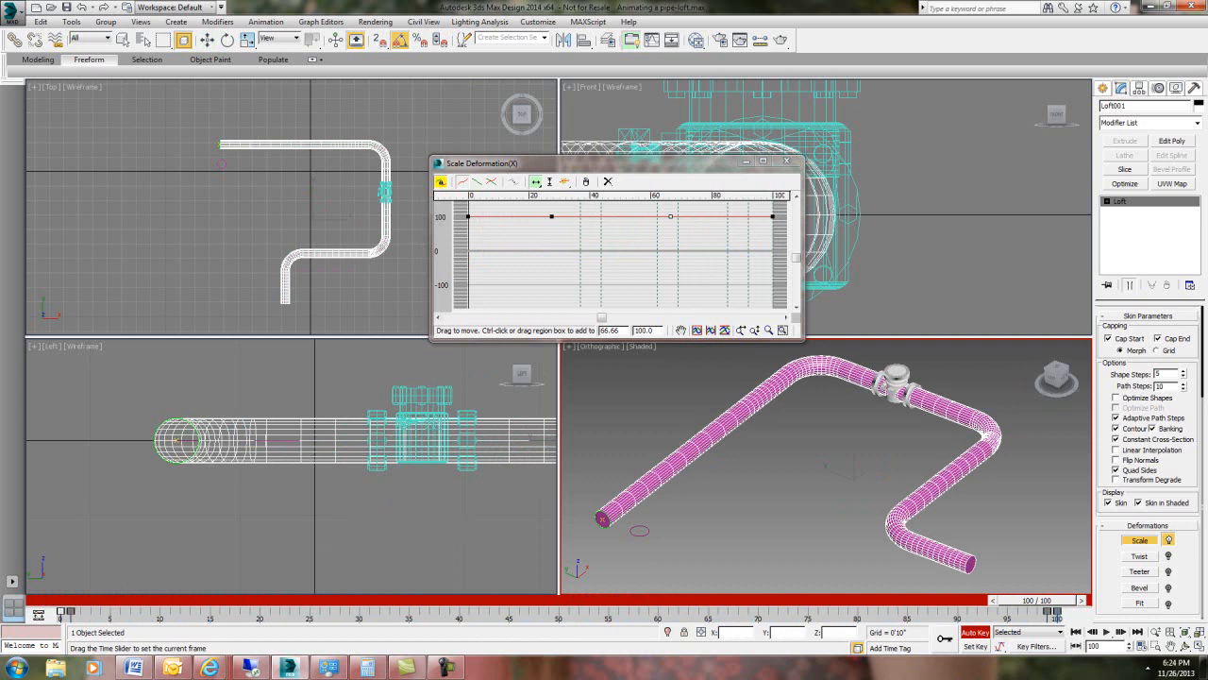
{"action": "left_click_drag", "start_coordinate": [1034, 601], "coordinate": [306, 600]}
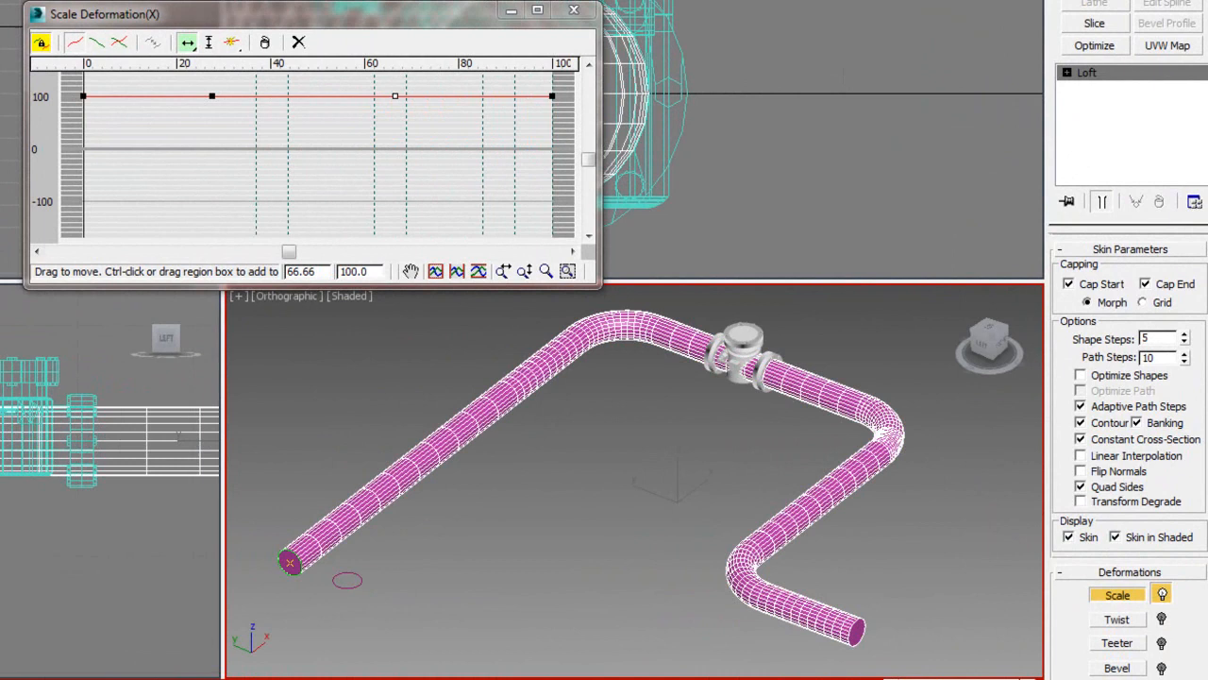
{"action": "left_click_drag", "start_coordinate": [551, 94], "coordinate": [551, 147]}
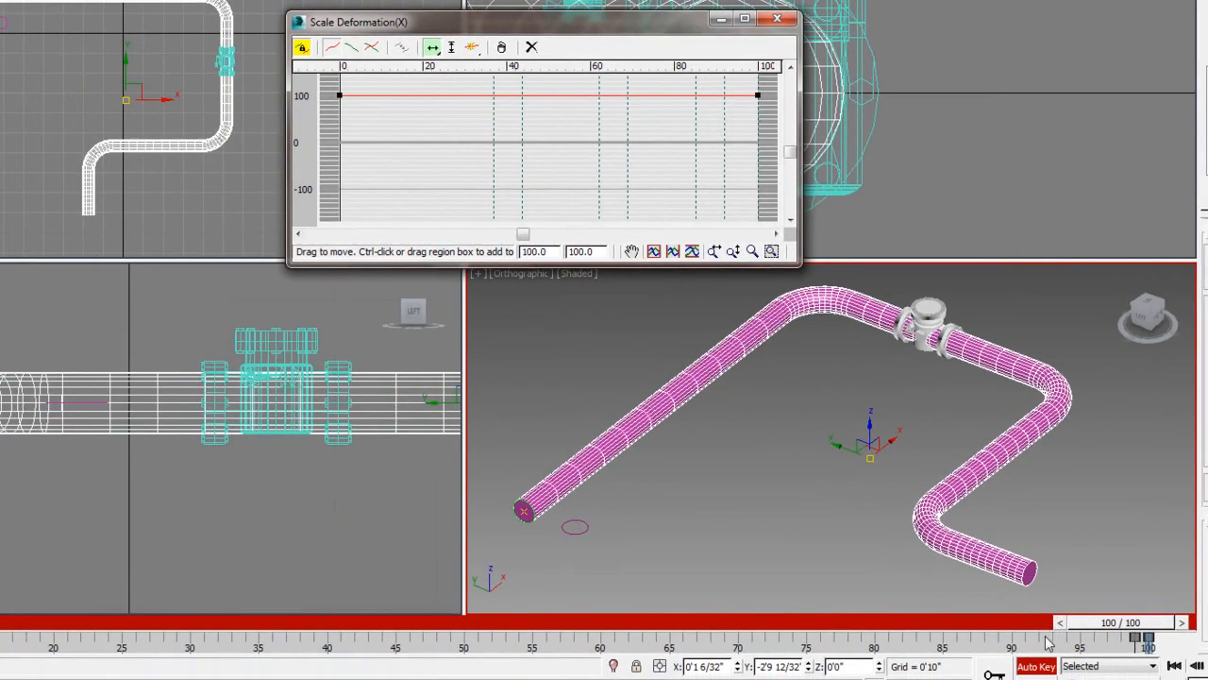
{"action": "left_click_drag", "start_coordinate": [1147, 642], "coordinate": [702, 608]}
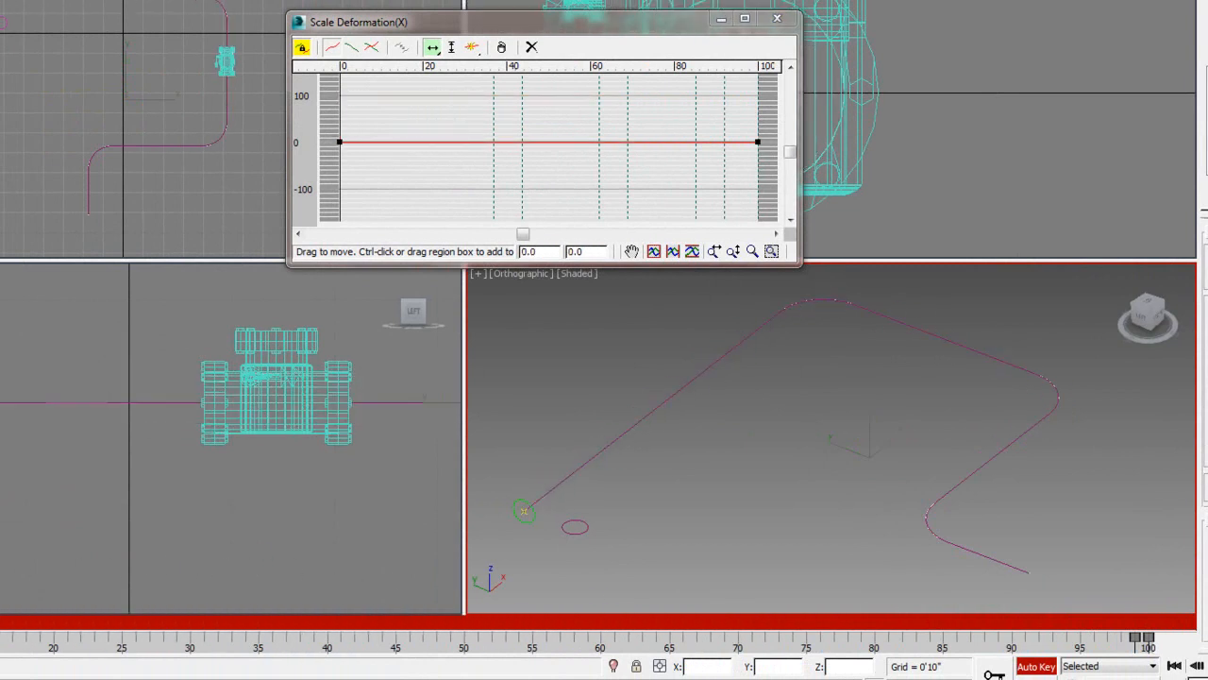
{"action": "left_click_drag", "start_coordinate": [340, 141], "coordinate": [339, 95]}
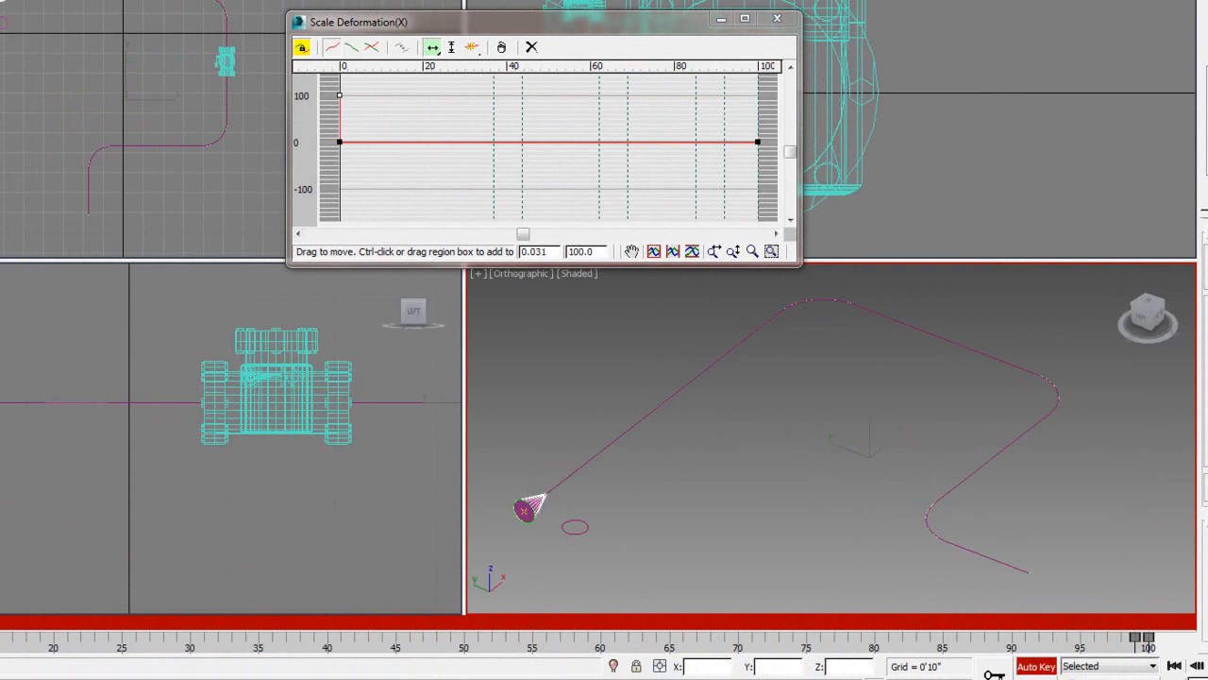
{"action": "left_click_drag", "start_coordinate": [340, 94], "coordinate": [364, 95]}
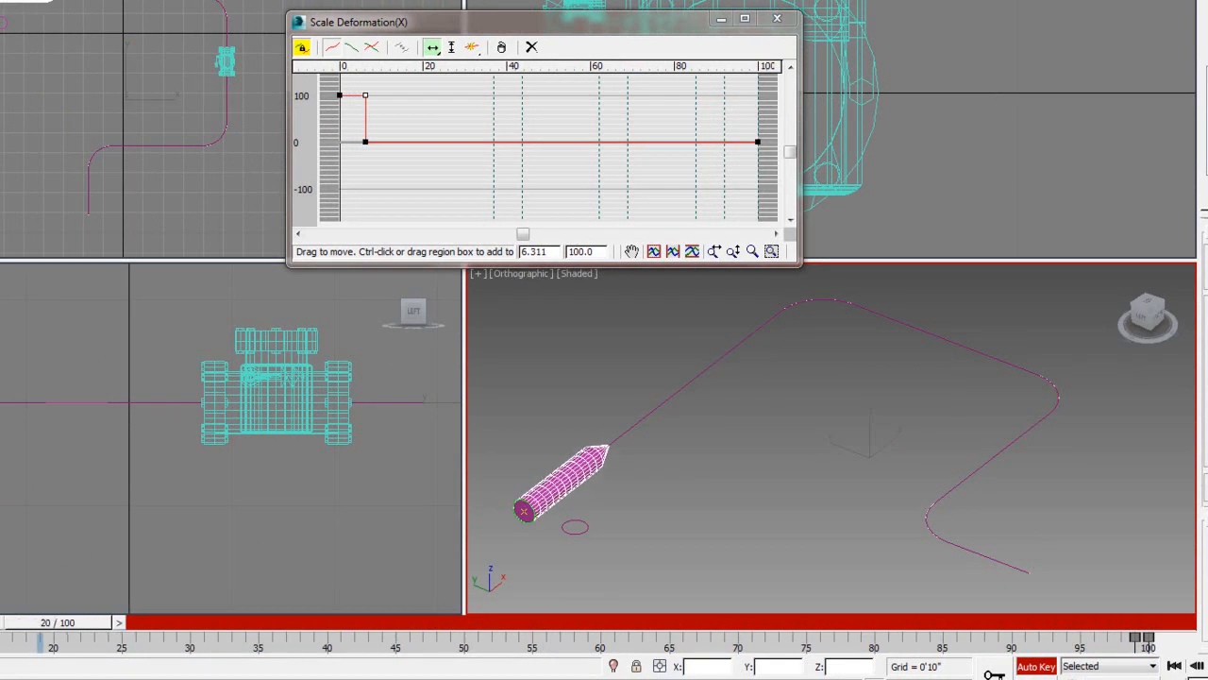
{"action": "left_click_drag", "start_coordinate": [364, 94], "coordinate": [340, 94]}
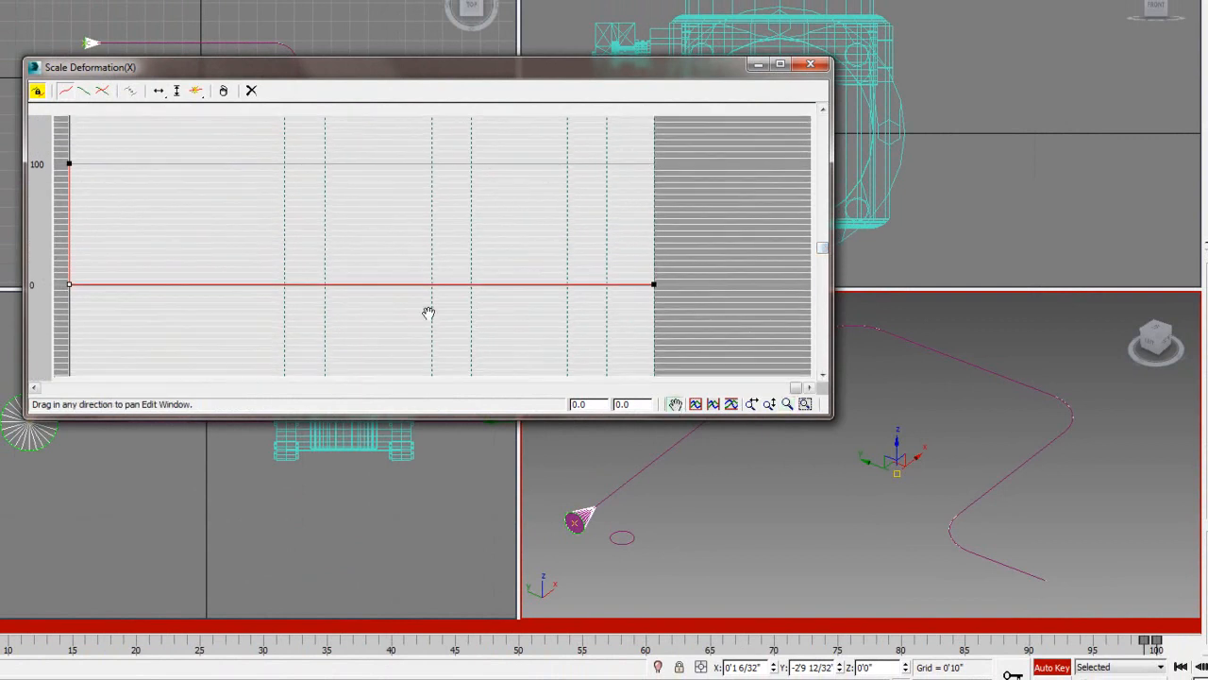
- Line the scale curve's lower point under the upper one at the first keyed frames so the drop is vertical
{"action": "left_click_drag", "start_coordinate": [427, 313], "coordinate": [427, 298]}
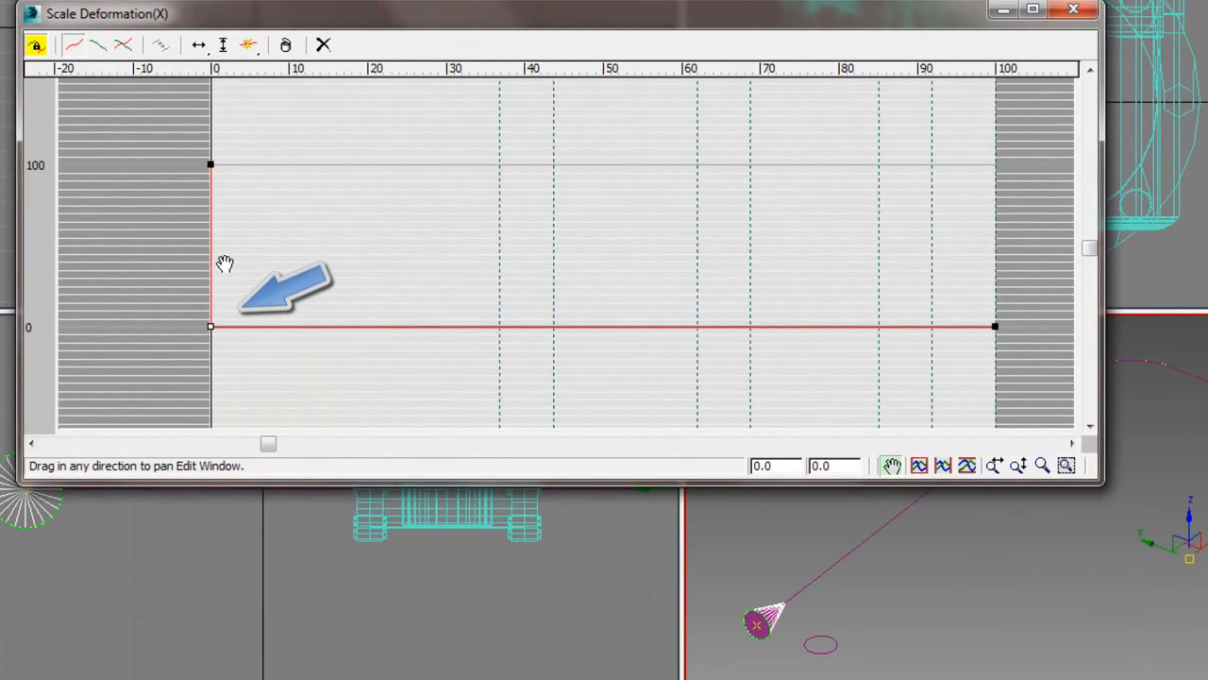
{"action": "mouse_move", "coordinate": [192, 45]}
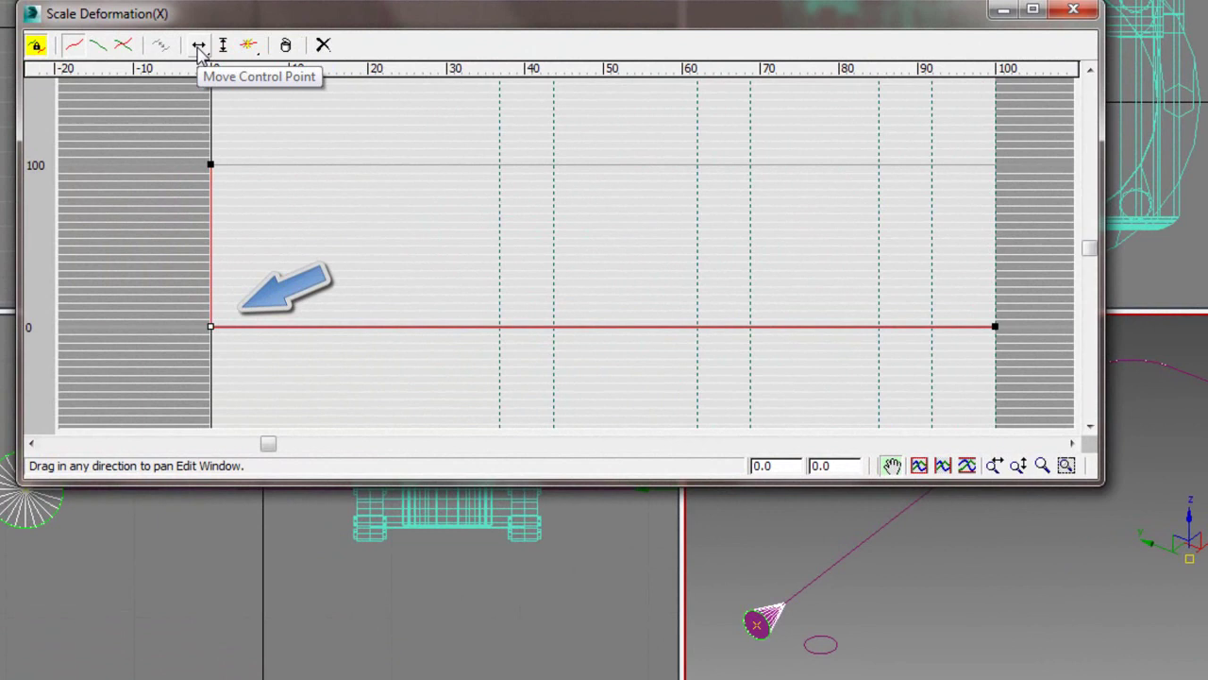
{"action": "left_click", "coordinate": [193, 45]}
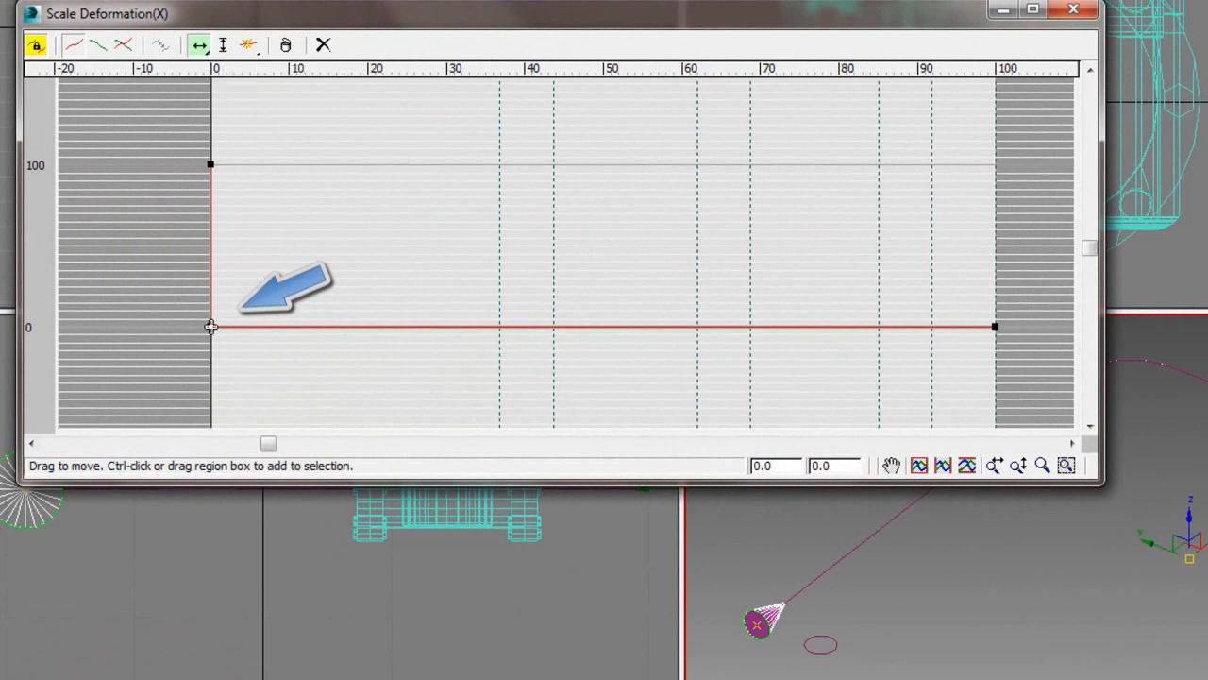
{"action": "left_click_drag", "start_coordinate": [212, 326], "coordinate": [217, 327]}
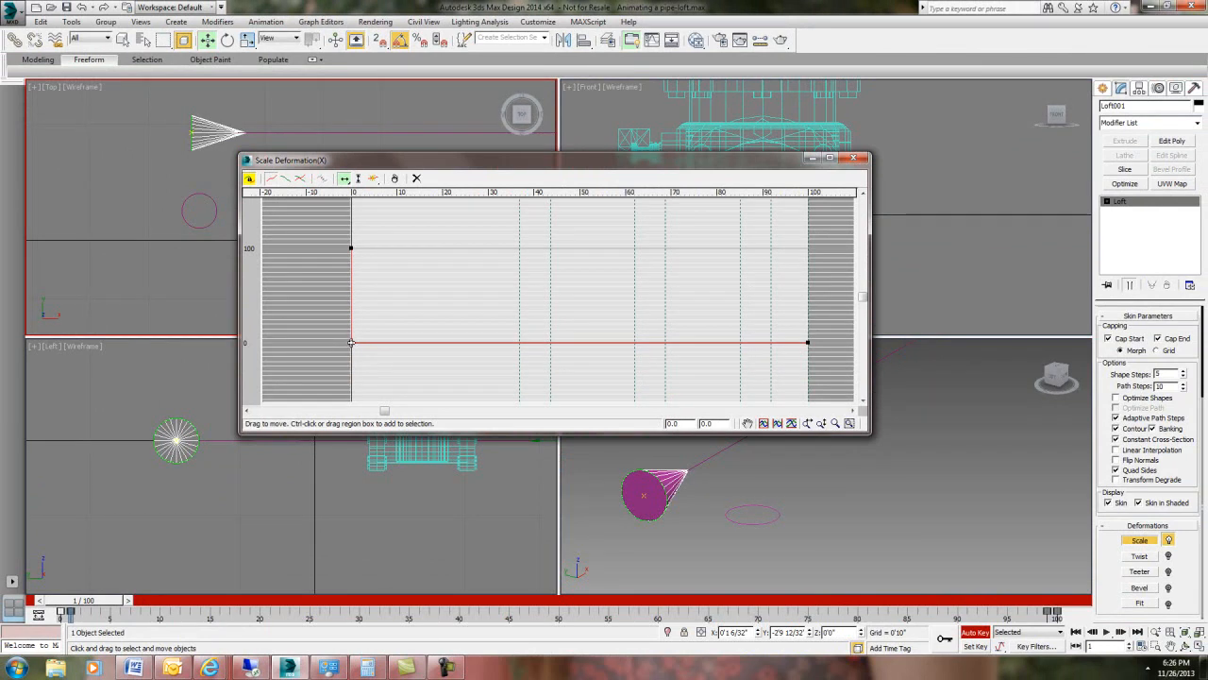
{"action": "left_click_drag", "start_coordinate": [351, 342], "coordinate": [352, 344]}
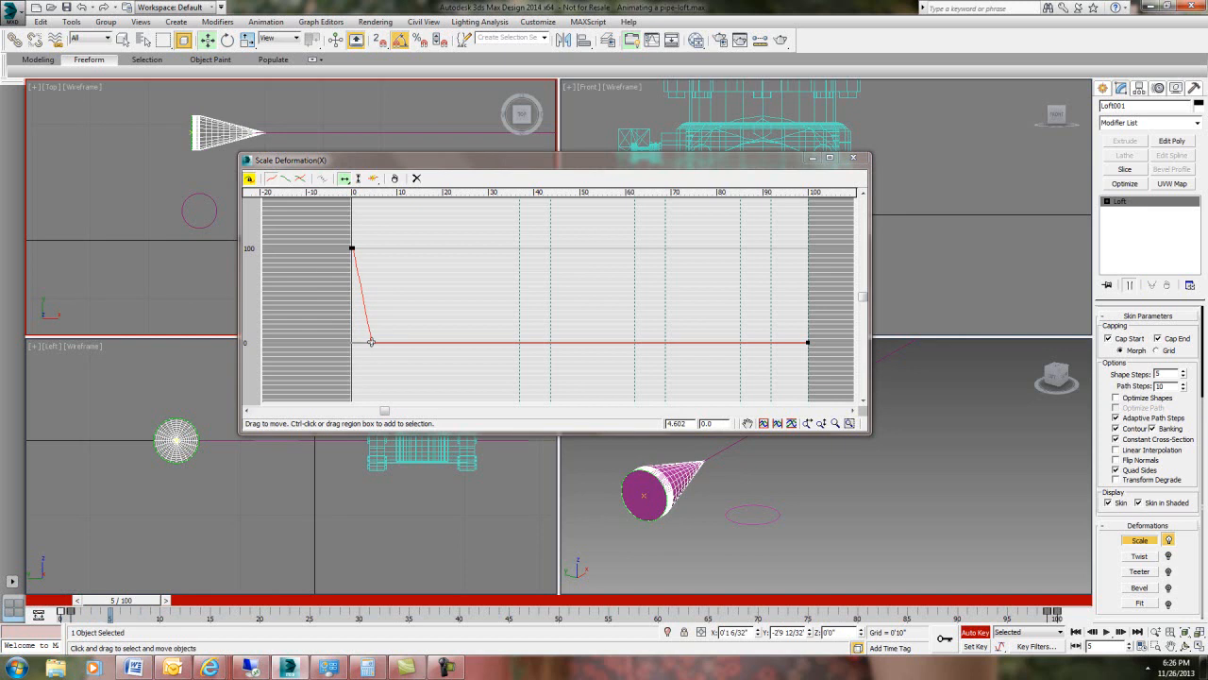
{"action": "left_click_drag", "start_coordinate": [370, 342], "coordinate": [357, 341]}
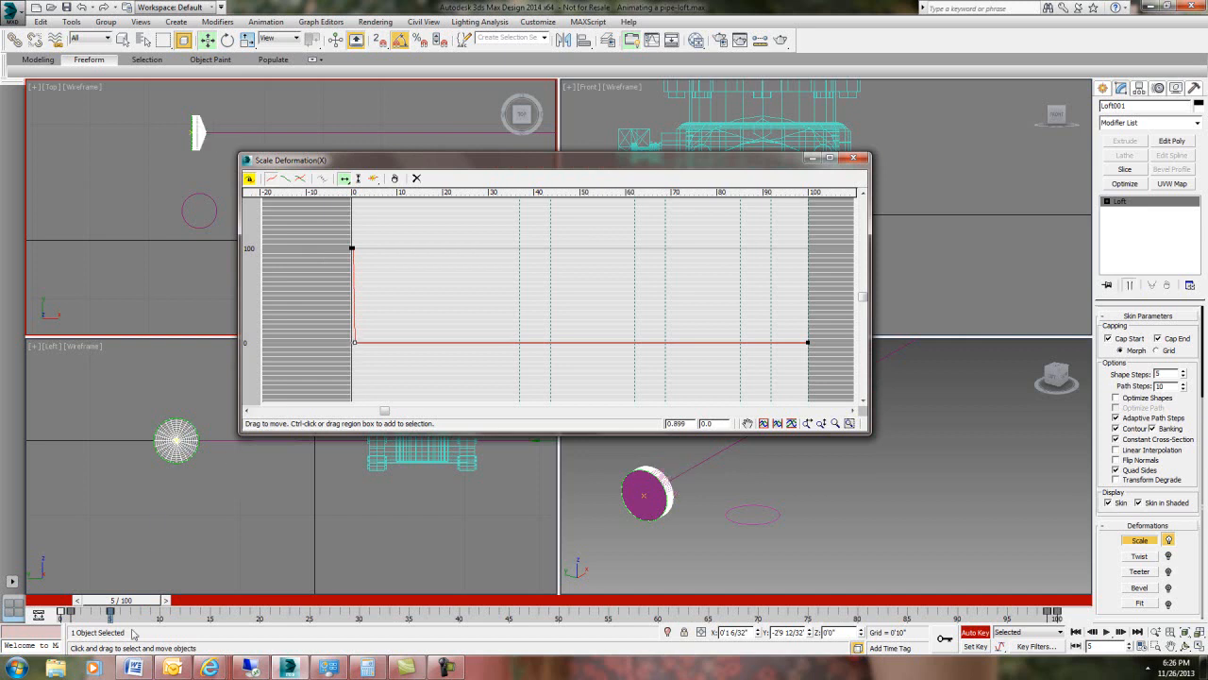
{"action": "left_click_drag", "start_coordinate": [124, 600], "coordinate": [102, 600]}
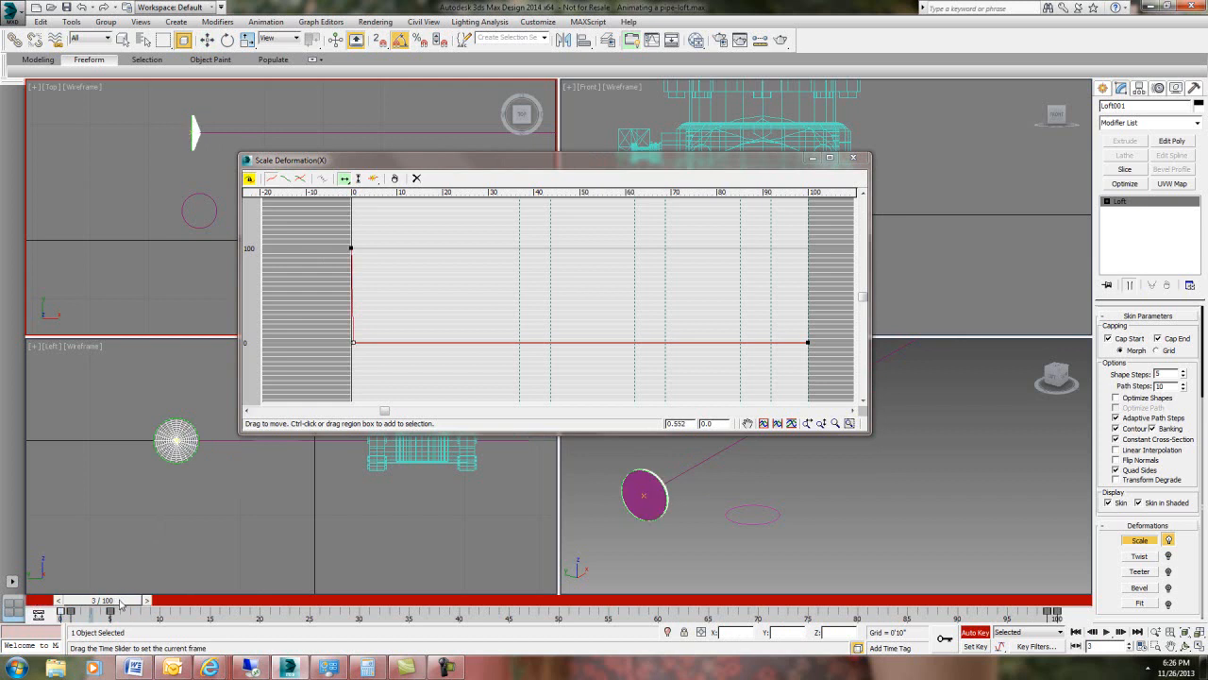
{"action": "left_click_drag", "start_coordinate": [120, 600], "coordinate": [208, 600]}
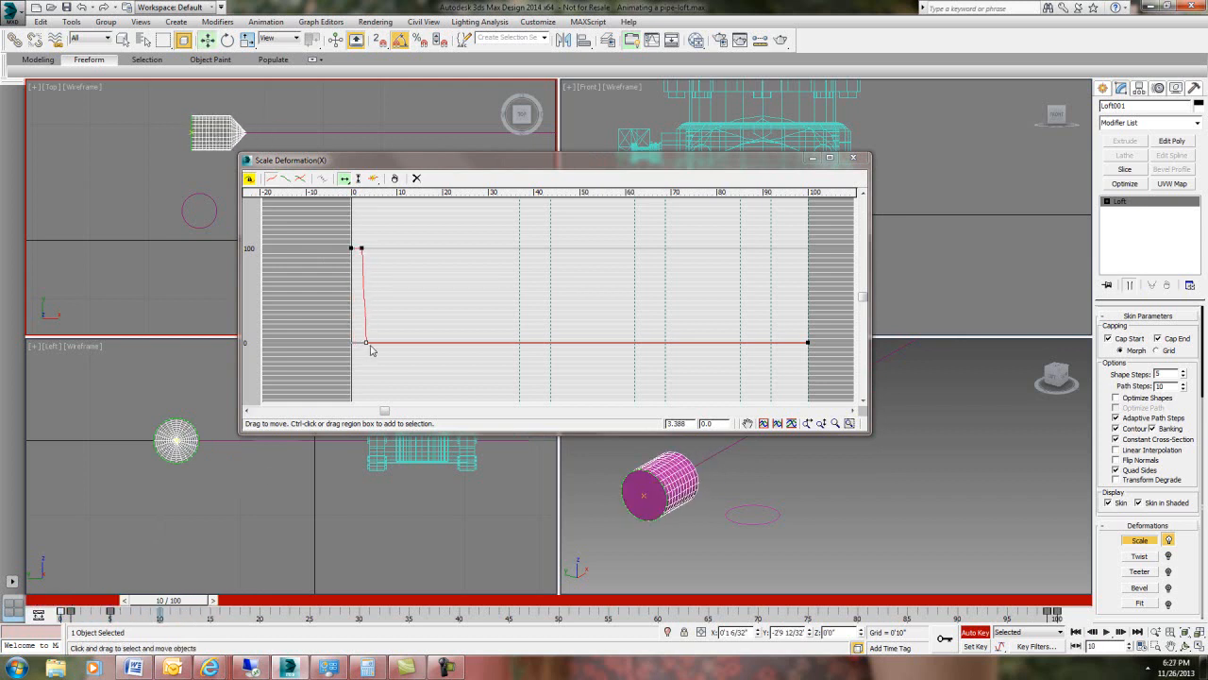
- Keep the drop vertical while shifting it forward at frames 20 and 50 for a flat pipe end
{"action": "left_click_drag", "start_coordinate": [362, 349], "coordinate": [357, 343]}
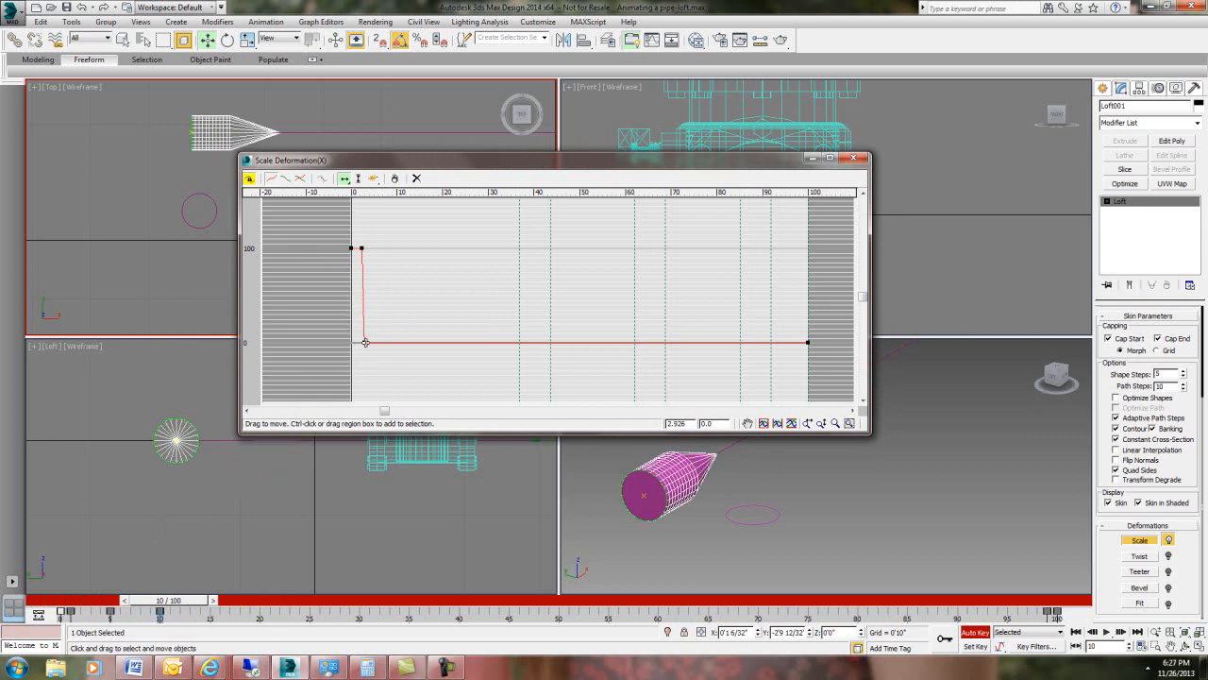
{"action": "left_click_drag", "start_coordinate": [366, 341], "coordinate": [377, 340]}
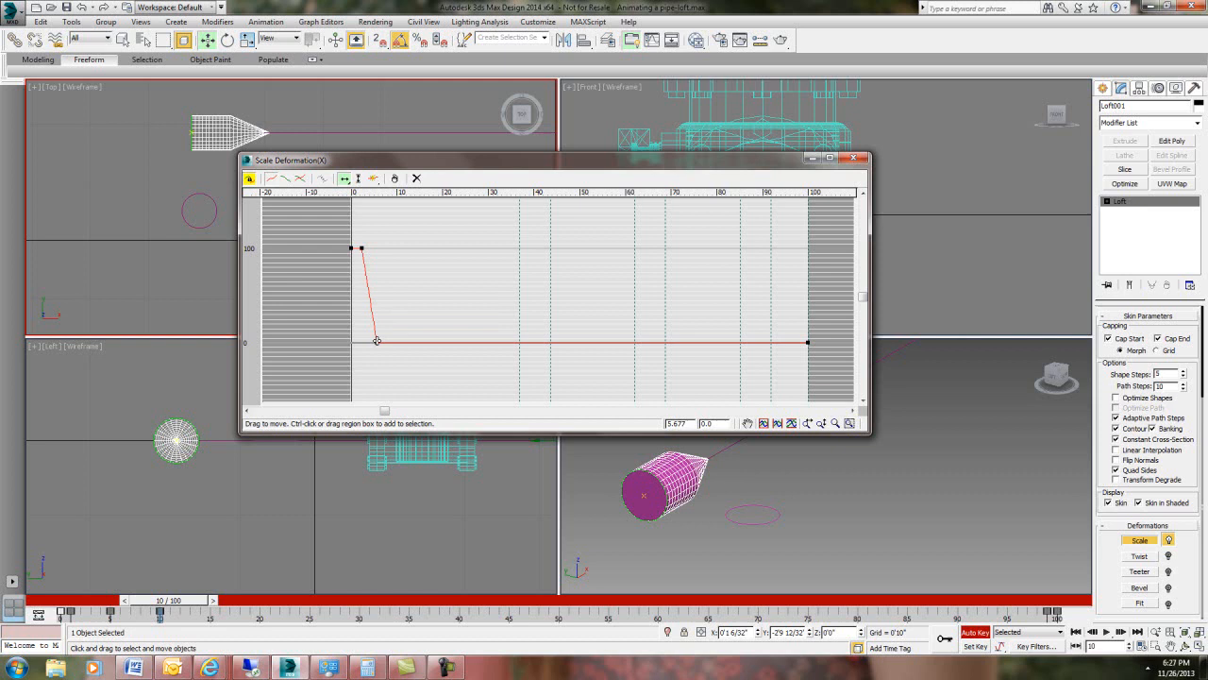
{"action": "left_click_drag", "start_coordinate": [377, 340], "coordinate": [372, 342]}
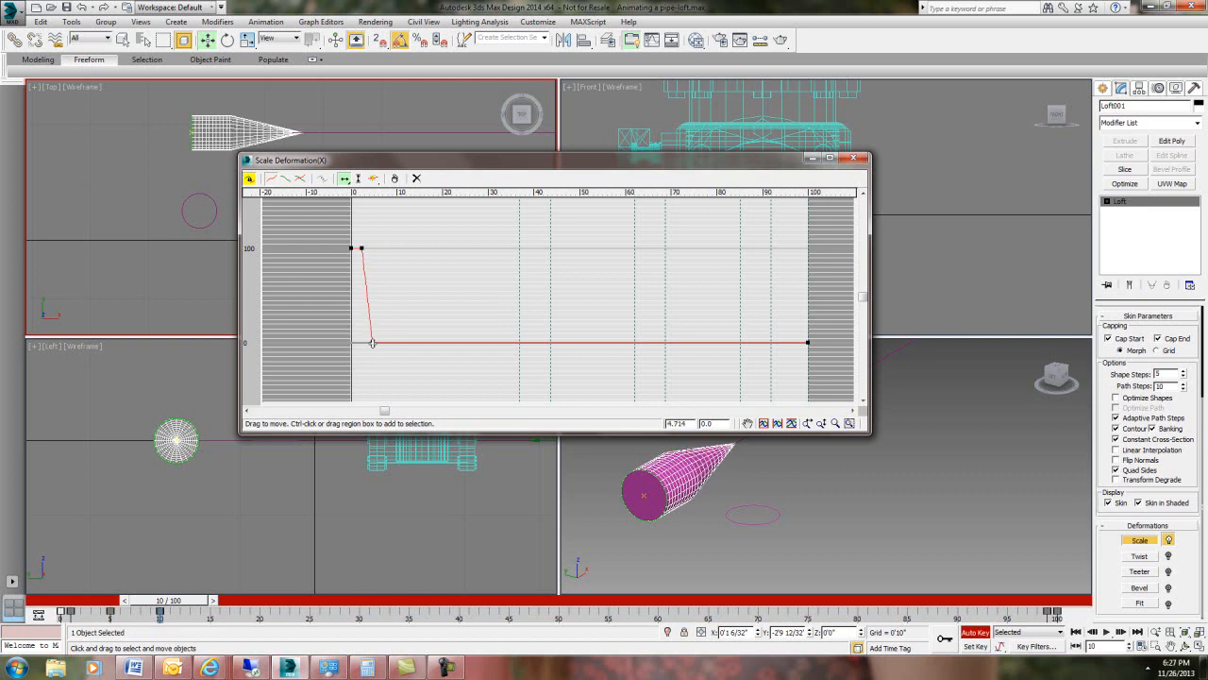
{"action": "left_click_drag", "start_coordinate": [372, 344], "coordinate": [362, 344]}
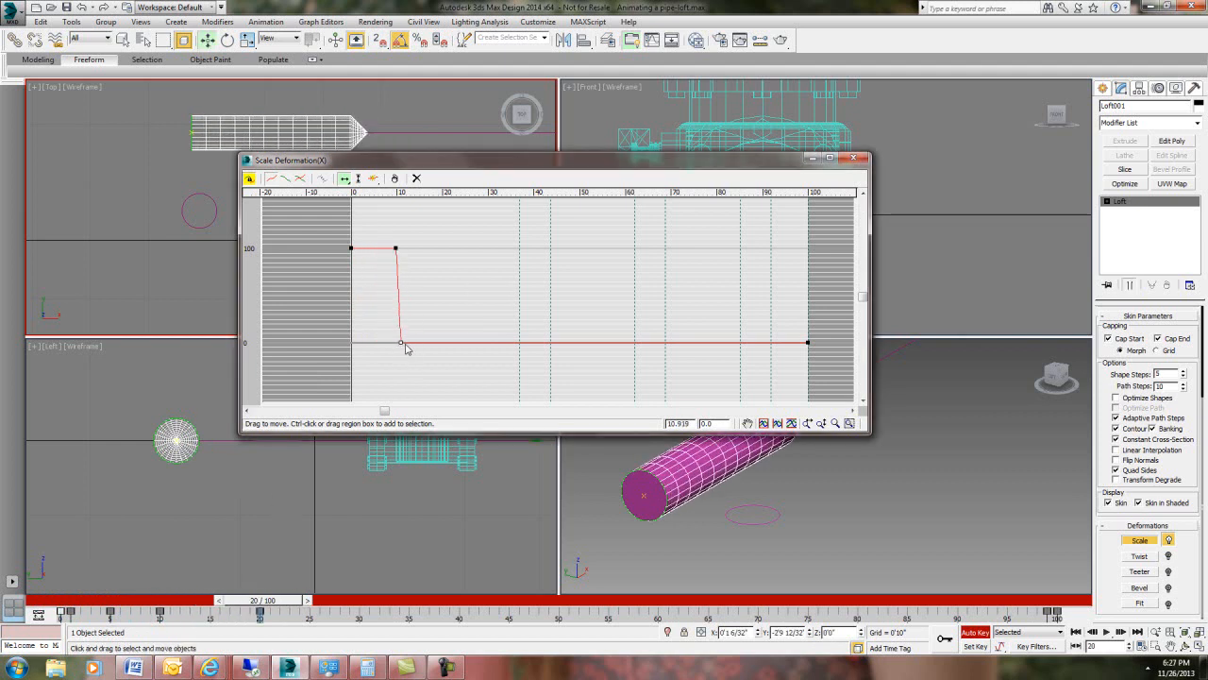
{"action": "left_click_drag", "start_coordinate": [400, 342], "coordinate": [396, 342]}
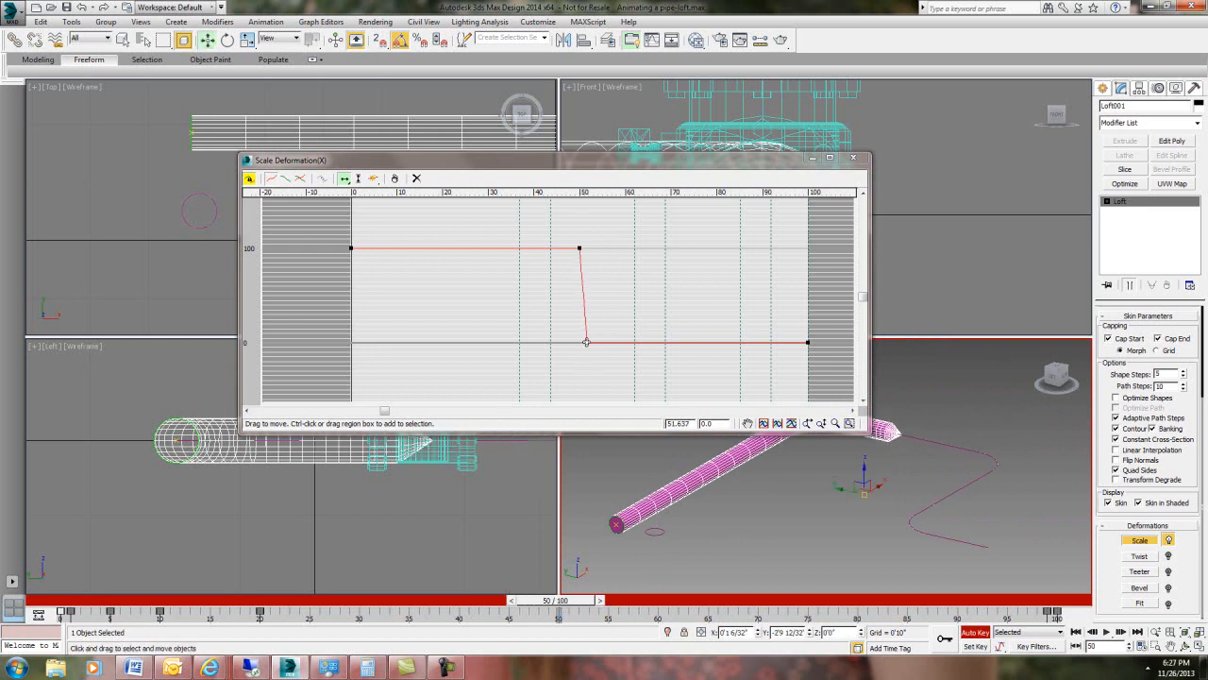
{"action": "left_click_drag", "start_coordinate": [585, 342], "coordinate": [582, 340]}
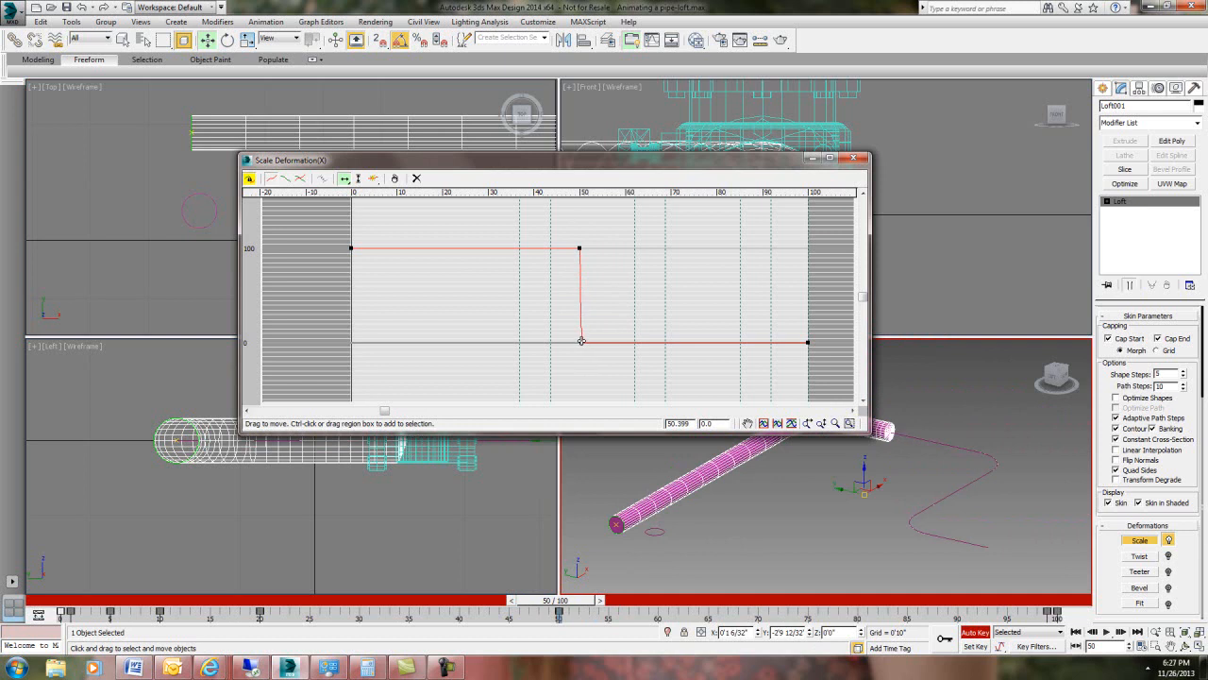
{"action": "left_click_drag", "start_coordinate": [559, 600], "coordinate": [481, 601]}
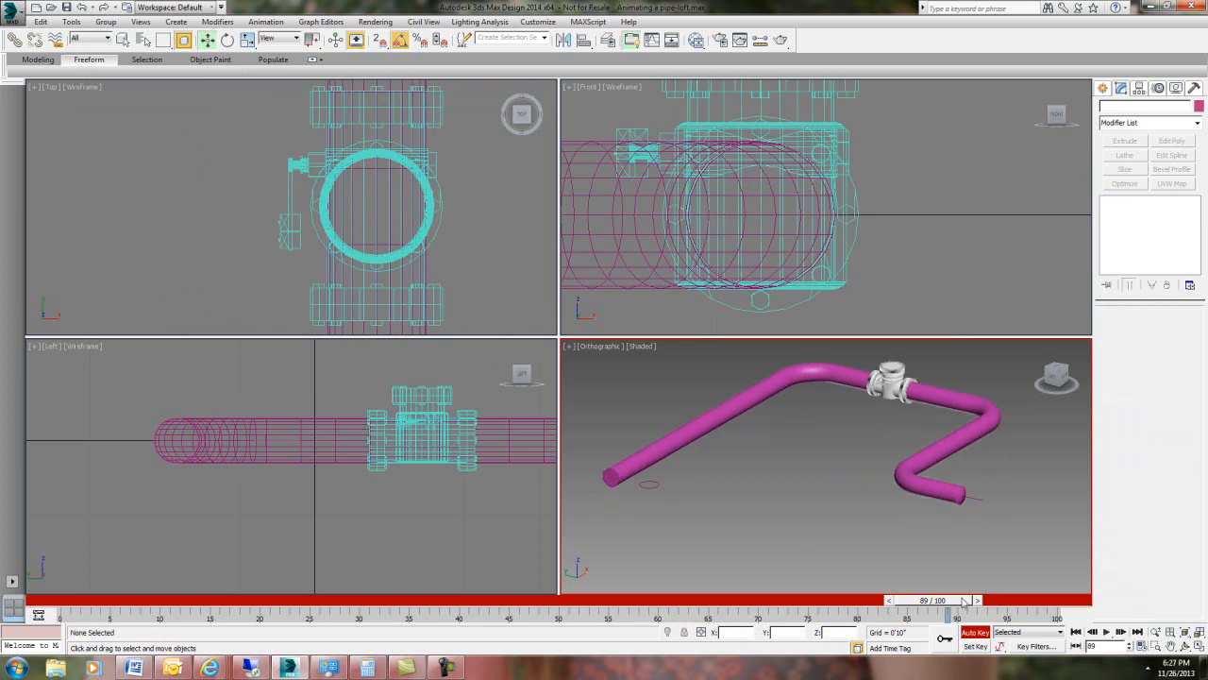
{"action": "left_click_drag", "start_coordinate": [953, 600], "coordinate": [75, 600]}
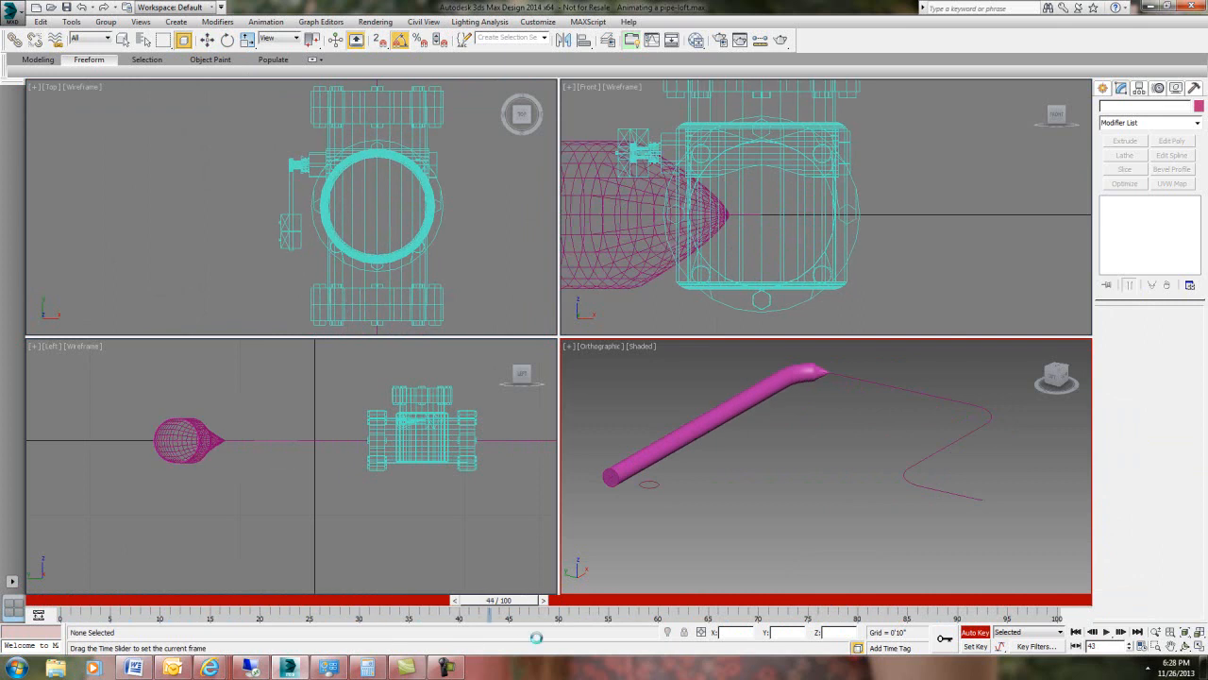
{"action": "left_click_drag", "start_coordinate": [491, 601], "coordinate": [1057, 600]}
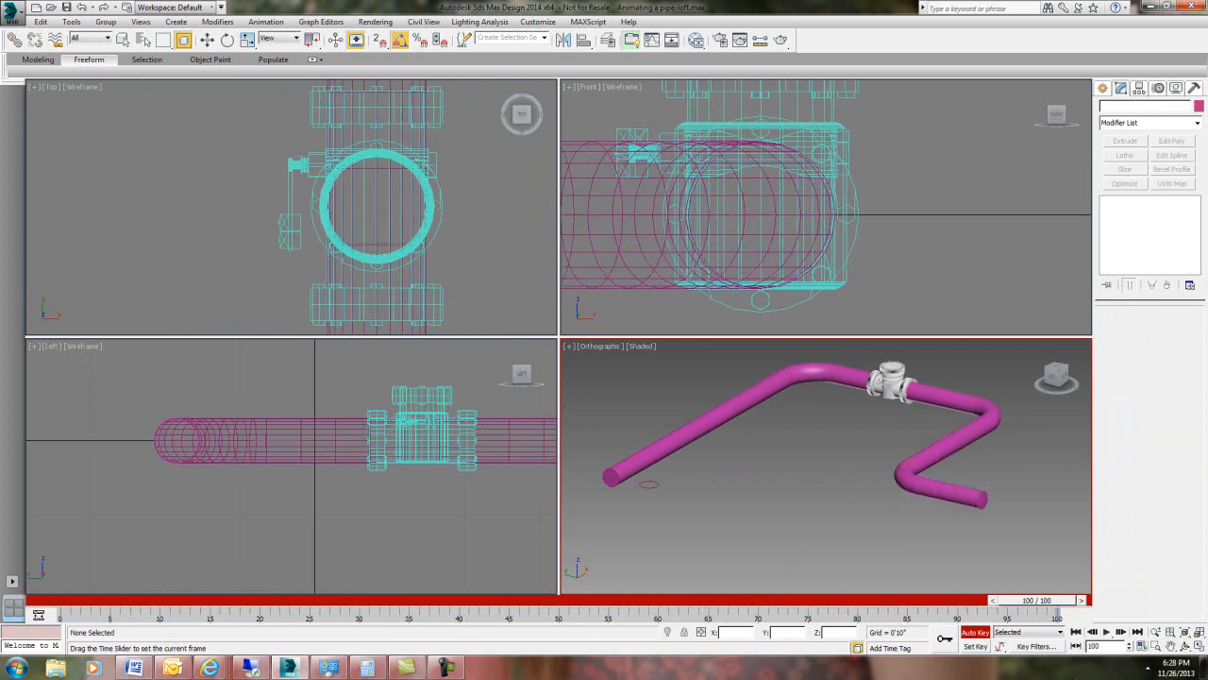
{"action": "left_click_drag", "start_coordinate": [1036, 611], "coordinate": [525, 611]}
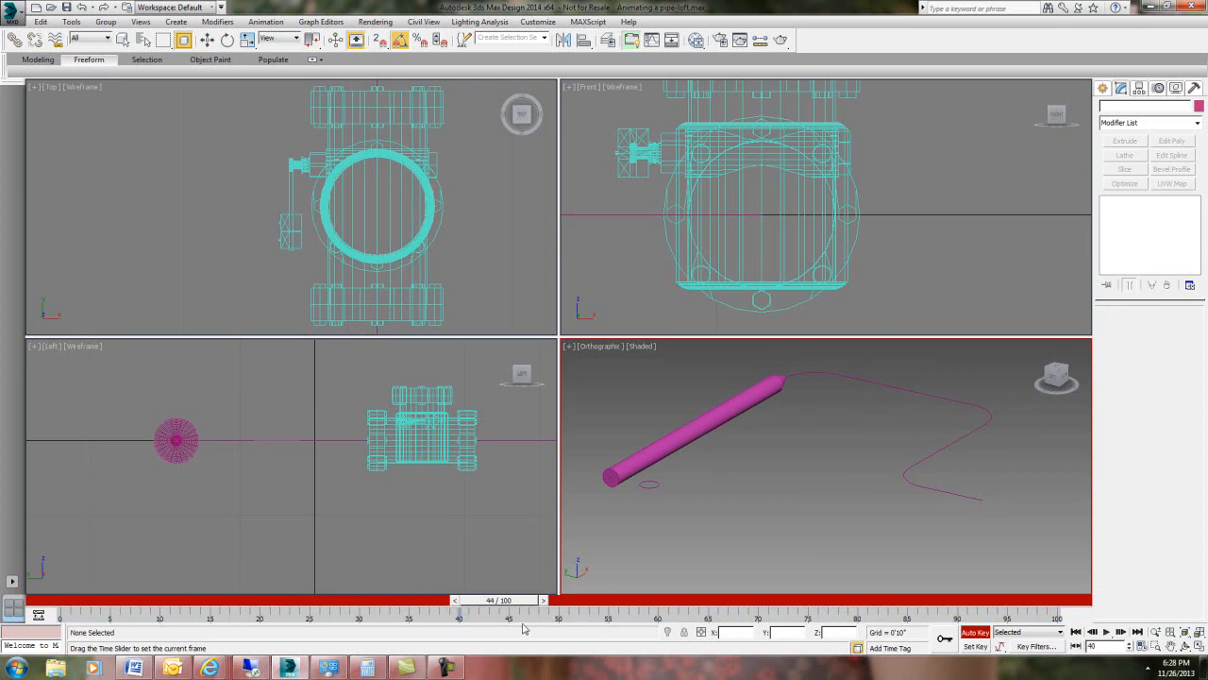
{"action": "left_click_drag", "start_coordinate": [525, 612], "coordinate": [600, 612]}
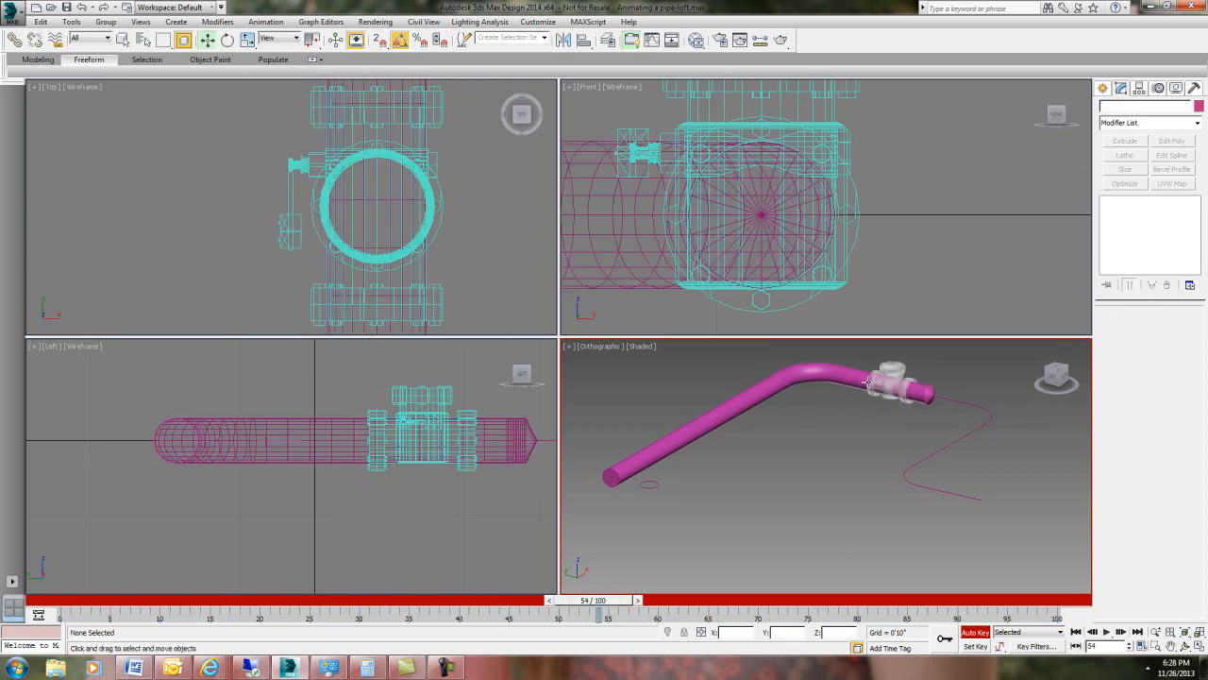
- Select the valve and move the time slider to a frame before the pipe reaches it
{"action": "left_click", "coordinate": [872, 394]}
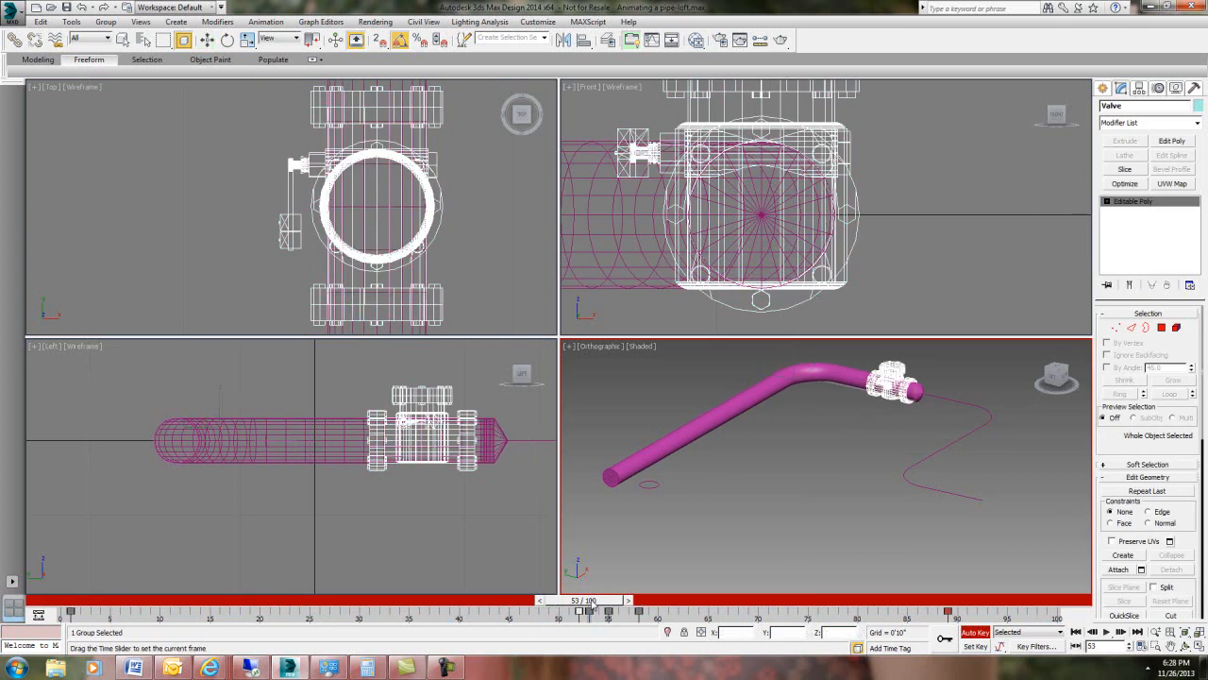
{"action": "left_click_drag", "start_coordinate": [593, 608], "coordinate": [506, 608]}
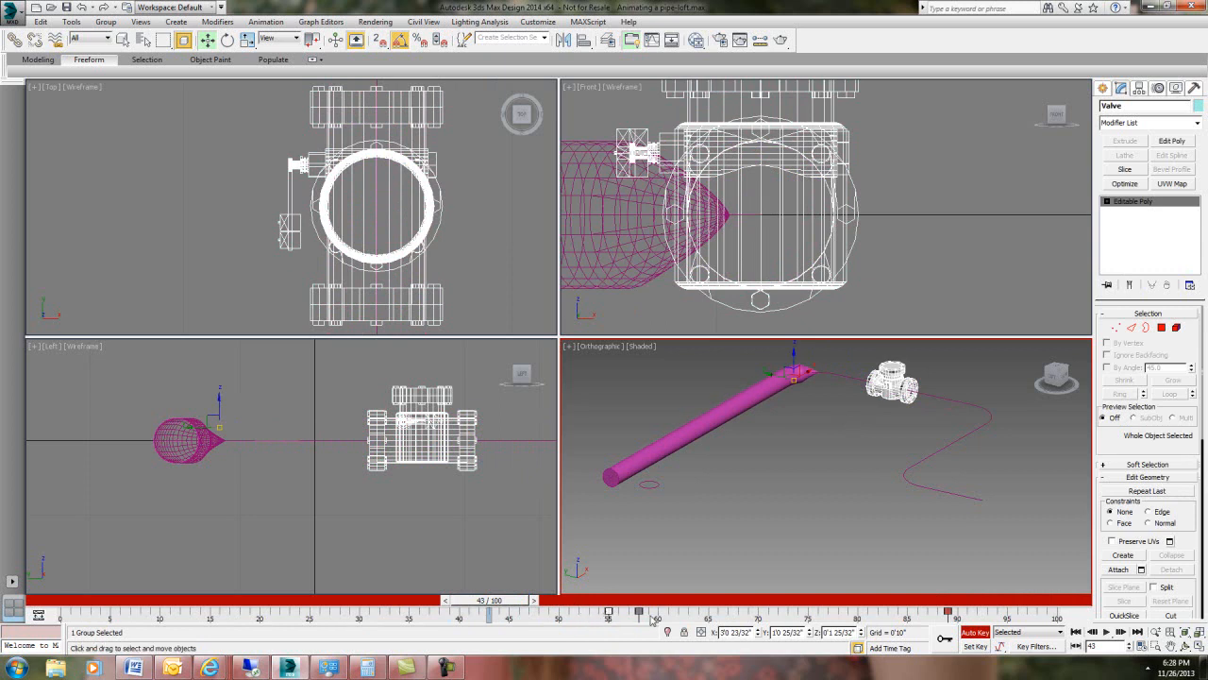
{"action": "left_click", "coordinate": [865, 432]}
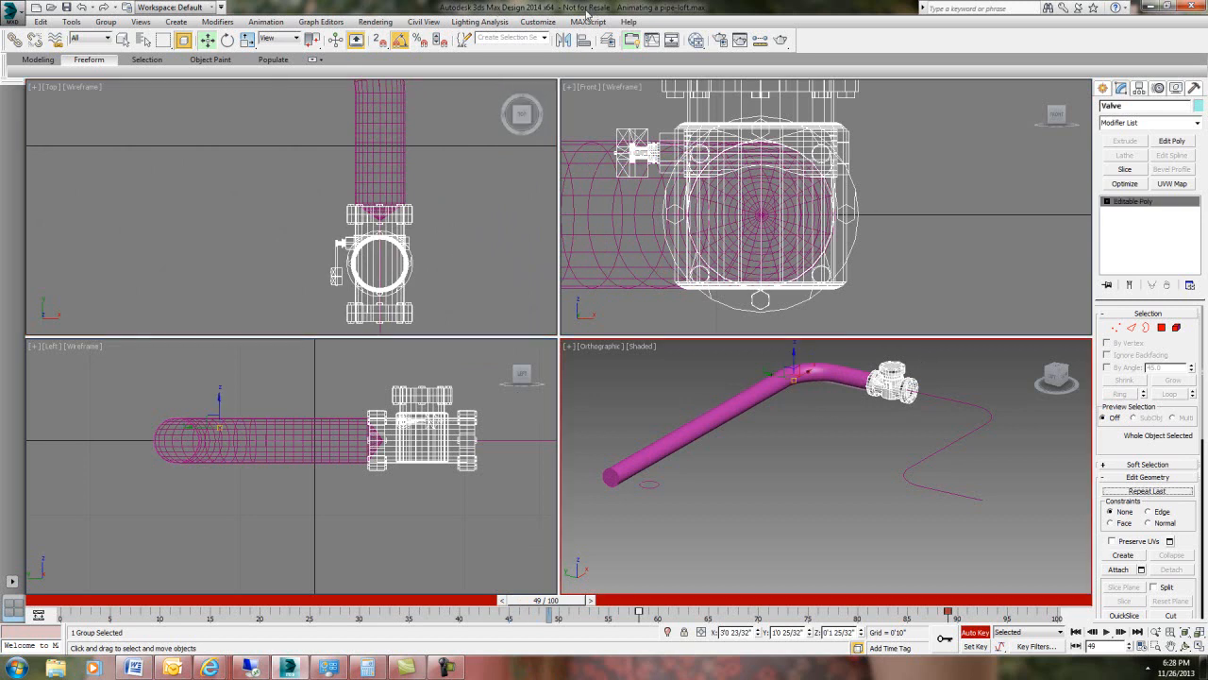
{"action": "mouse_move", "coordinate": [895, 389]}
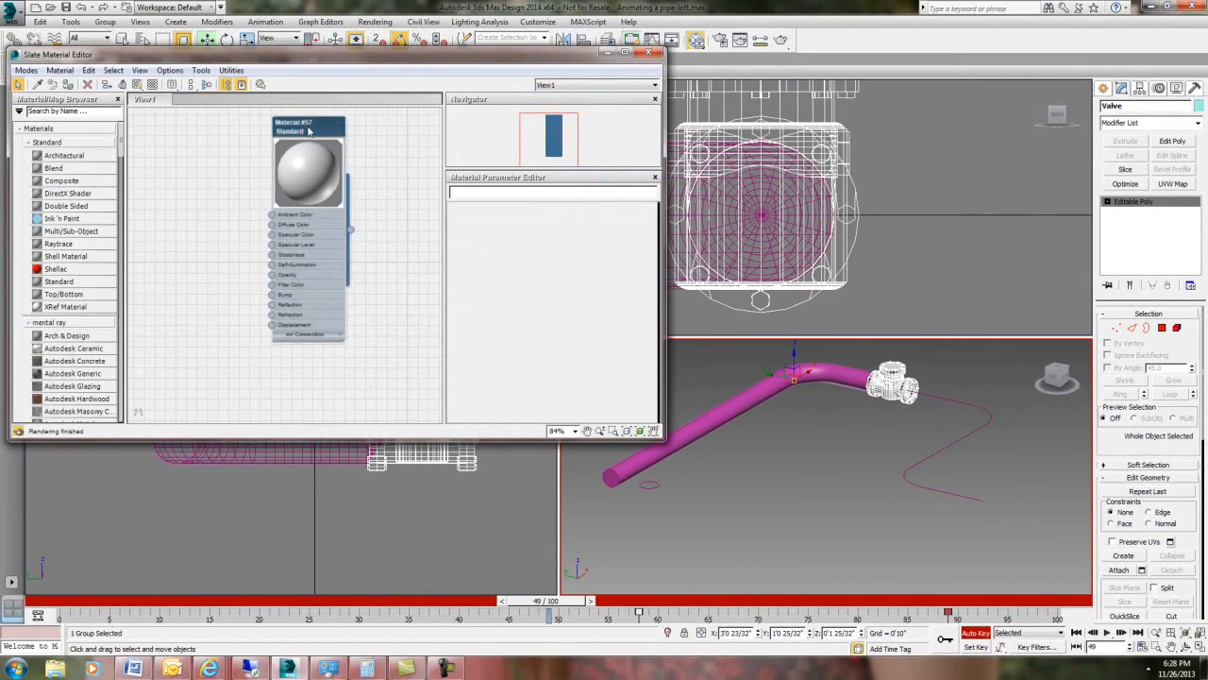
{"action": "mouse_move", "coordinate": [300, 182]}
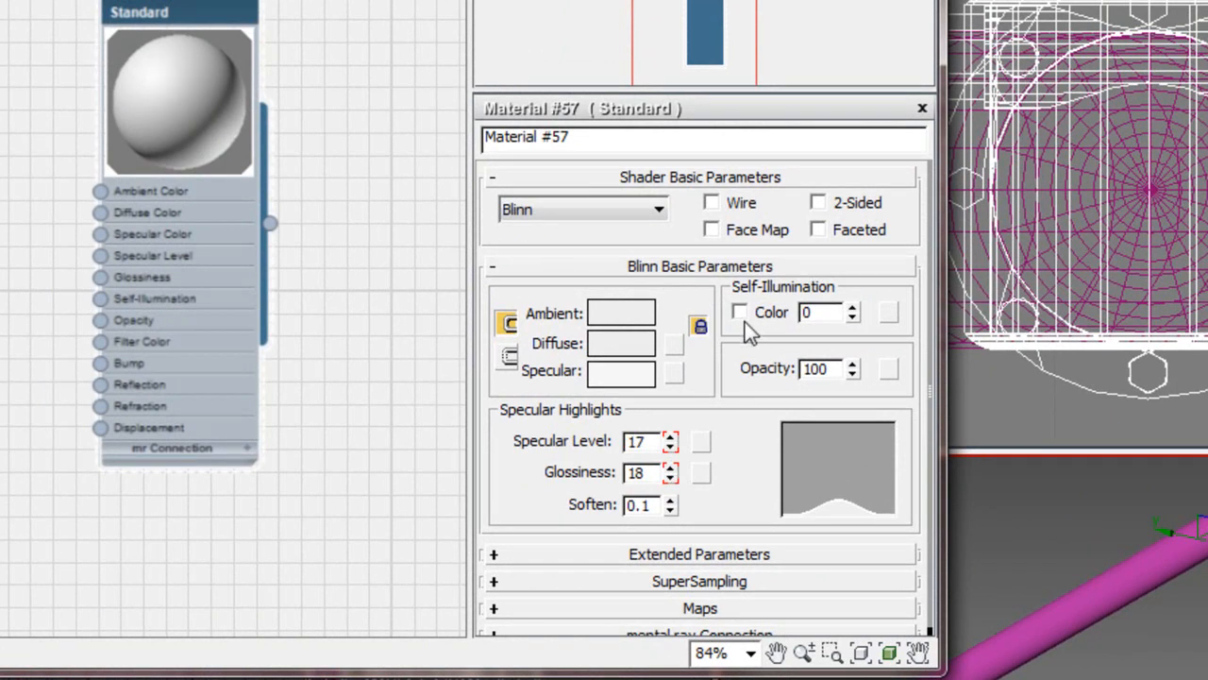
- Set Material #57's opacity to 0 at the current frame and its specular level and glossiness to 0
{"action": "triple_click", "coordinate": [815, 369]}
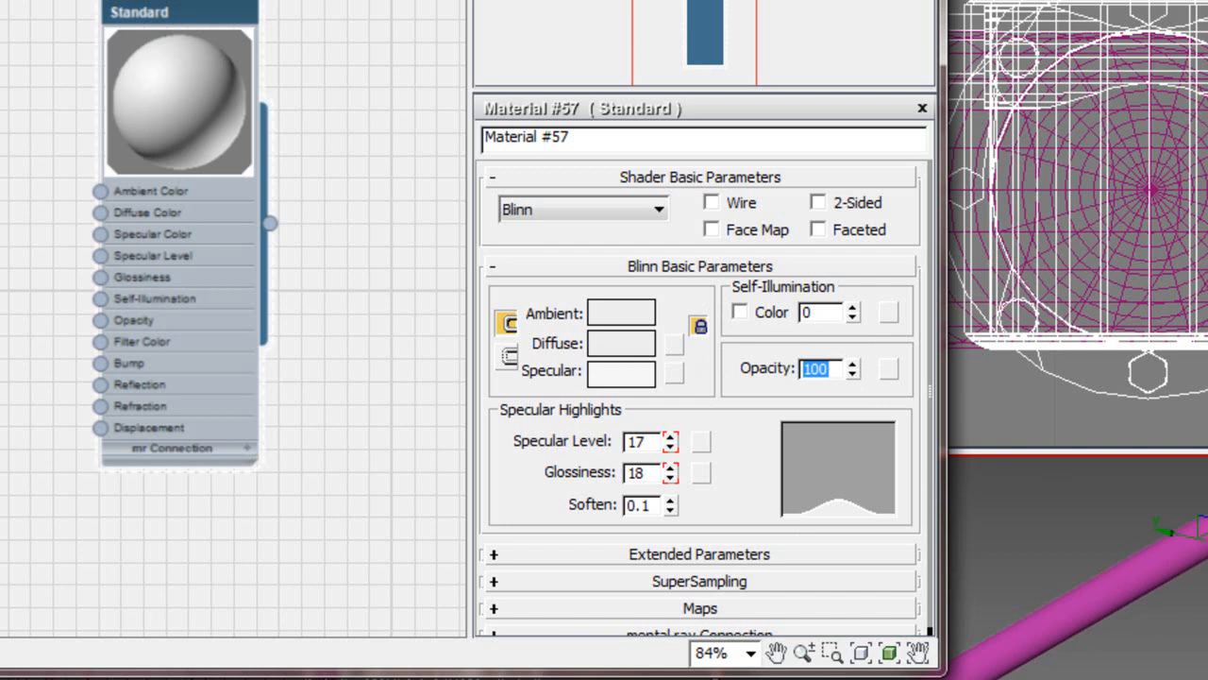
{"action": "type", "text": "0"}
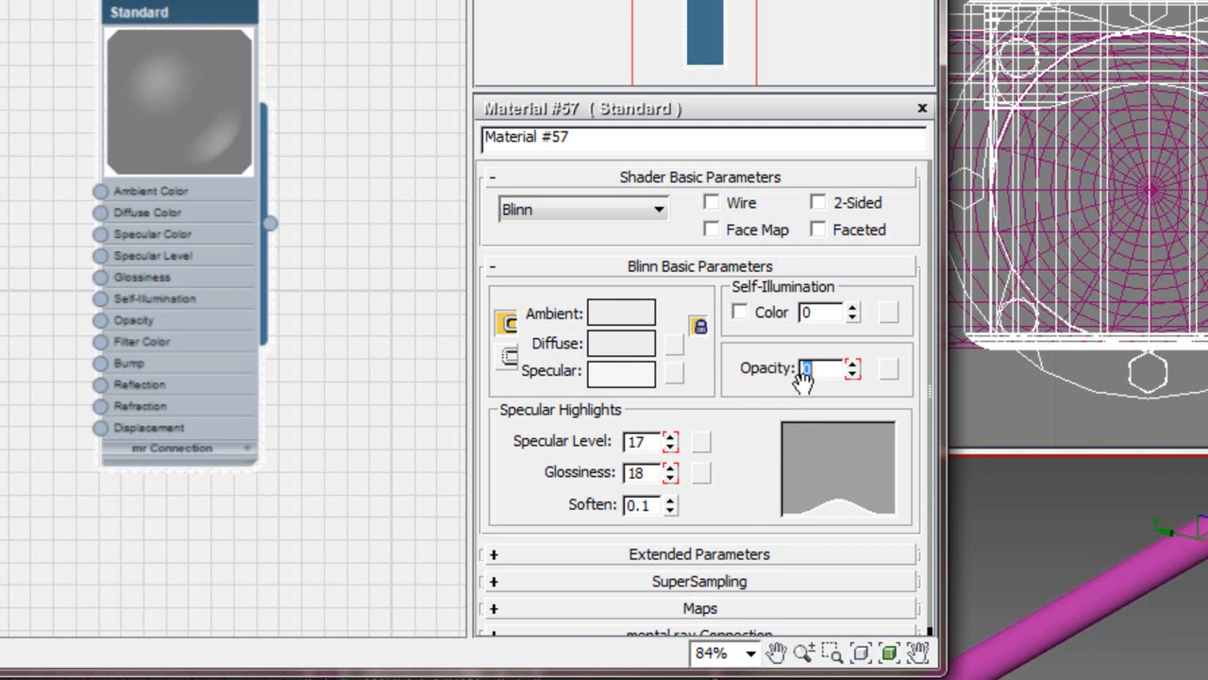
{"action": "mouse_move", "coordinate": [649, 462]}
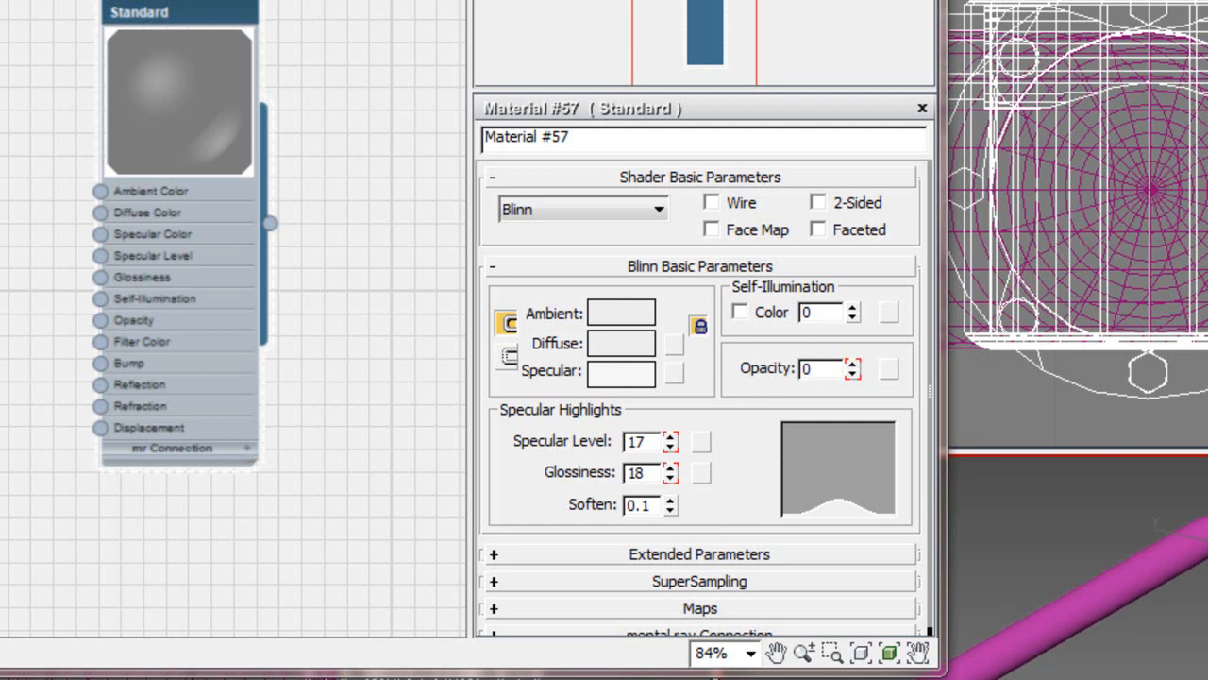
{"action": "mouse_move", "coordinate": [661, 438]}
{"action": "type", "text": "0"}
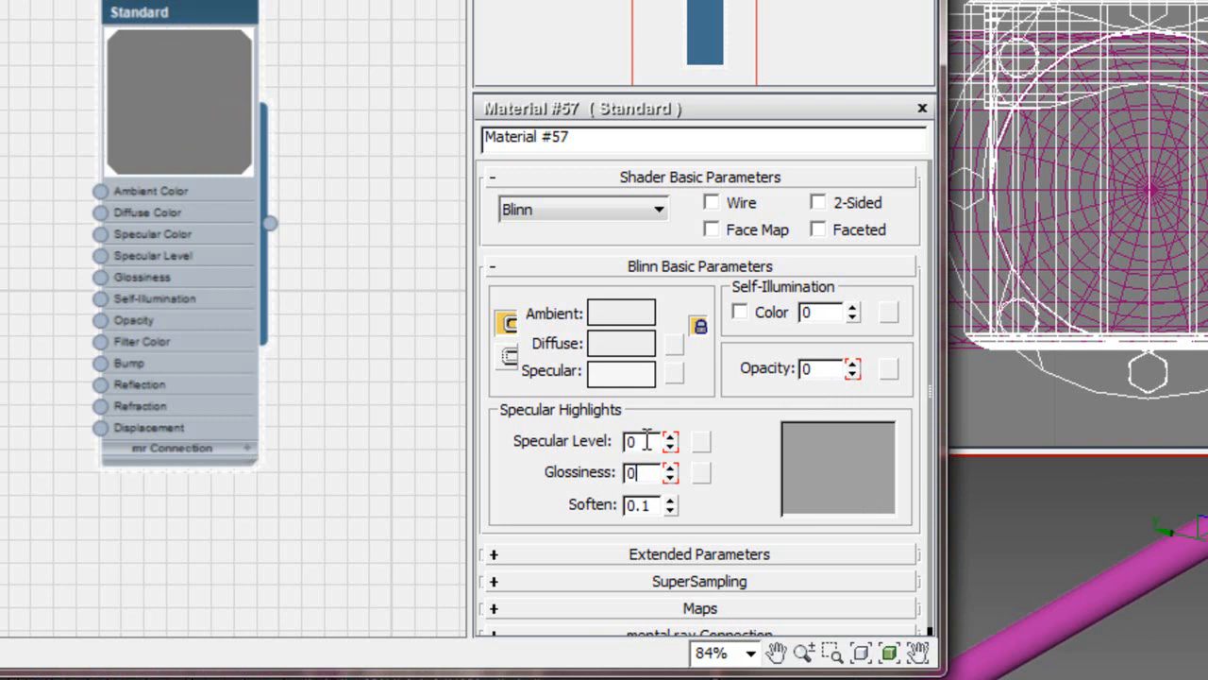
{"action": "mouse_move", "coordinate": [615, 446]}
{"action": "type", "text": "16"}
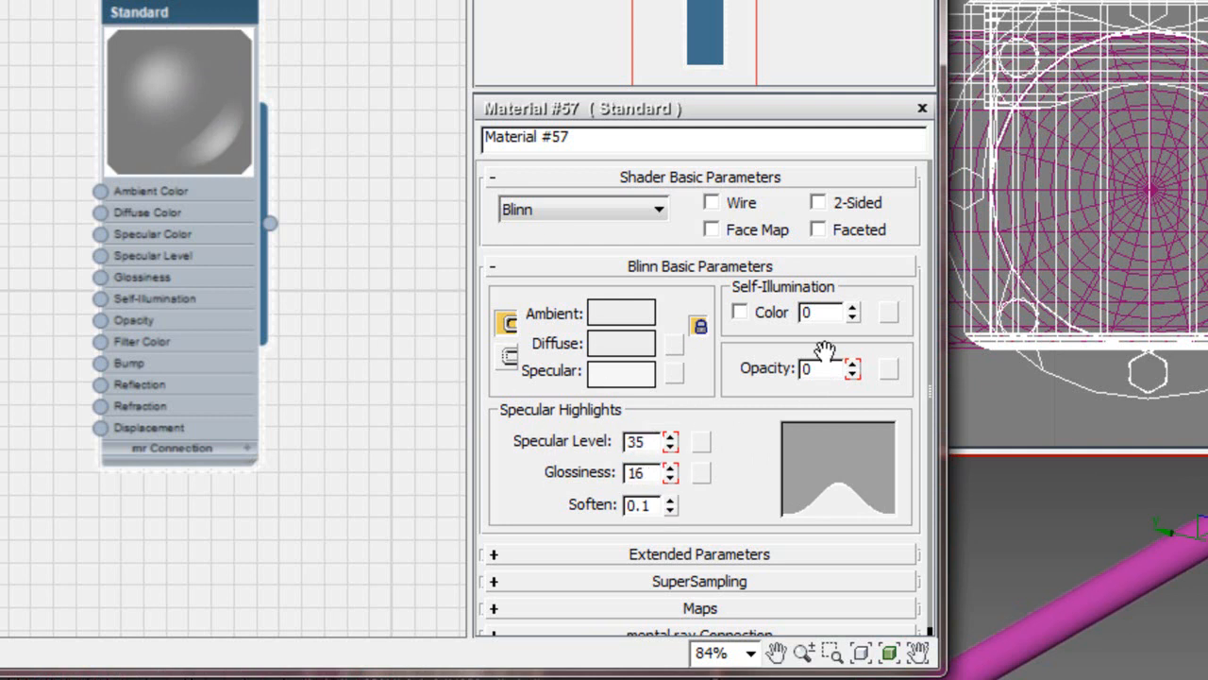
{"action": "mouse_move", "coordinate": [764, 379]}
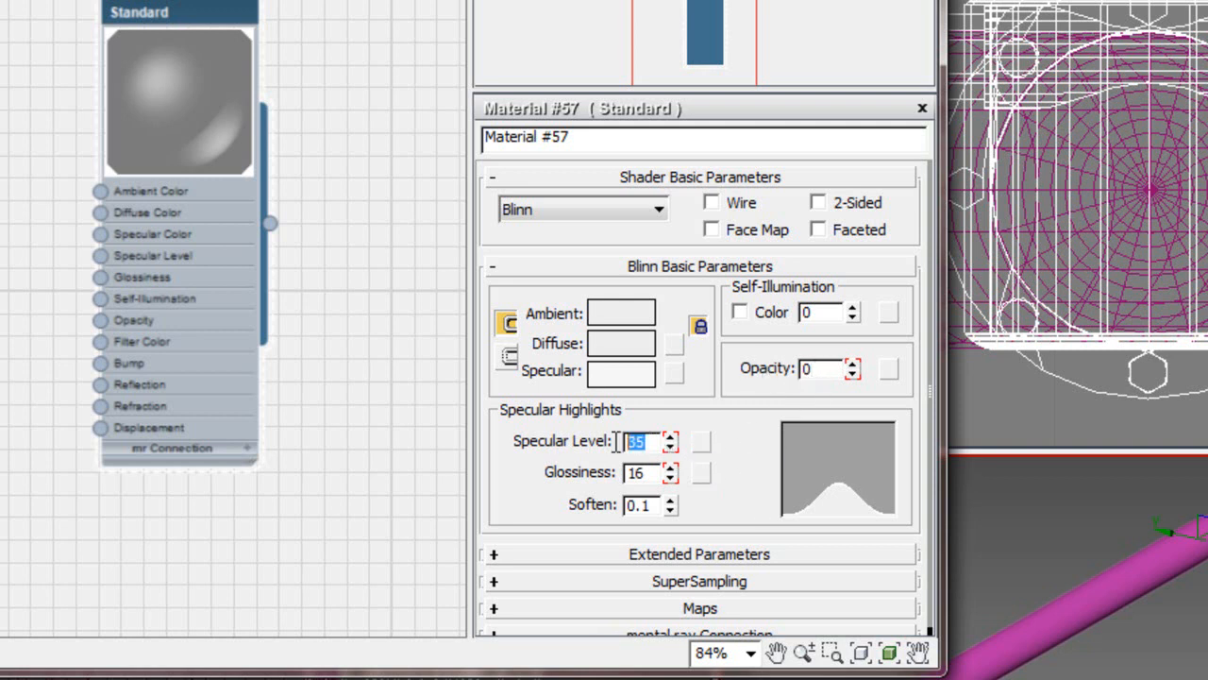
{"action": "type", "text": "0"}
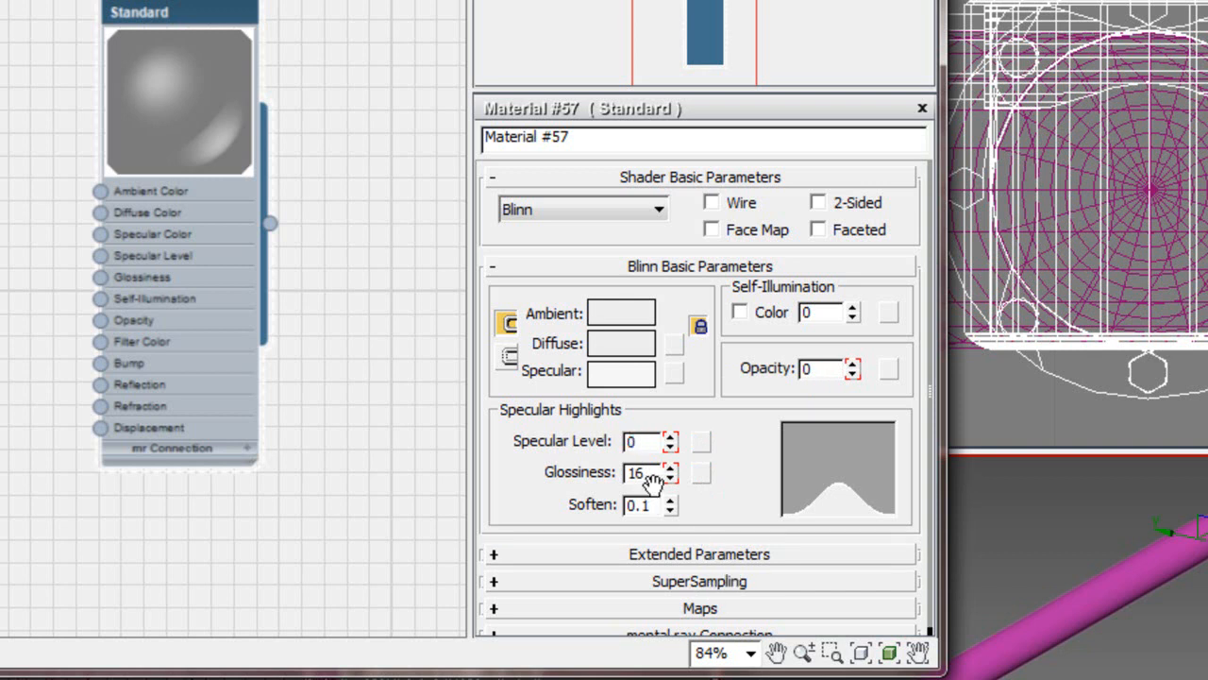
{"action": "type", "text": "00"}
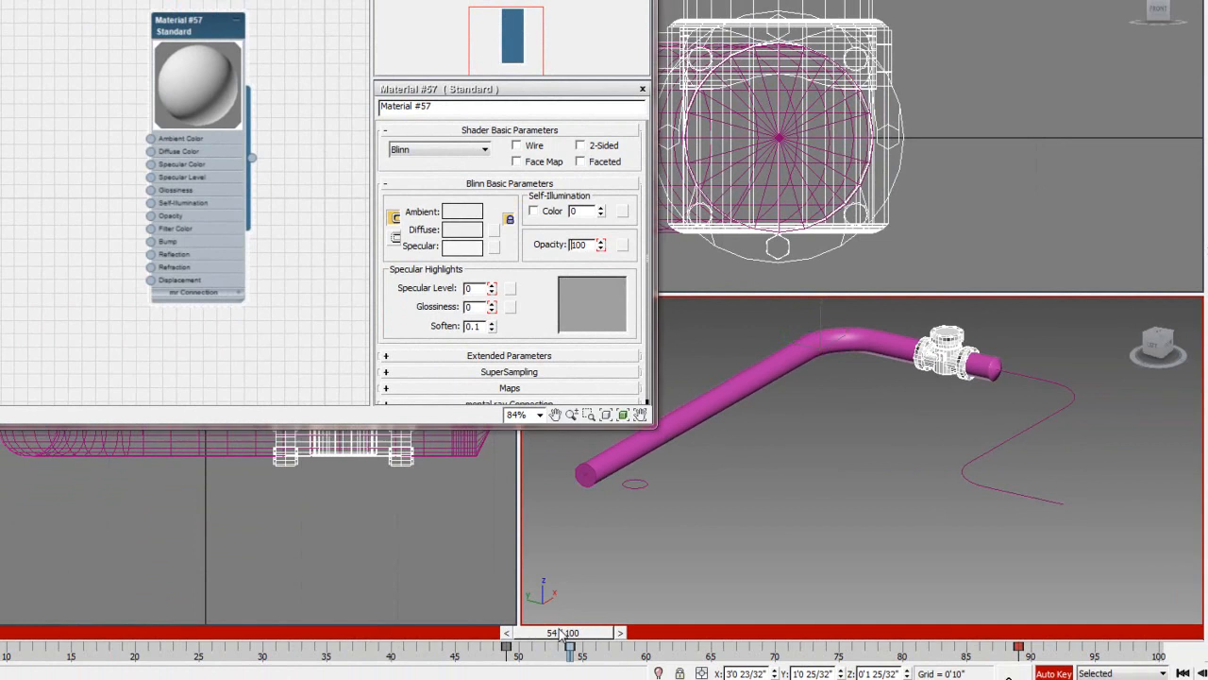
- Scrub the timeline to confirm the valve stays hidden then fades in as the pipe arrives, and close the editor
{"action": "left_click_drag", "start_coordinate": [570, 645], "coordinate": [508, 646]}
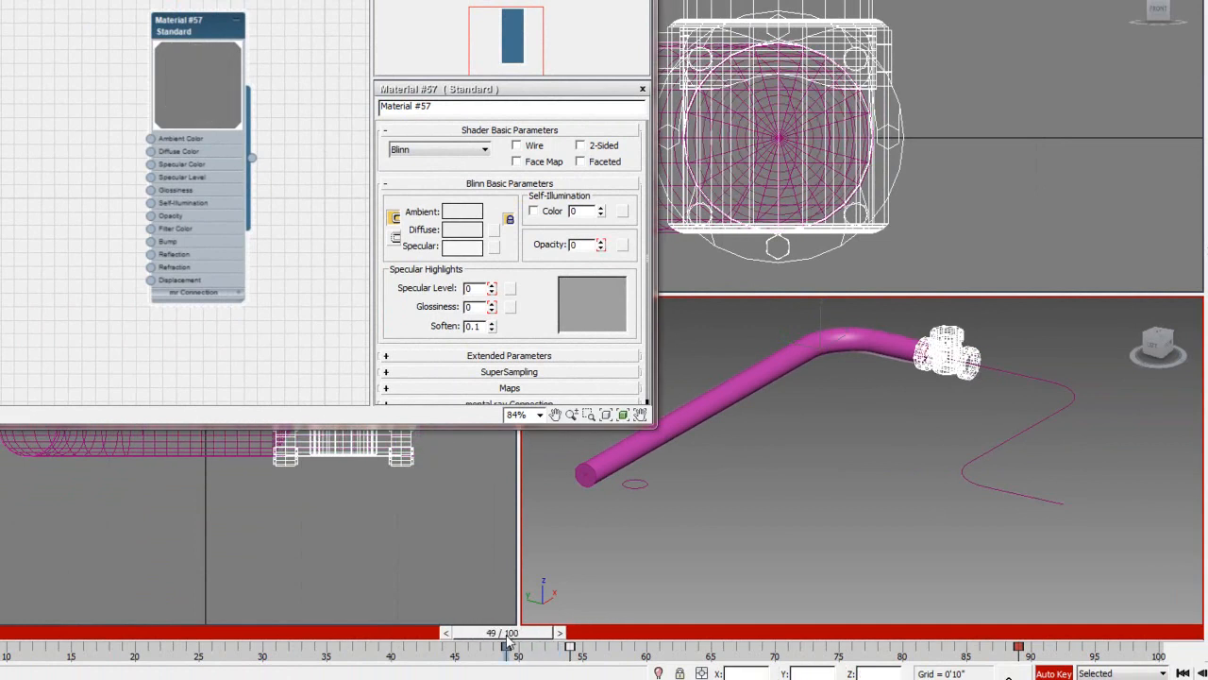
{"action": "left_click_drag", "start_coordinate": [506, 646], "coordinate": [570, 646]}
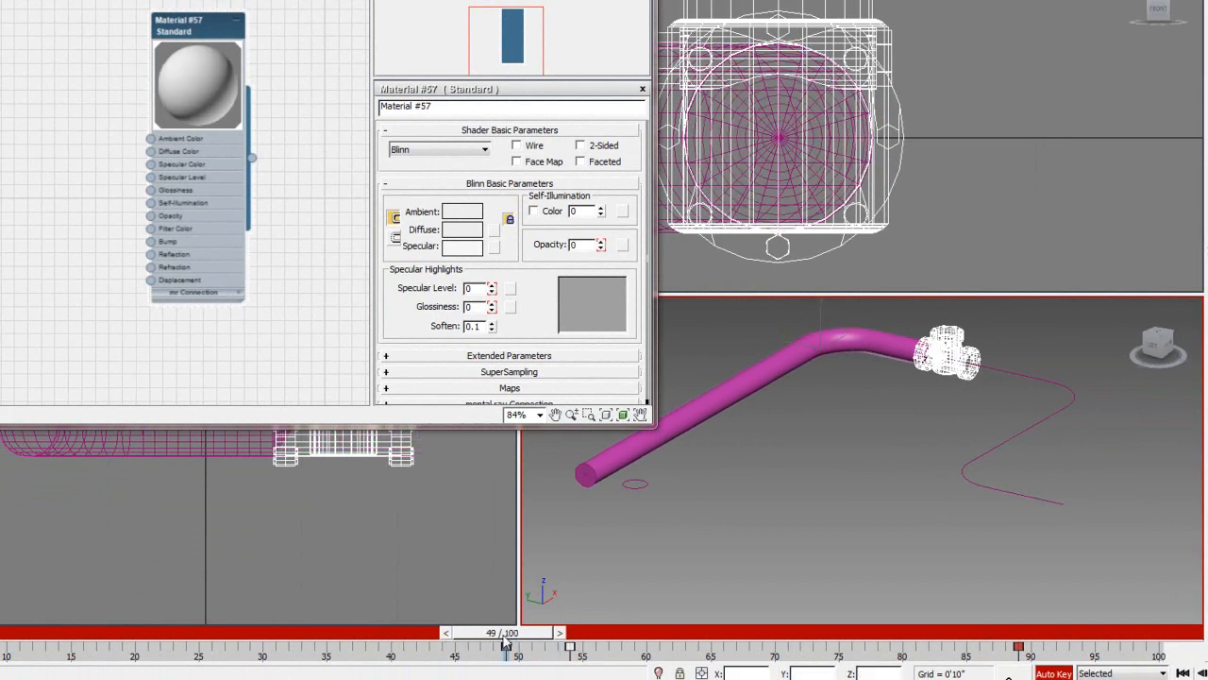
{"action": "left_click_drag", "start_coordinate": [506, 645], "coordinate": [570, 646]}
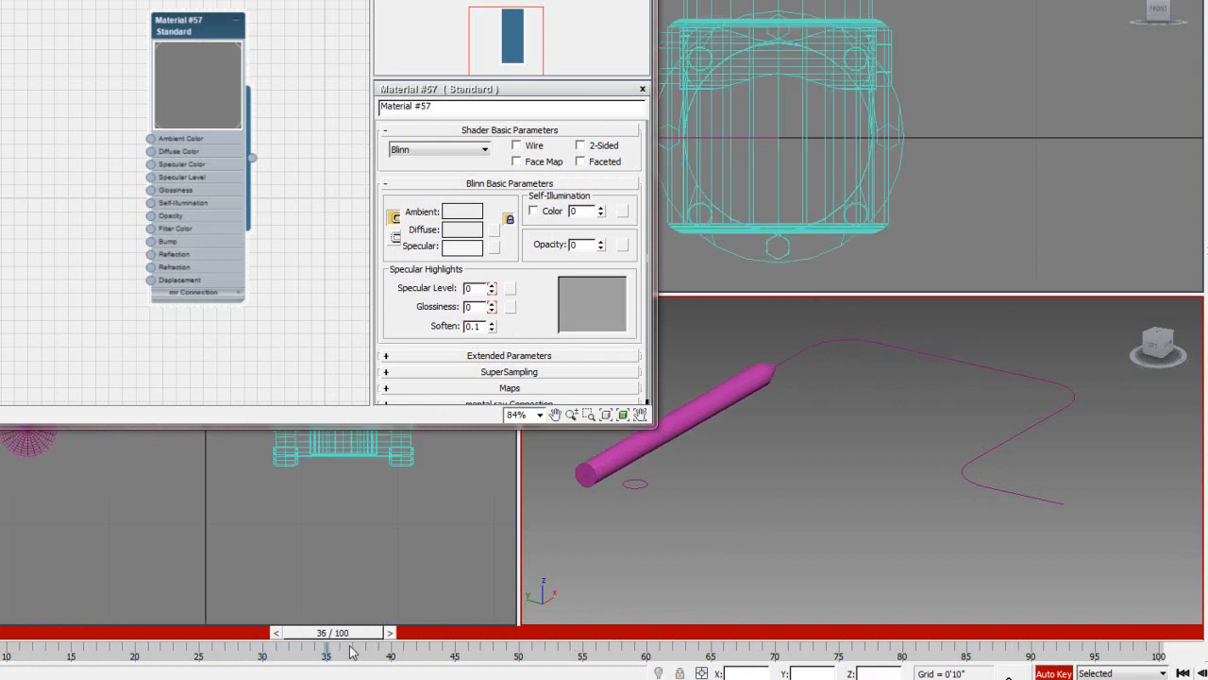
{"action": "left_click_drag", "start_coordinate": [325, 632], "coordinate": [510, 632]}
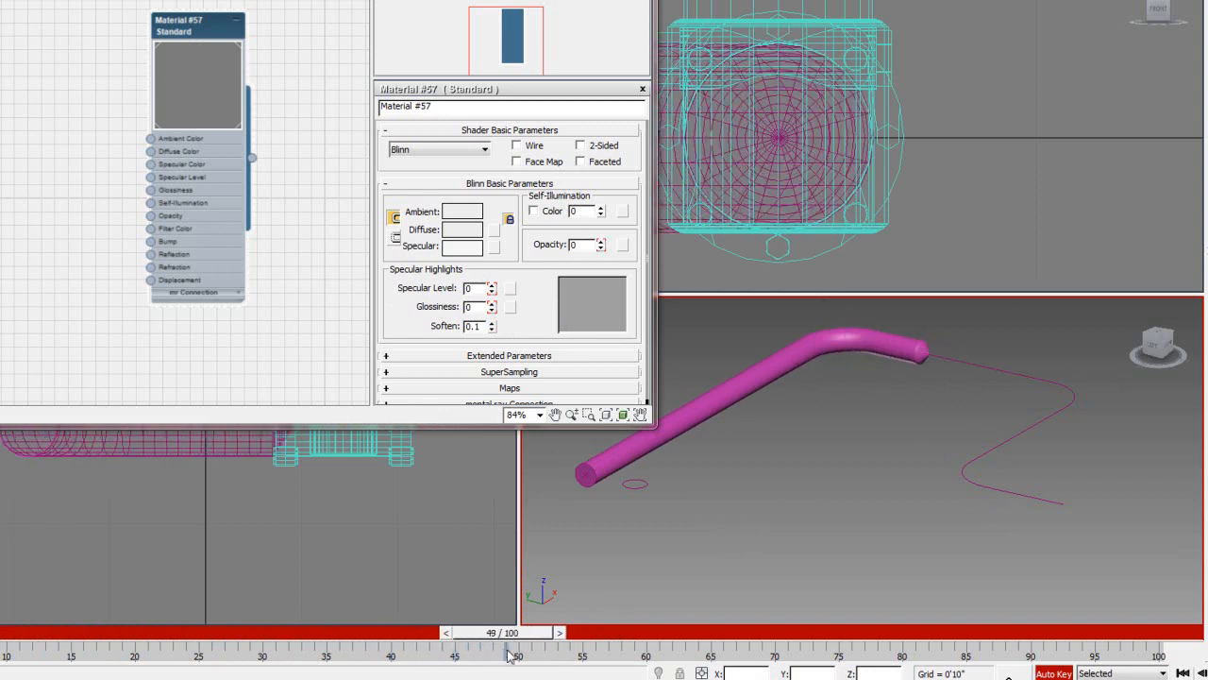
{"action": "left_click_drag", "start_coordinate": [513, 653], "coordinate": [650, 653]}
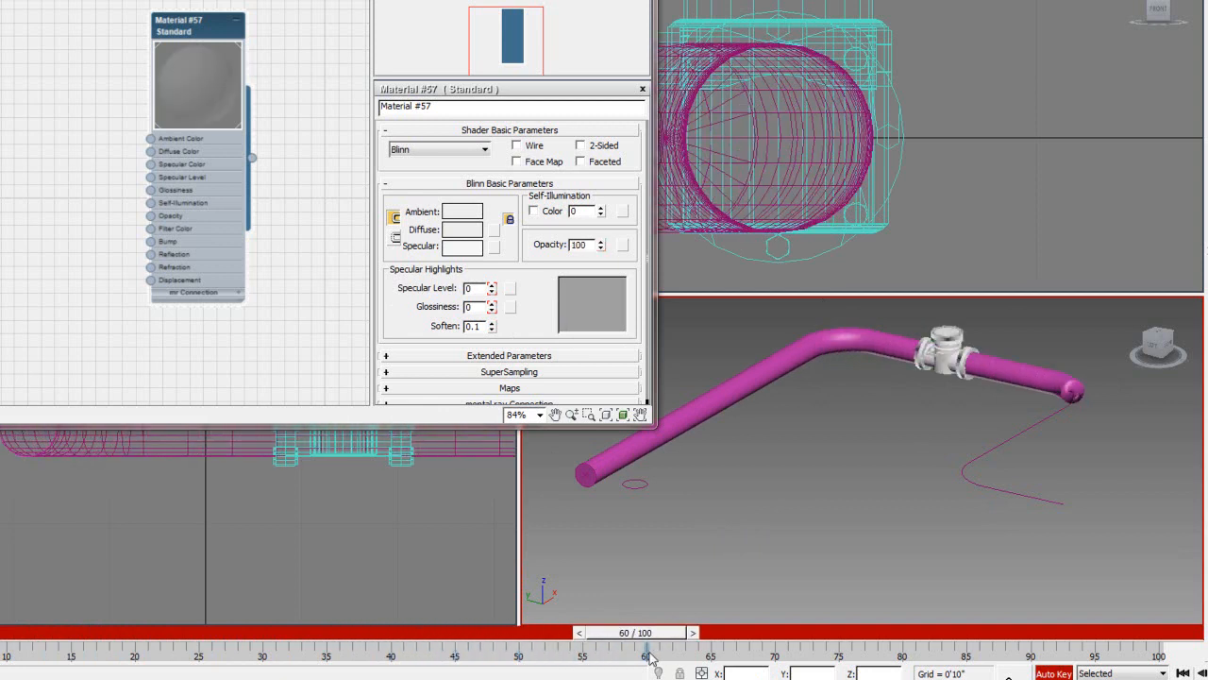
{"action": "left_click_drag", "start_coordinate": [650, 657], "coordinate": [1155, 657]}
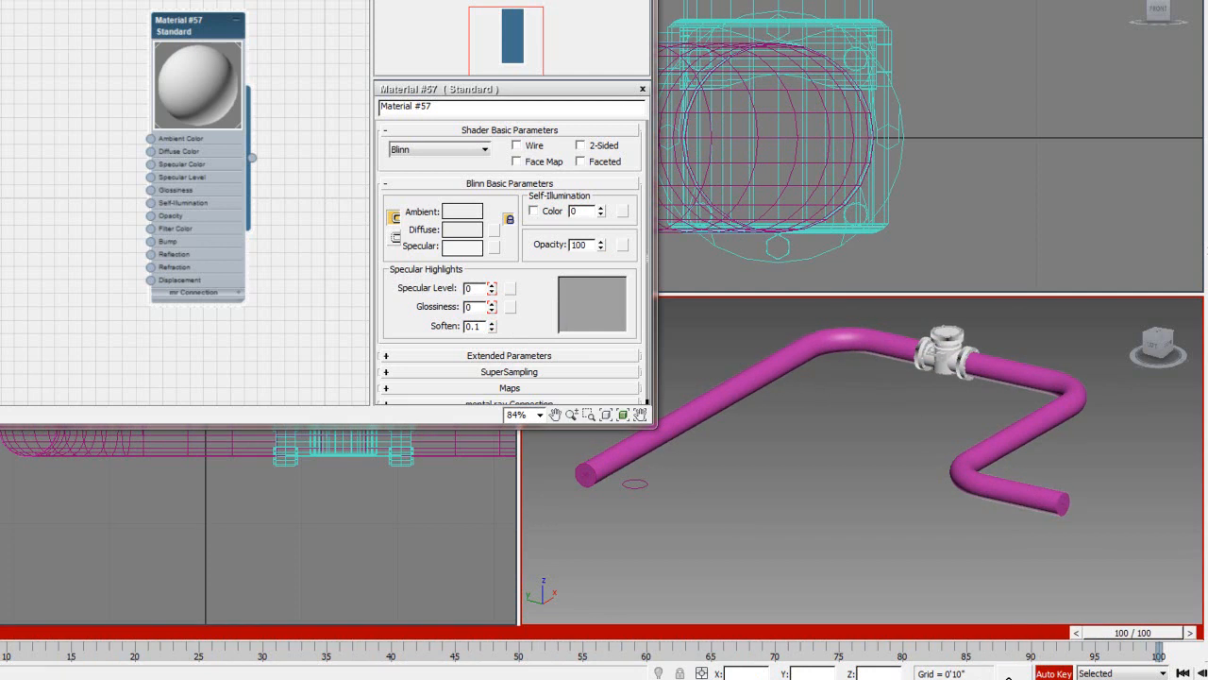
{"action": "left_click", "coordinate": [642, 89]}
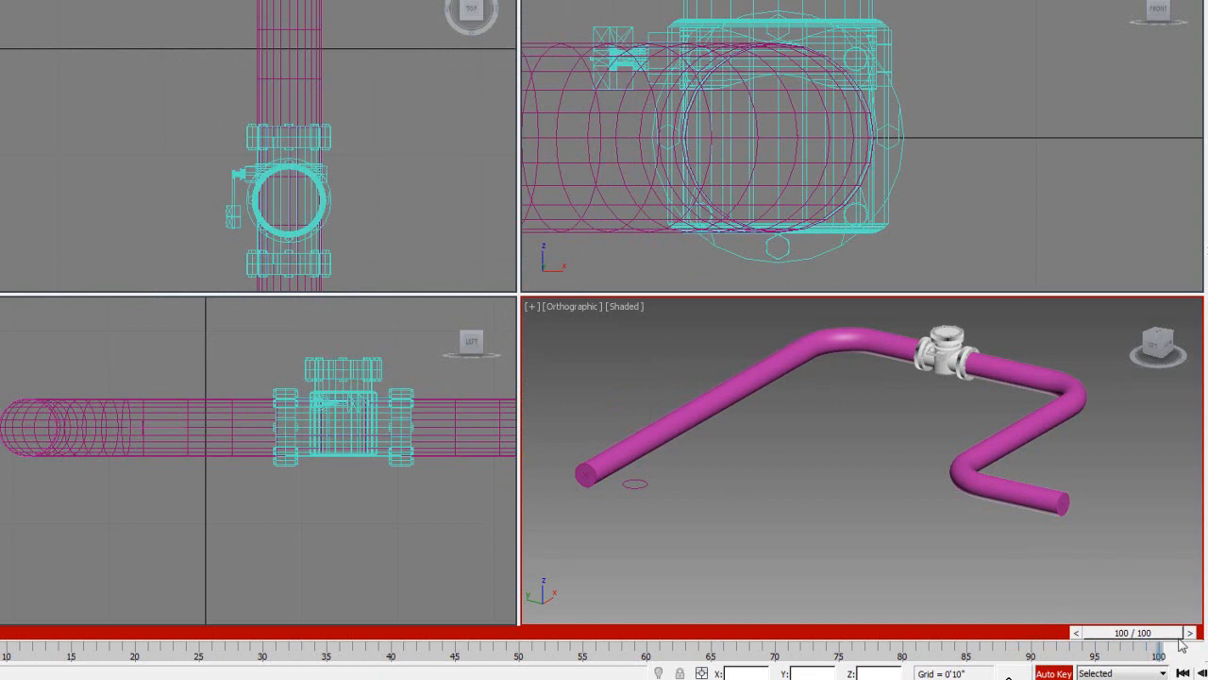
{"action": "mouse_move", "coordinate": [907, 45]}
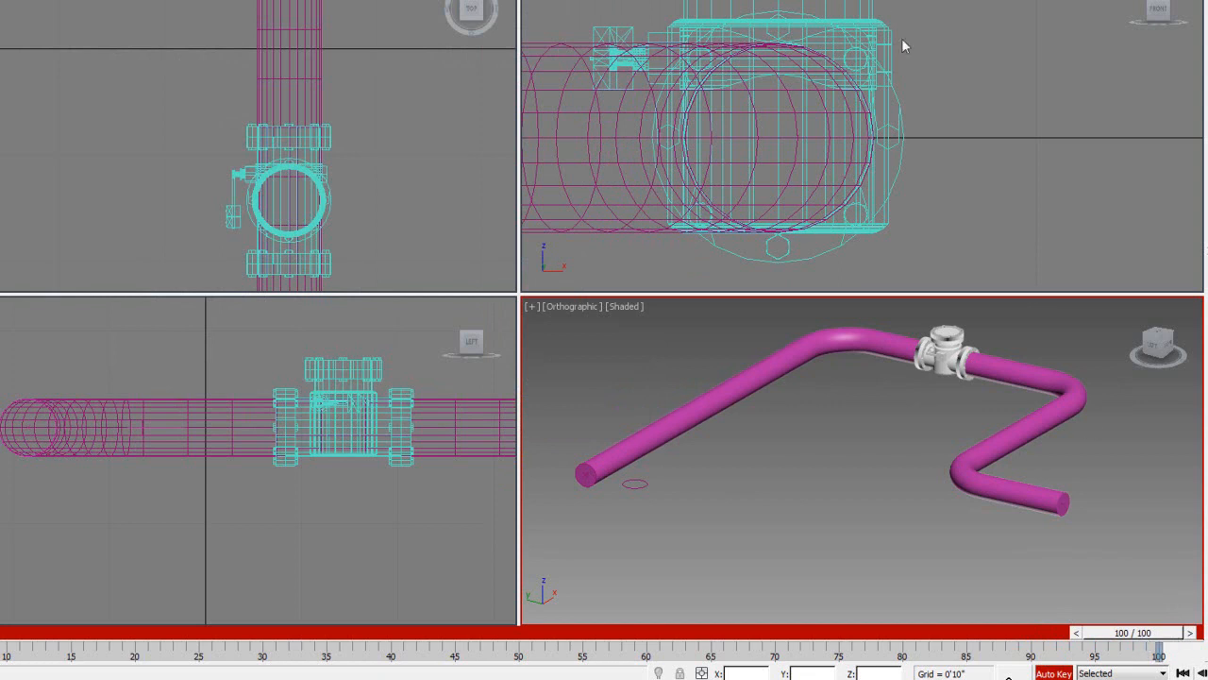